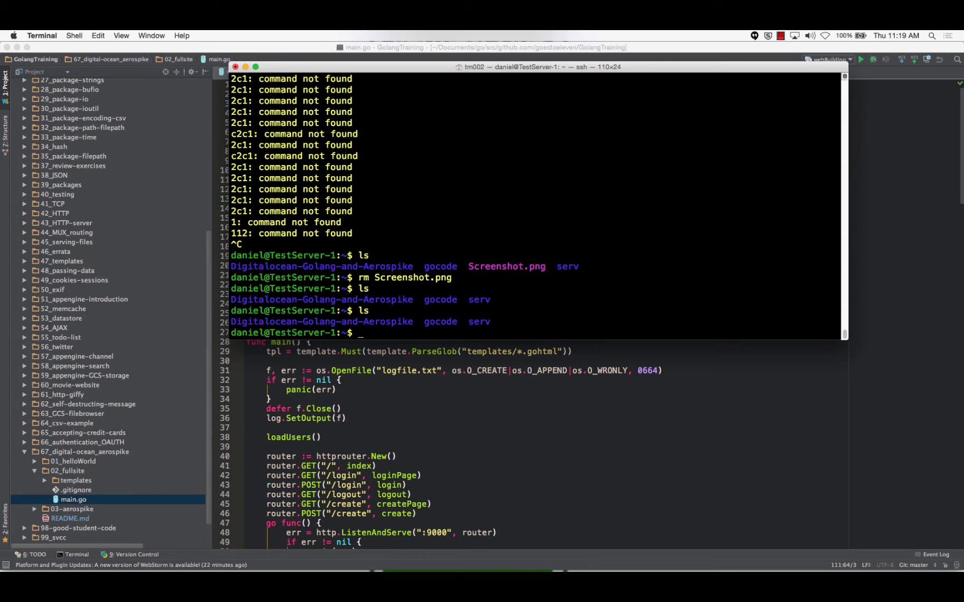
Step: Remove the old serv binary in ~/serv and cd into Digitalocean-Golang-and-Aerospike/02_fullsite
text(cd serv/)
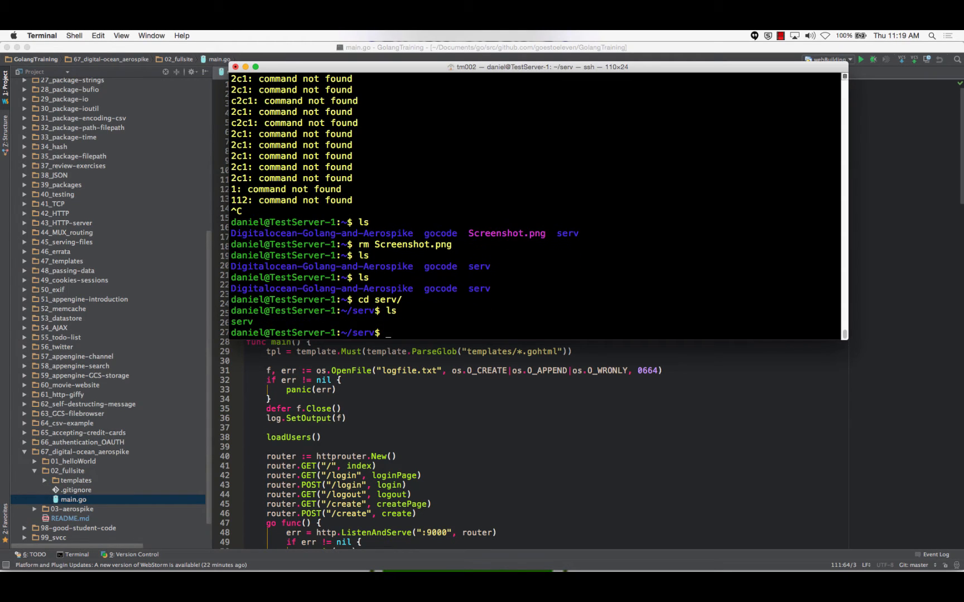
text(rm serv)
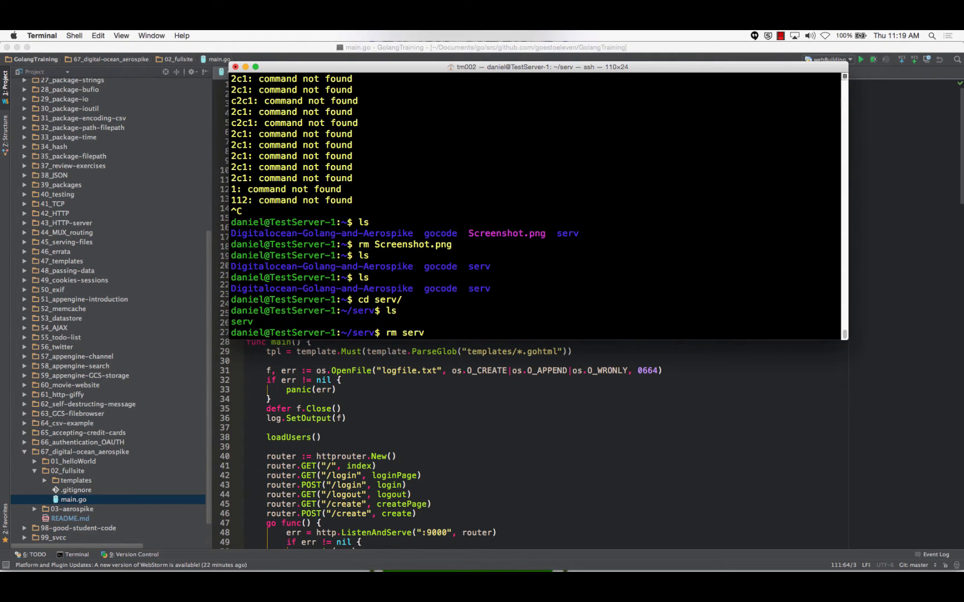
text(cd ..)
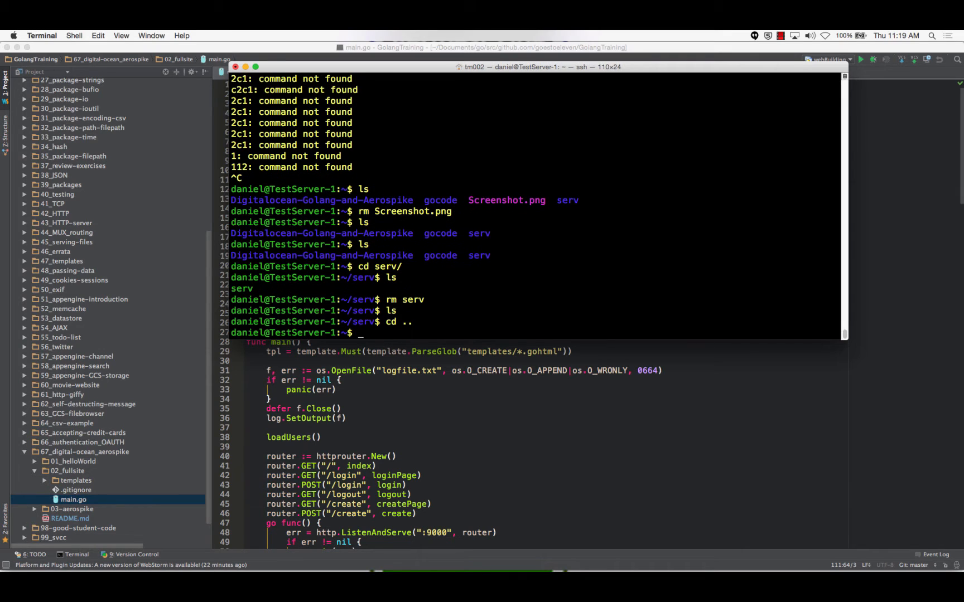
text(c)
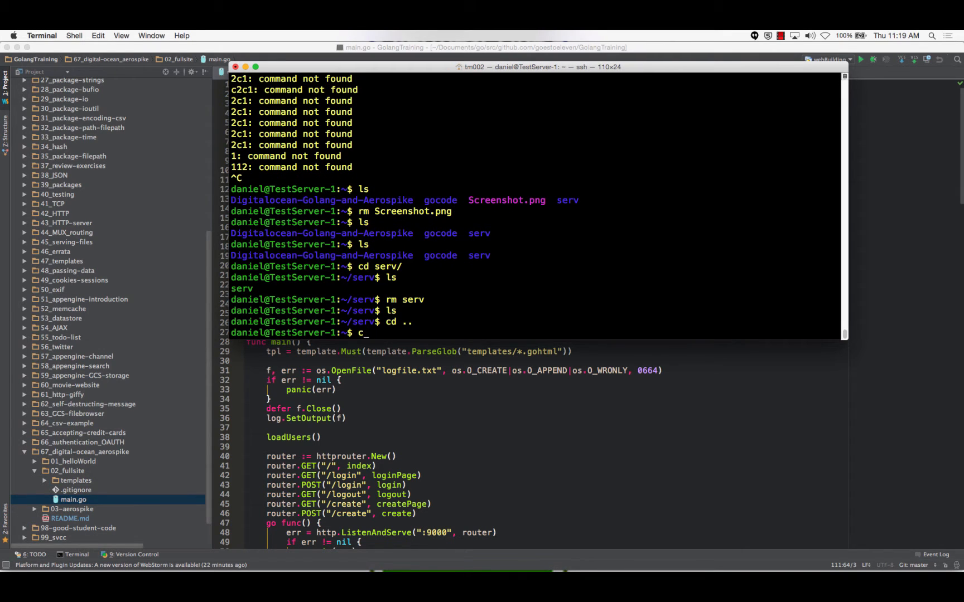
text(cd)
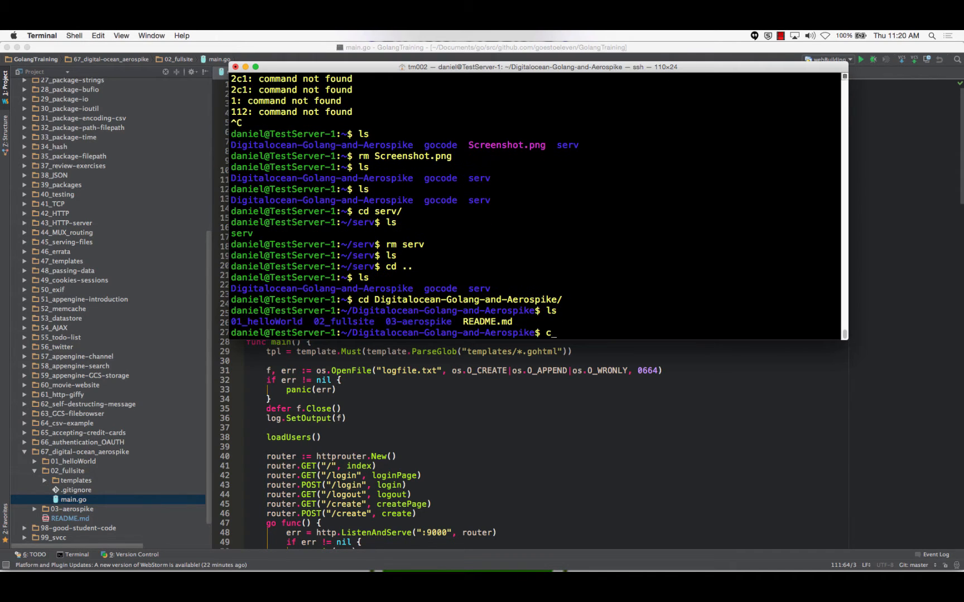
text(d 02_fullsite/)
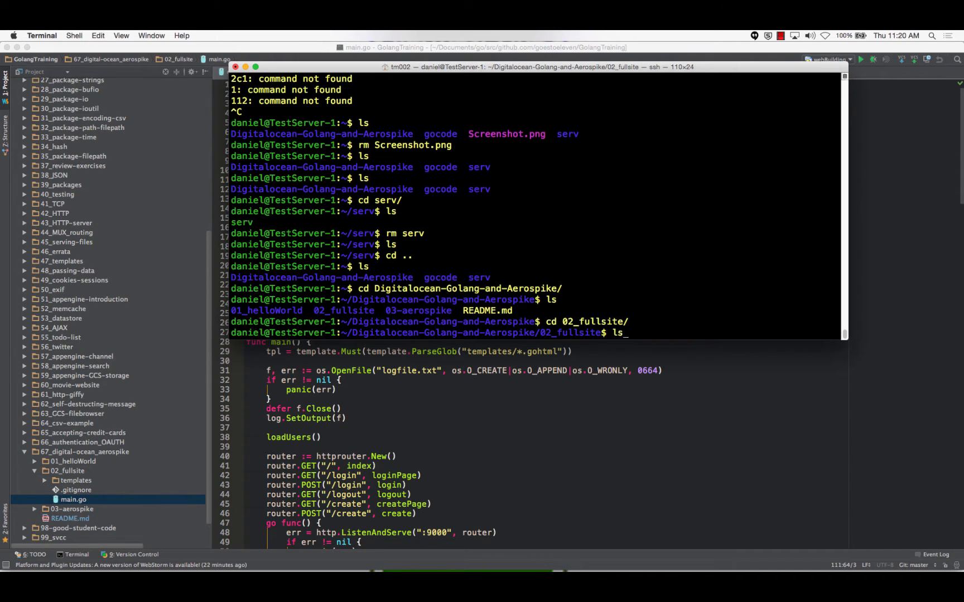
Step: Run go build, then go get github.com/julienschmidt/httprouter from the reported error
text(go build)
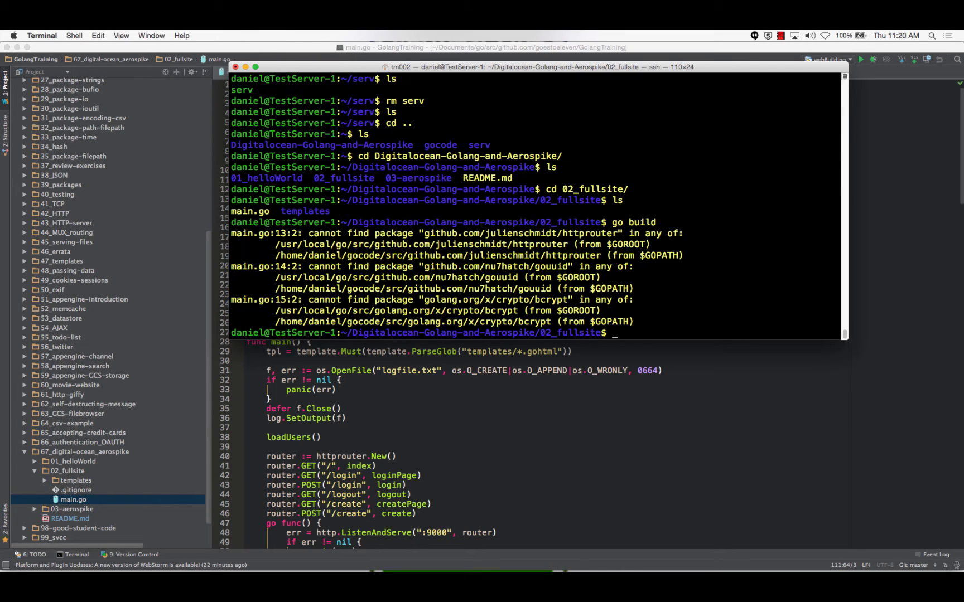
text(go)
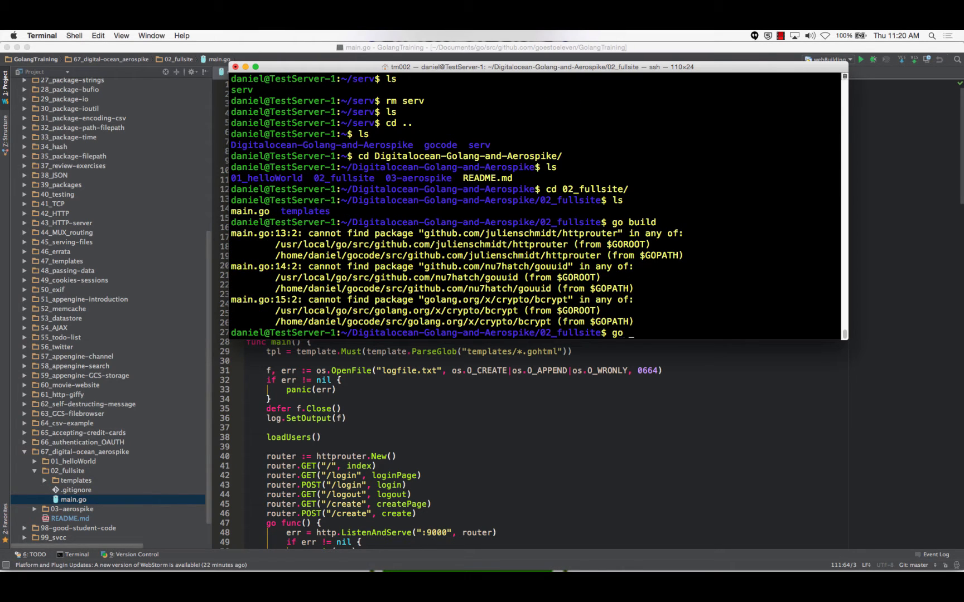
text(get hit)
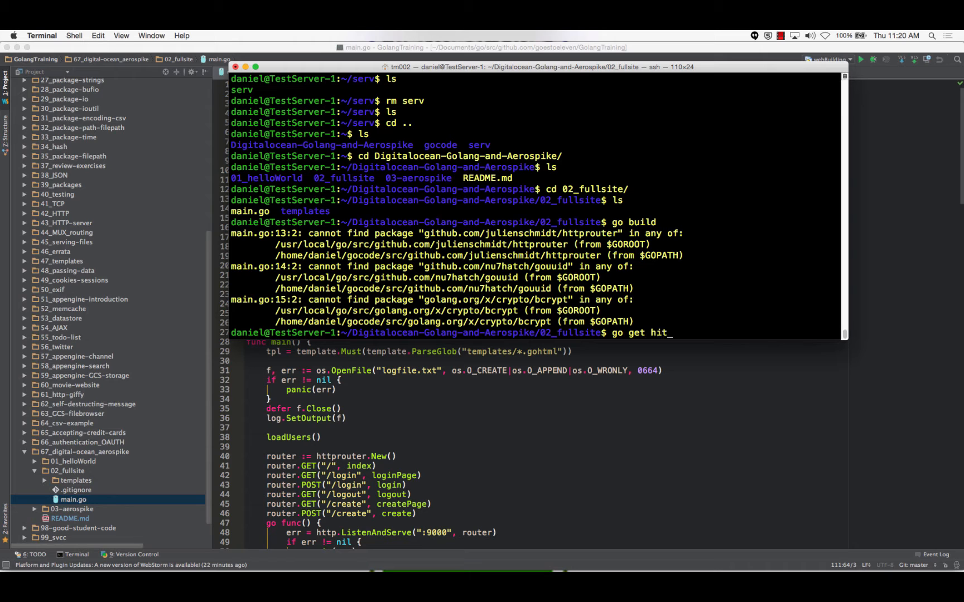
key(backspace)
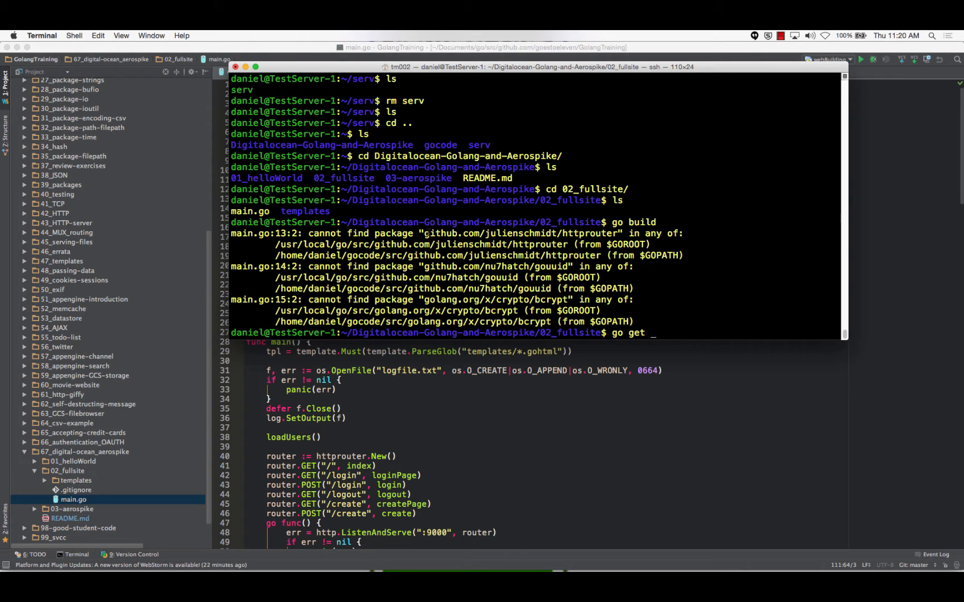
double_click(520, 233)
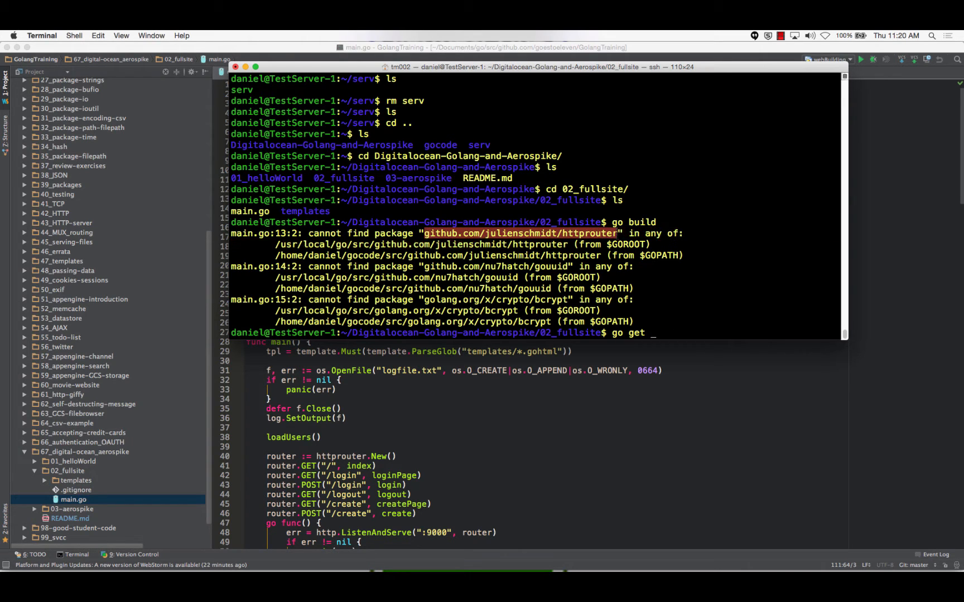
text(github.com/julienschmidt/httprouter)
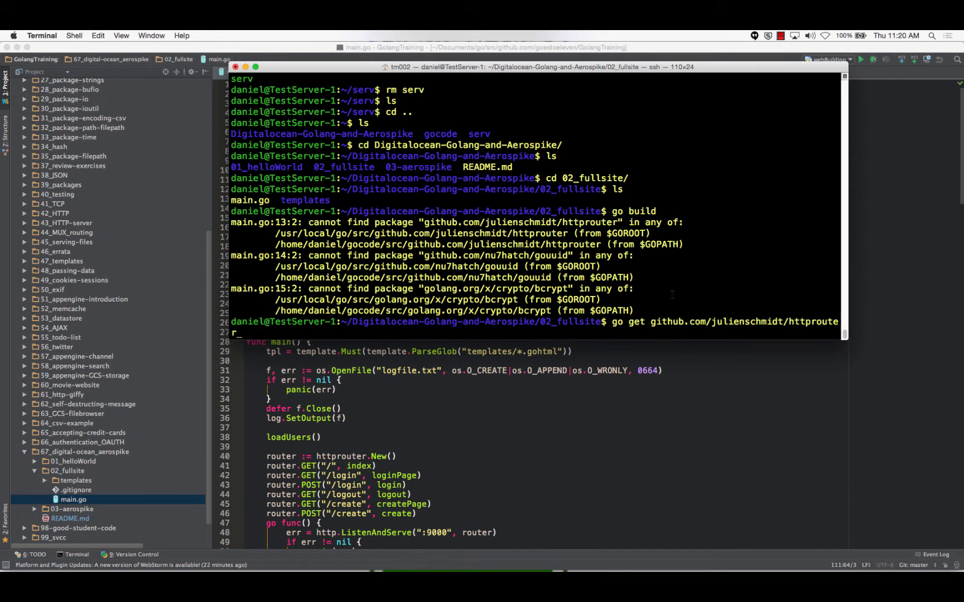
key(Return)
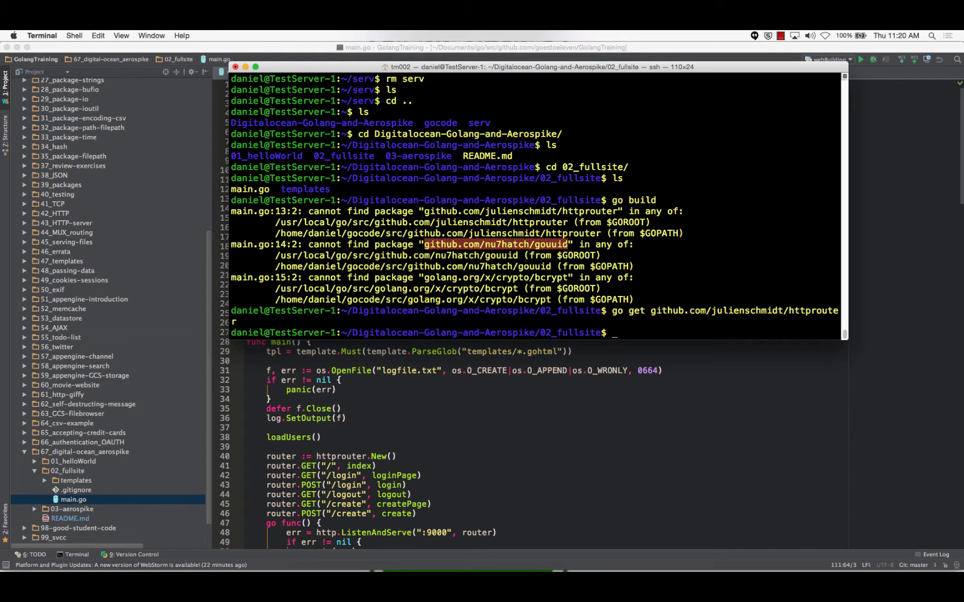
Step: Fetch the remaining gouuid and bcrypt packages, rebuild with go build and list the 02_fullsite binary
text(go)
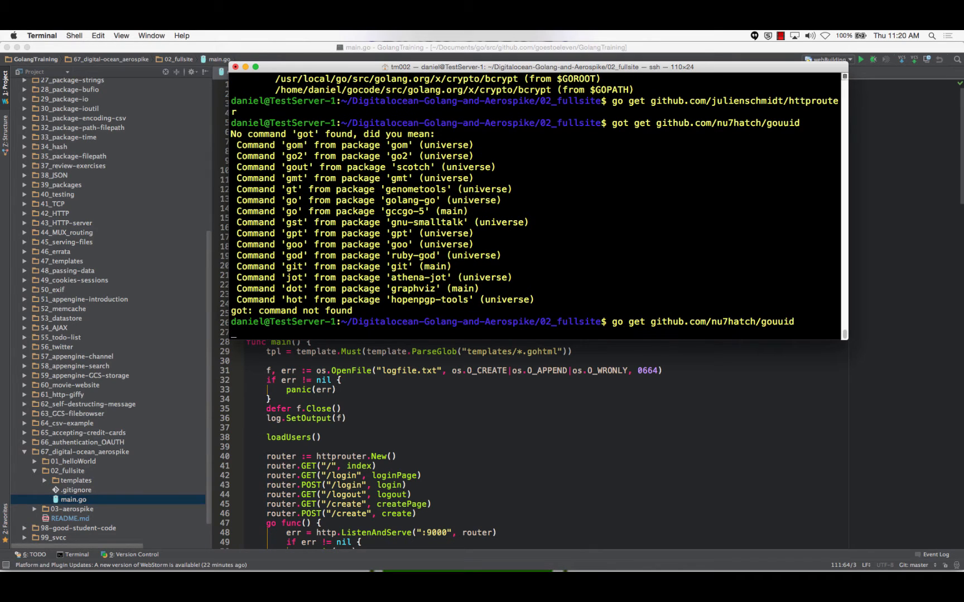
text(go build)
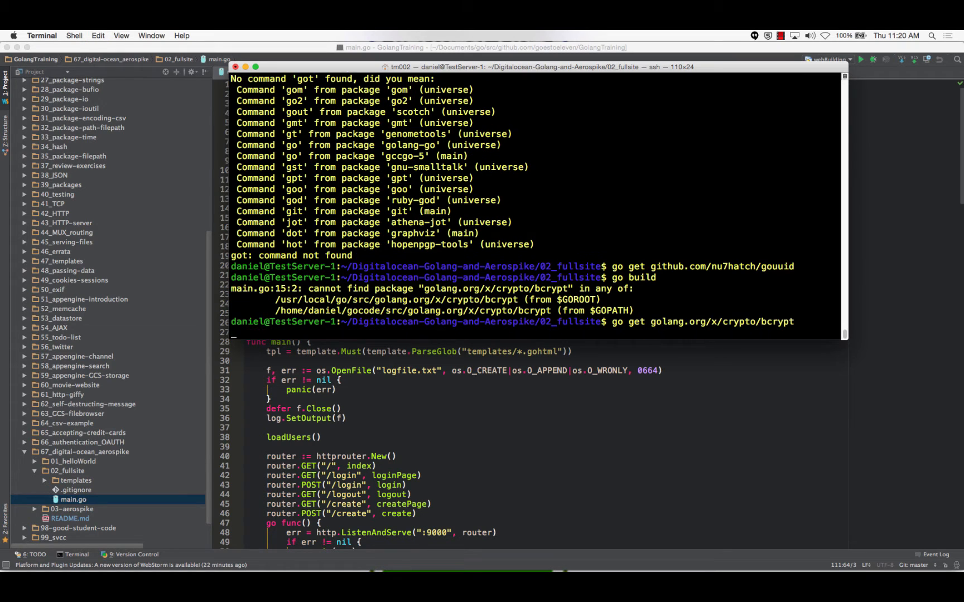
text(go build)
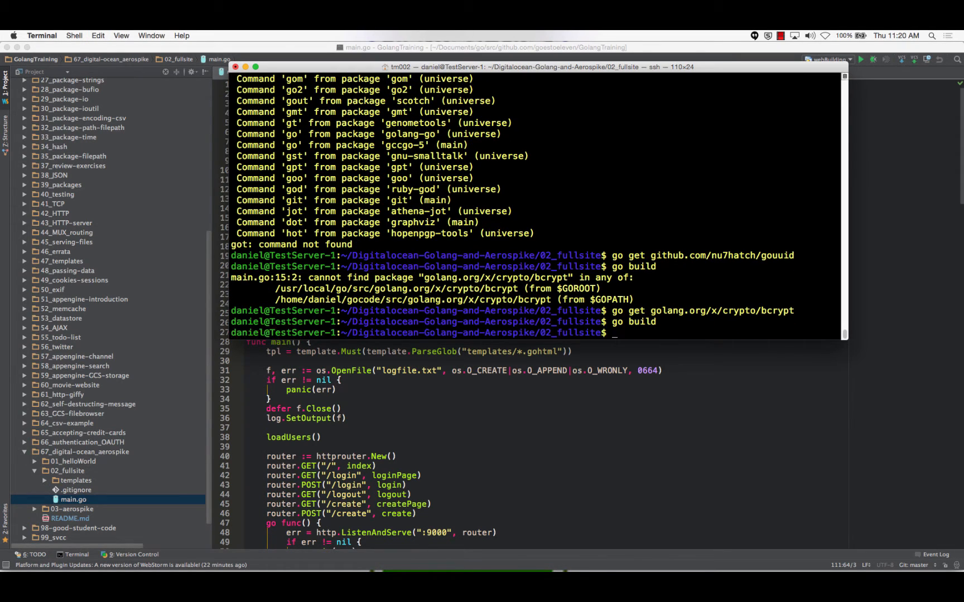
text(ls)
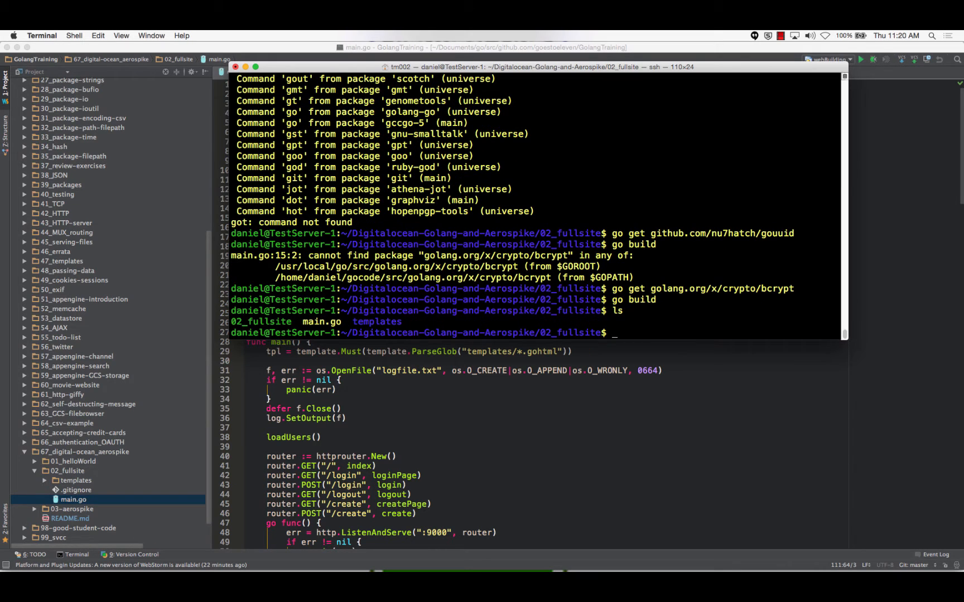
Step: Move the 02_fullsite binary to ~/serv/serv and copy templates/ recursively into ~/serv
text(mv 02_fullsite ~/)
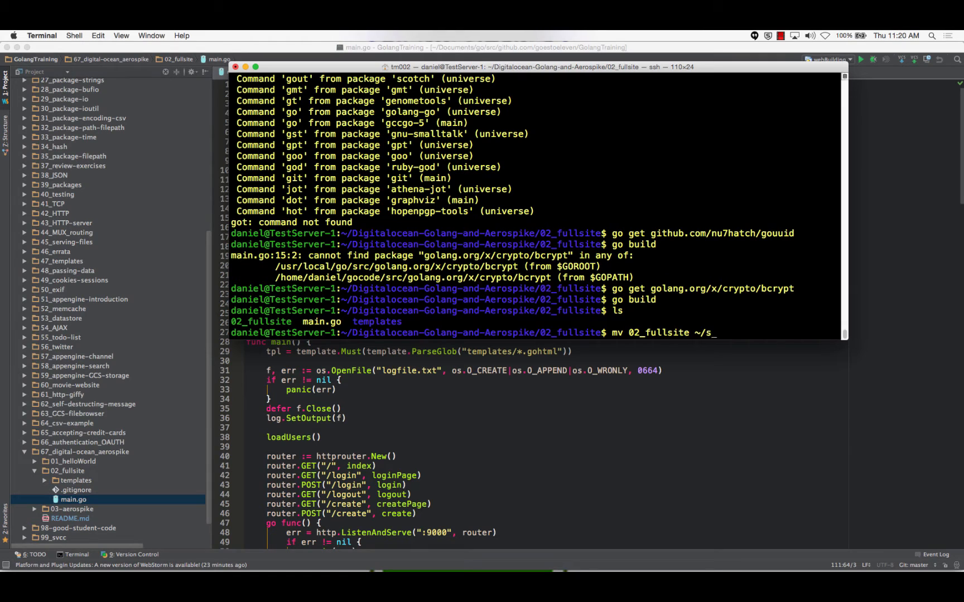
text(serv/serv)
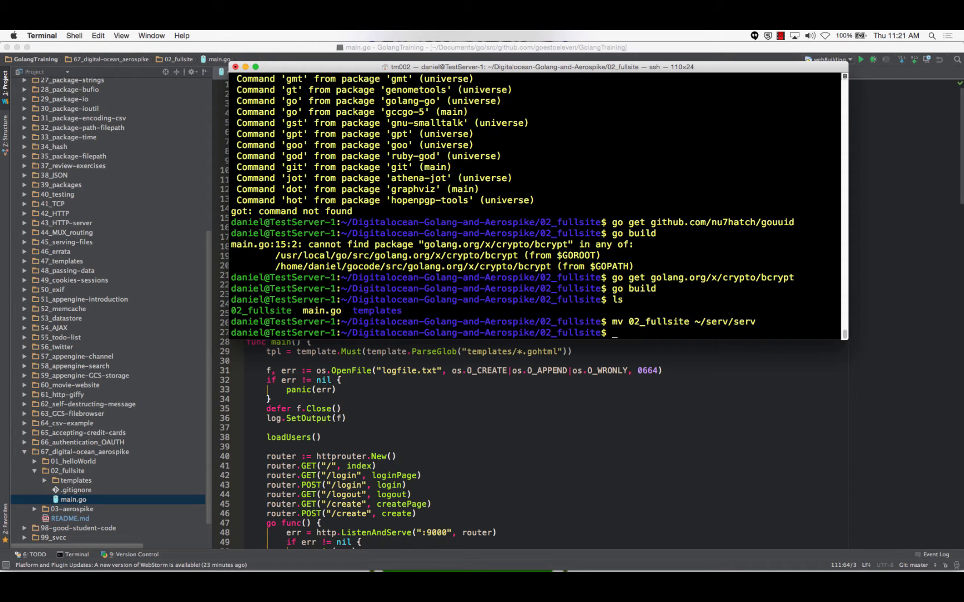
text(cp templates/)
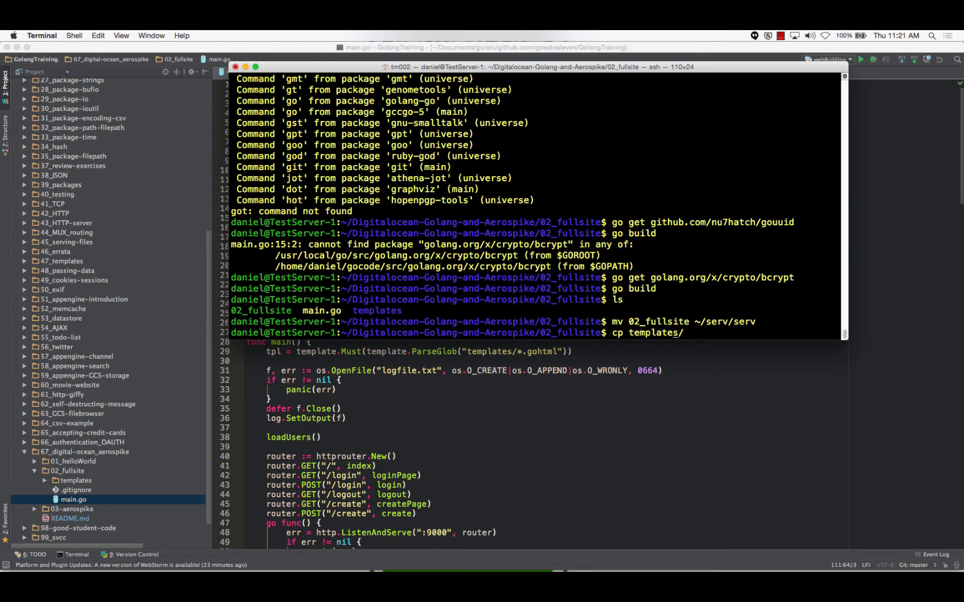
text(-r)
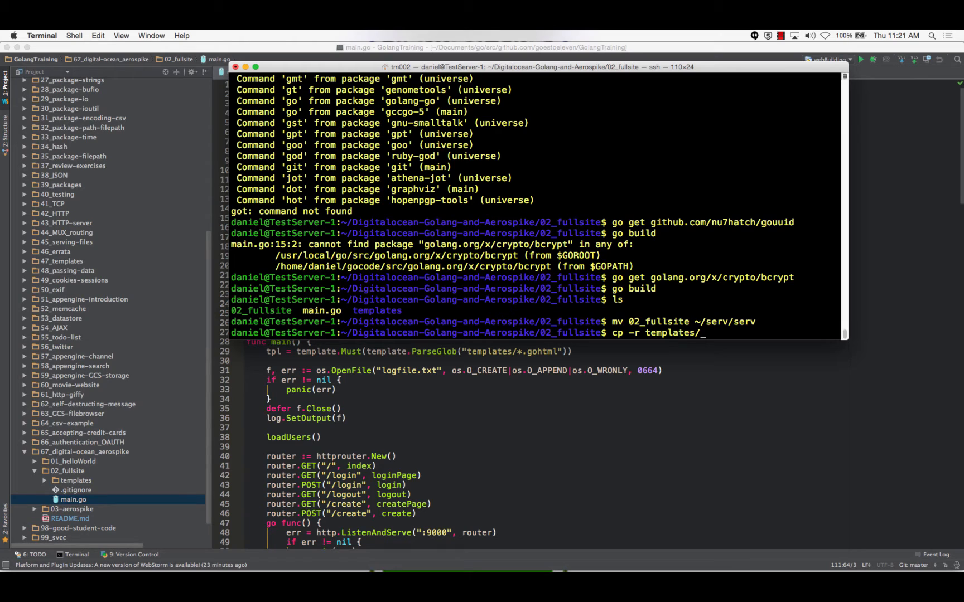
text(~/serv)
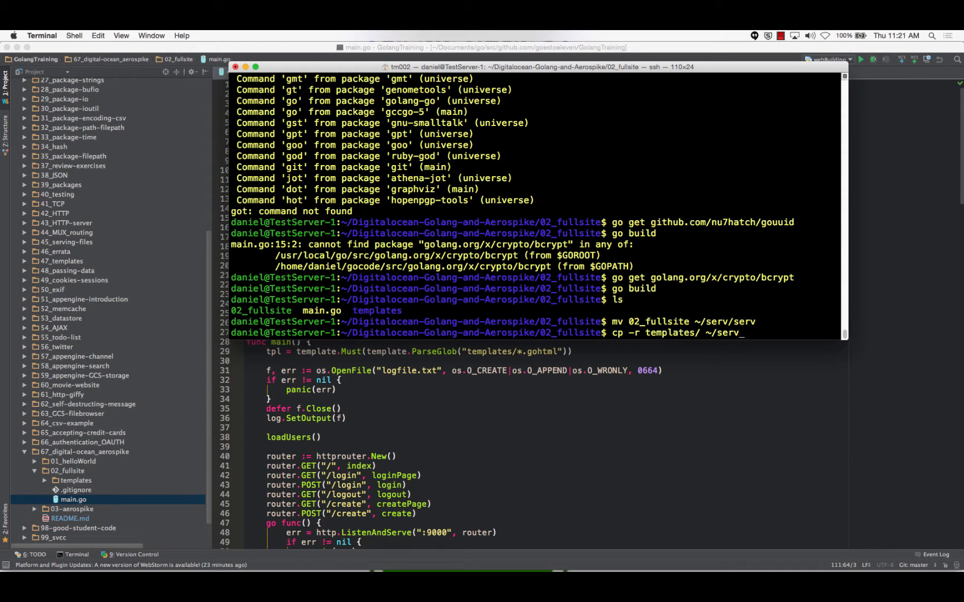
text(templates)
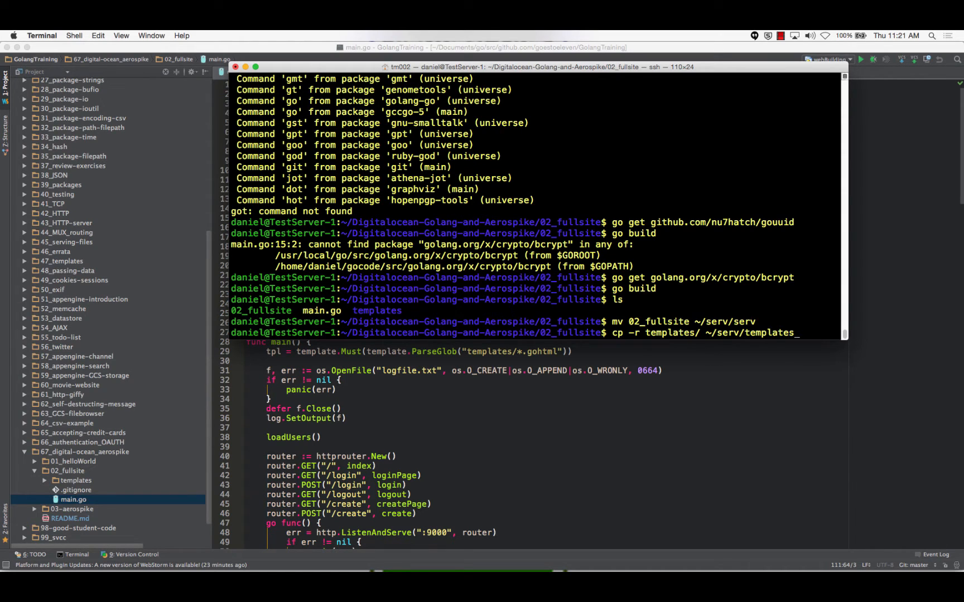
Step: Change into ~/serv and list serv and templates there
text(cd ~/)
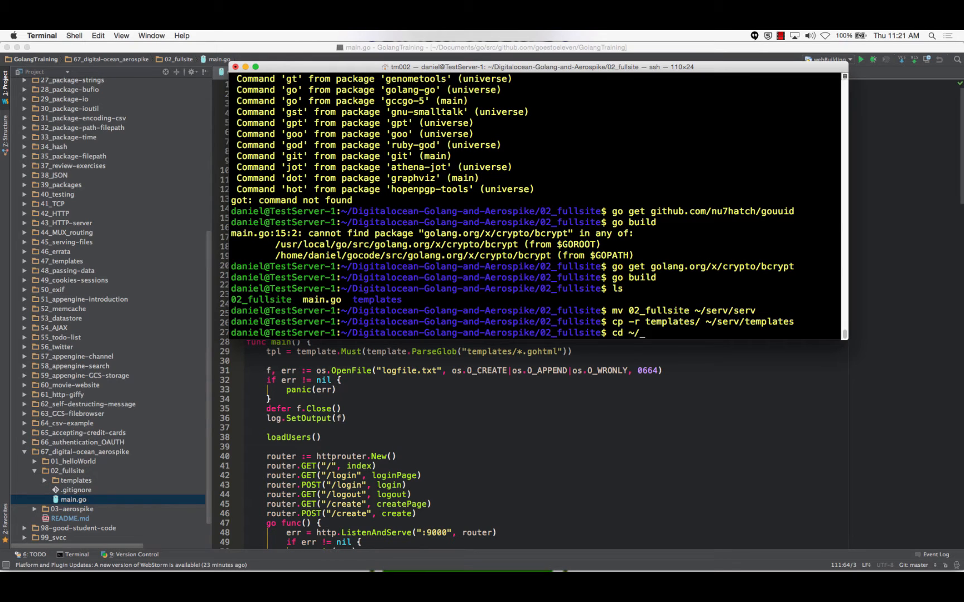
text(ls)
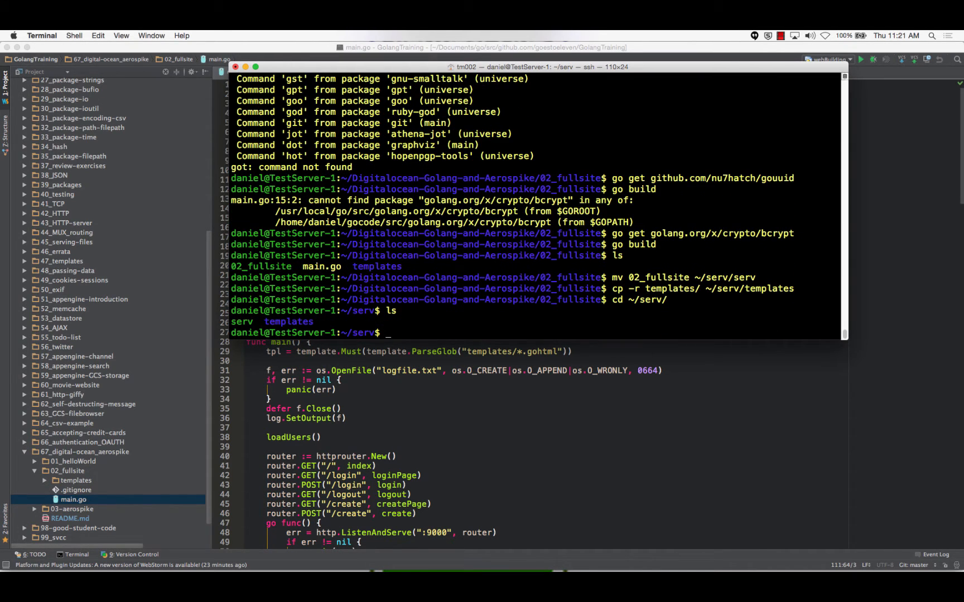
Step: Attempt to restart the serv service with sudo service/systemctl reboot, which fails
text(sudo ser)
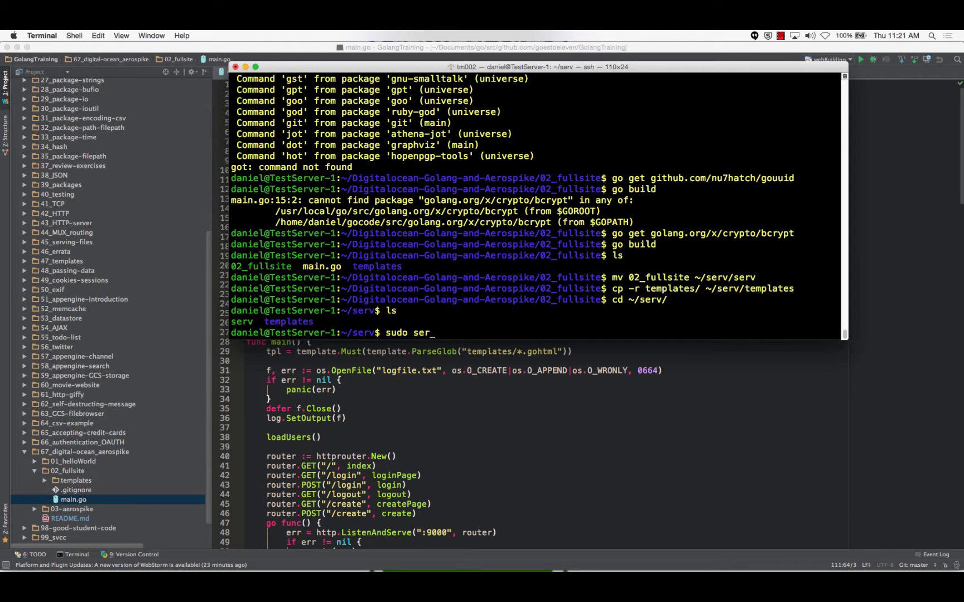
text(vice)
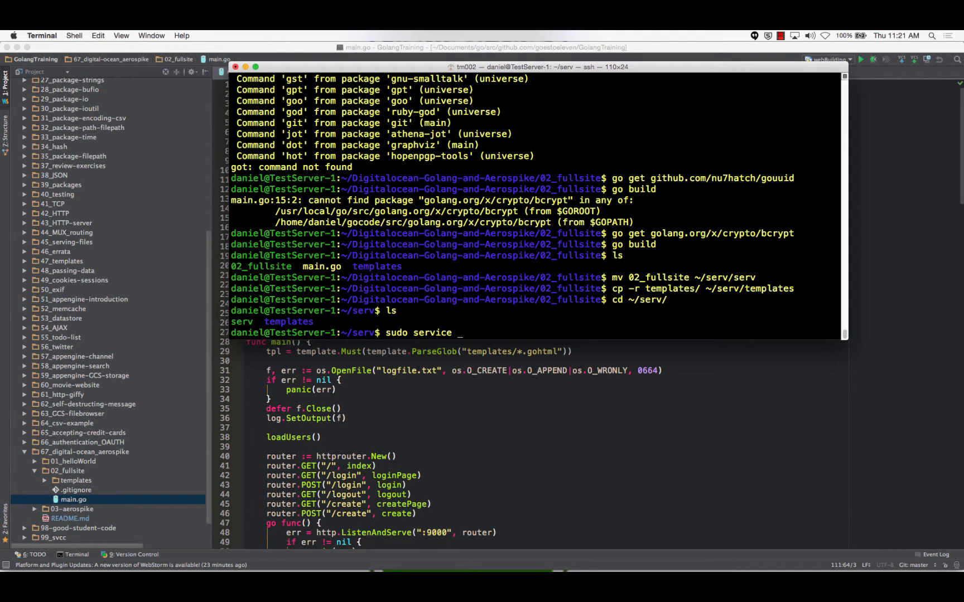
text(s serv)
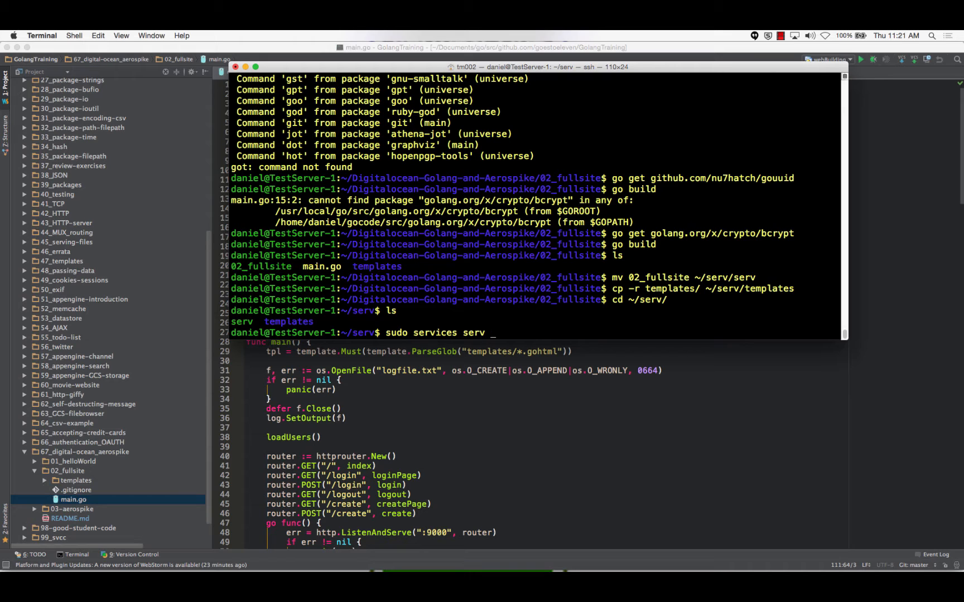
text(reboot)
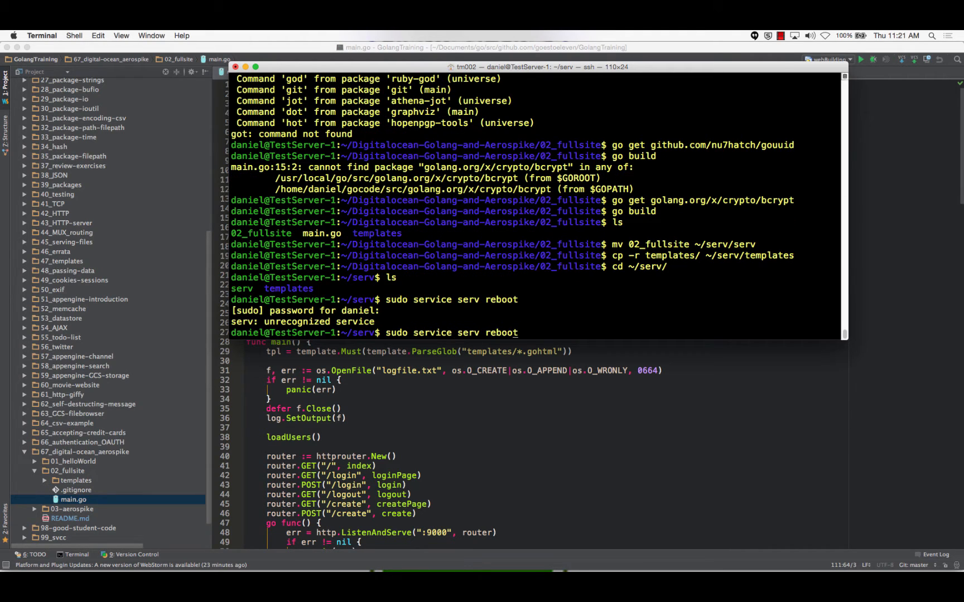
text(_)
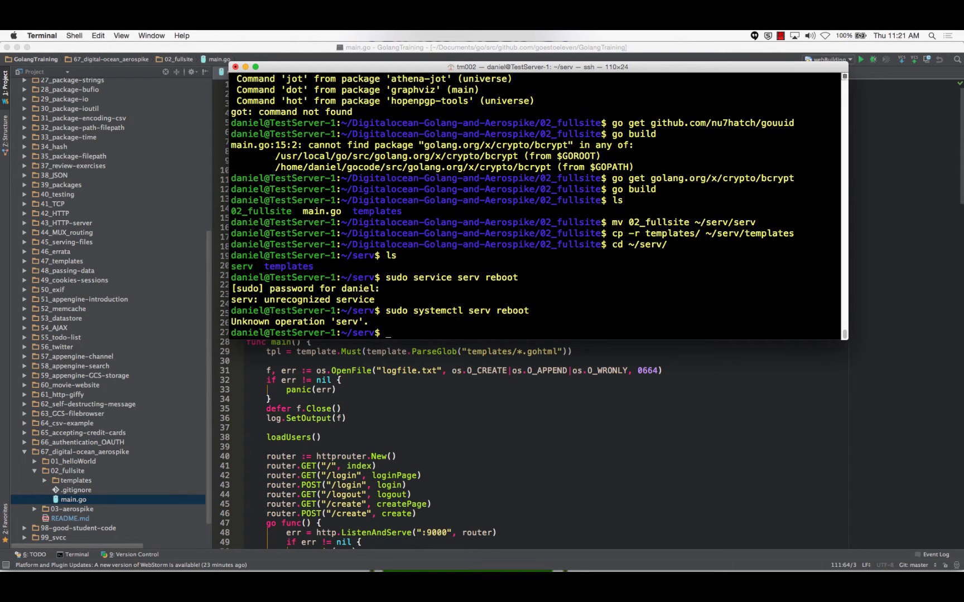
text(sudo systemctl serreboot)
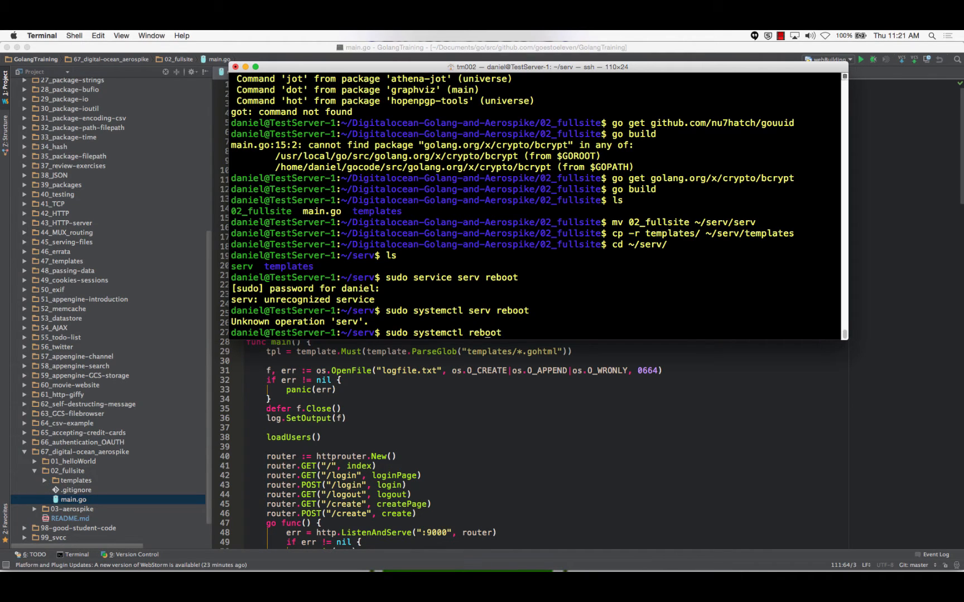
text(serv.service)
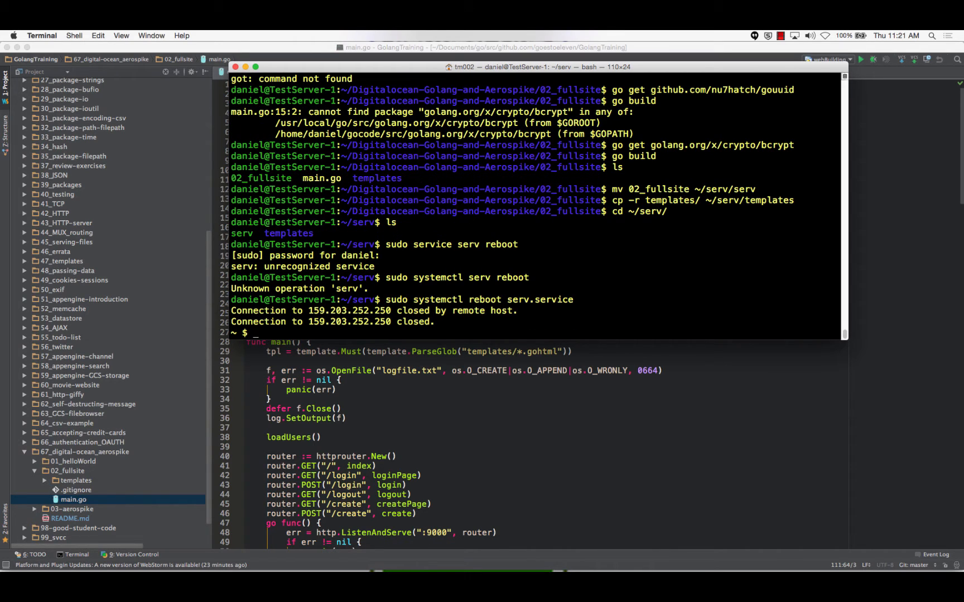
text(ssh daniel@159.203.252.250)
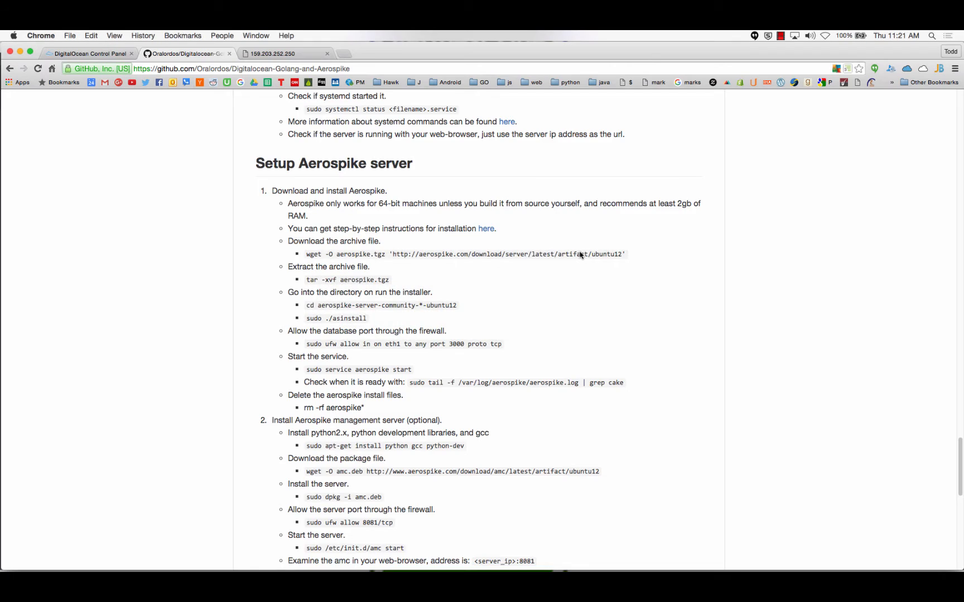
Step: On the deployed site's Login page, create a new account for daniel
click(280, 53)
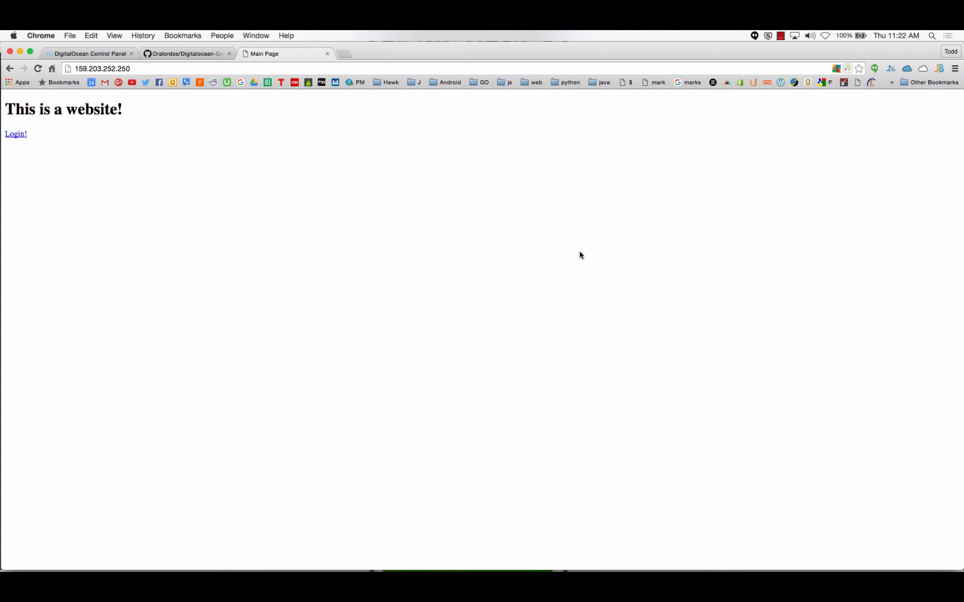
mouse_move(28, 135)
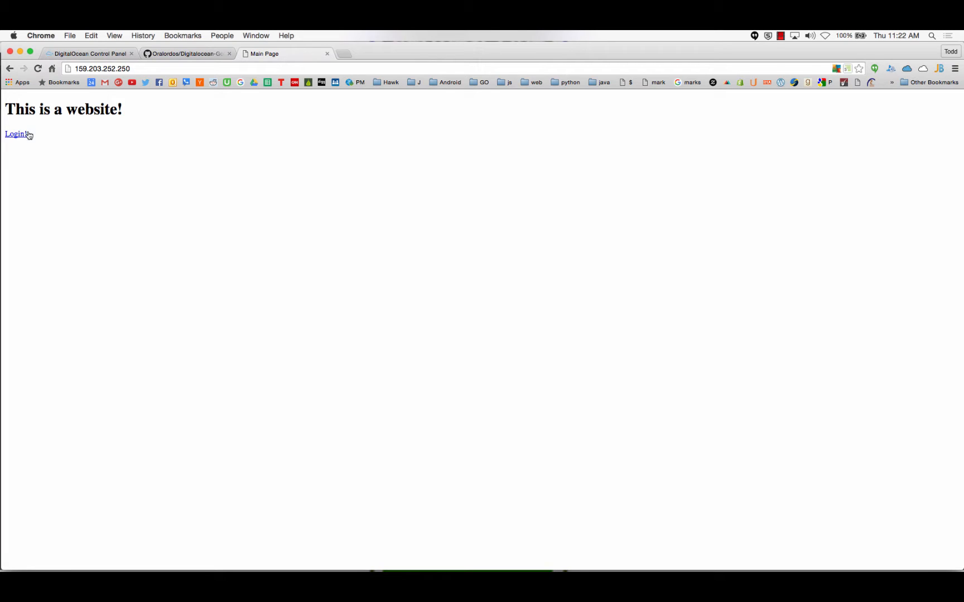
click(14, 134)
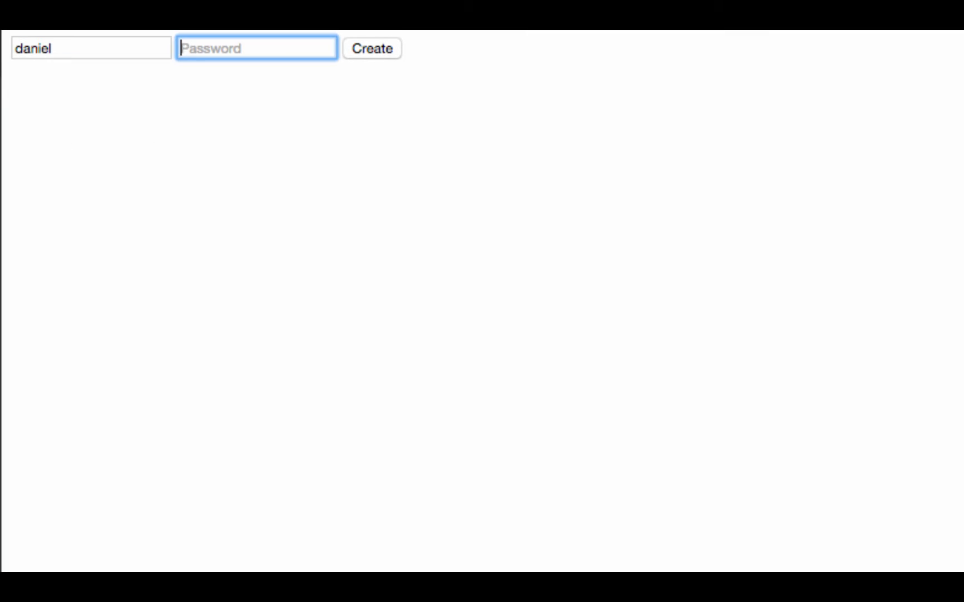
click(371, 48)
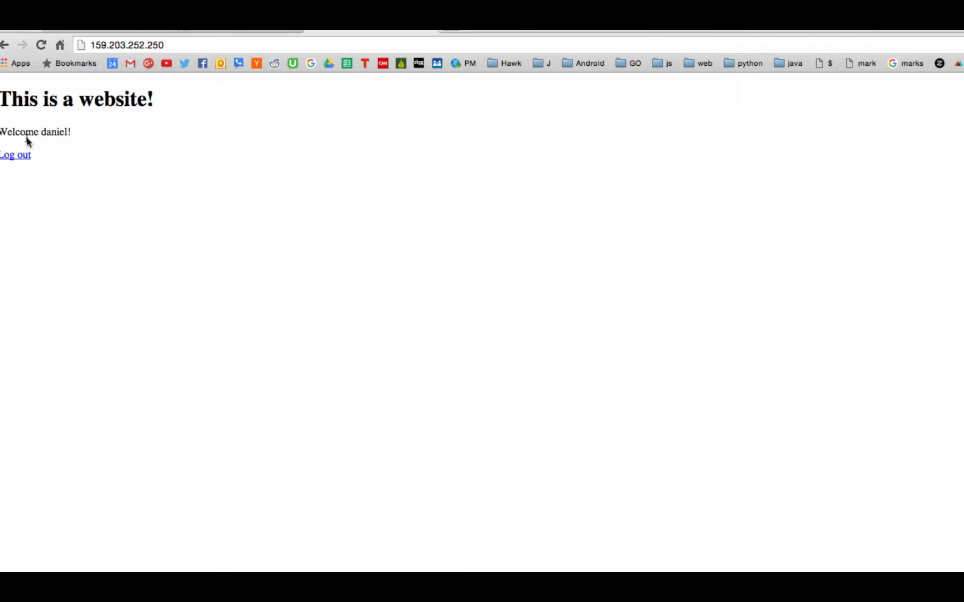
Step: Log out, then log back in with the remembered username dan to reach the welcome page
click(15, 154)
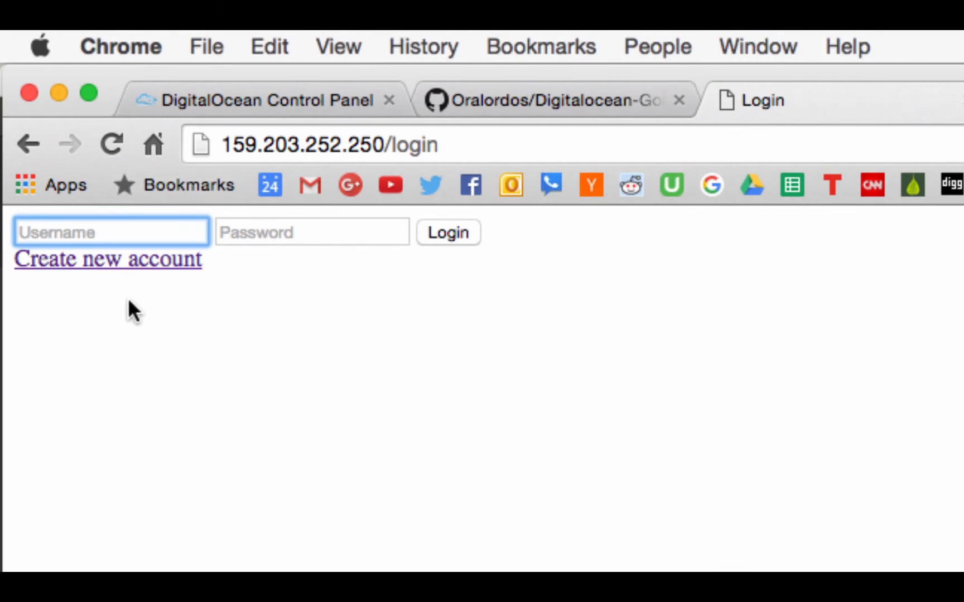
text(dane=]])
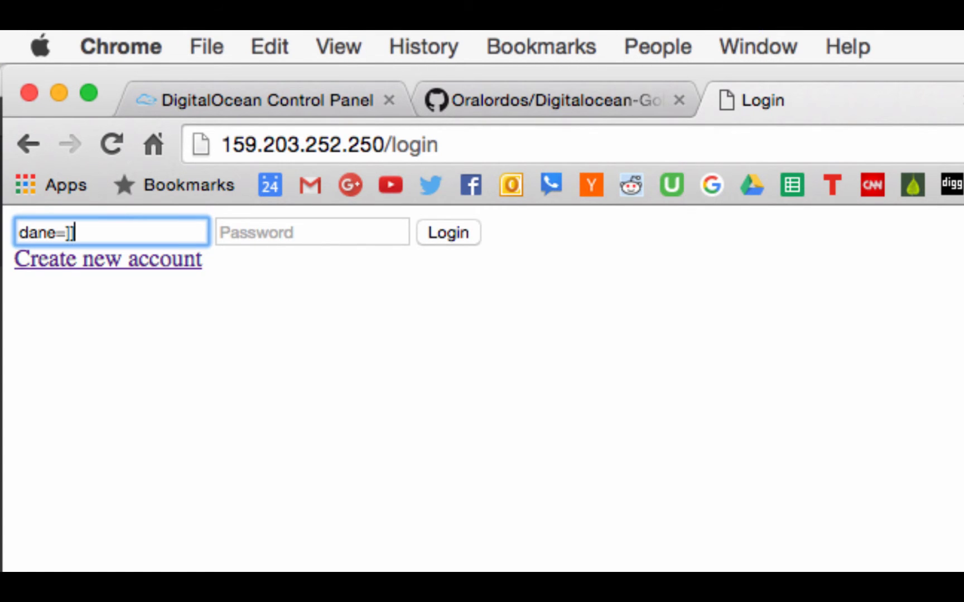
text(dan)
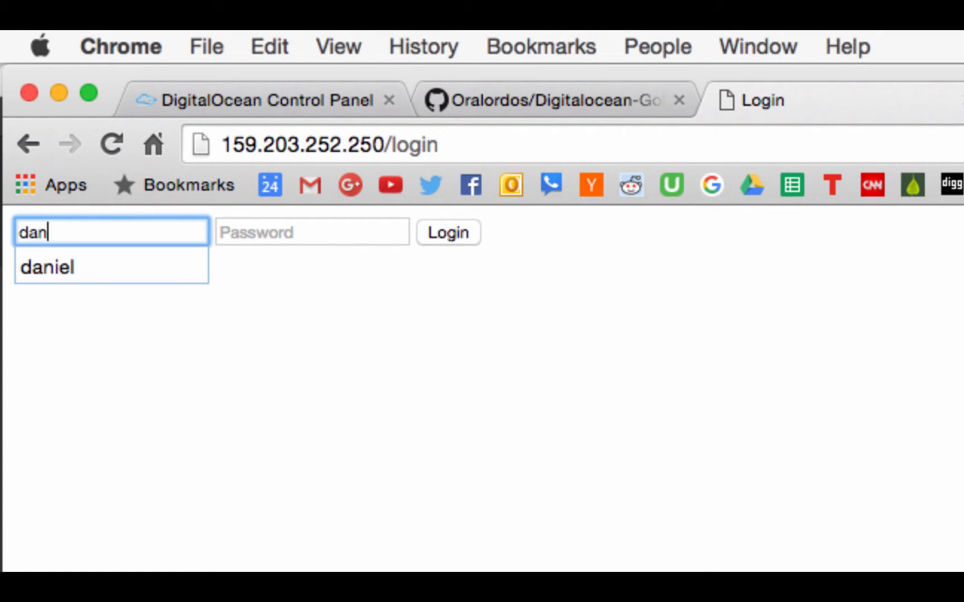
click(447, 232)
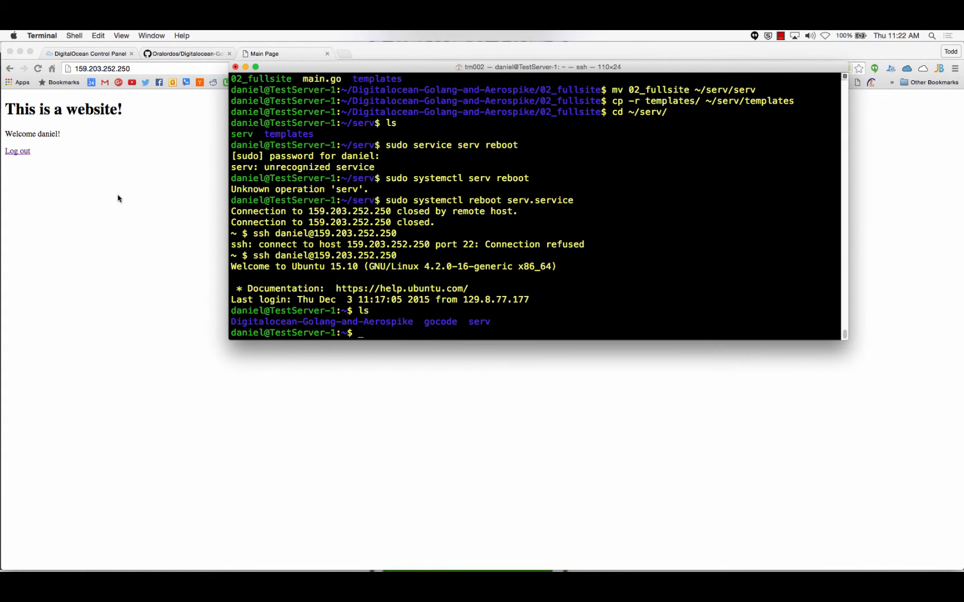
Step: cd into serv/ and cat logfile.txt, which prints nothing
text(cd serv/)
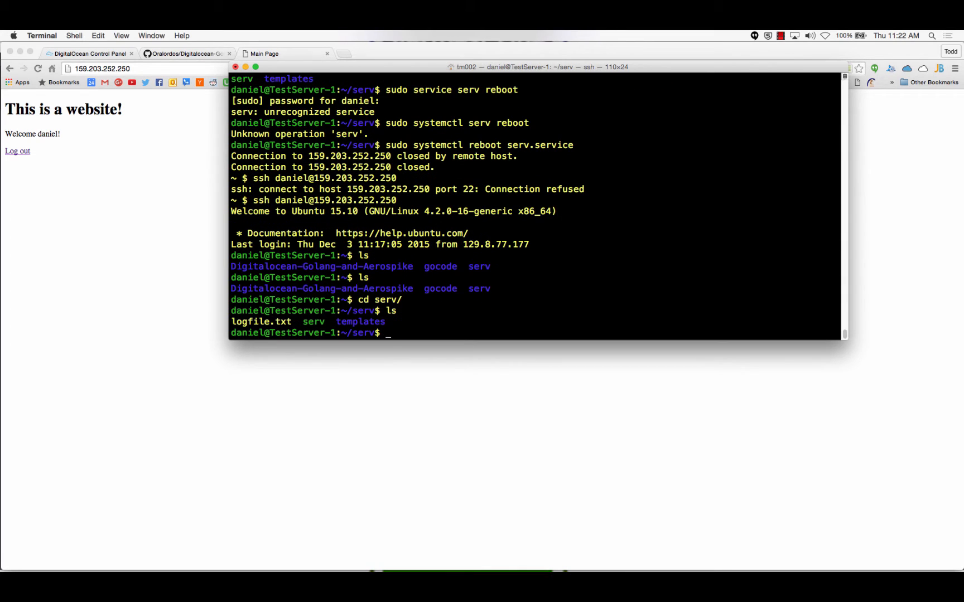
text(cat logfile.txt)
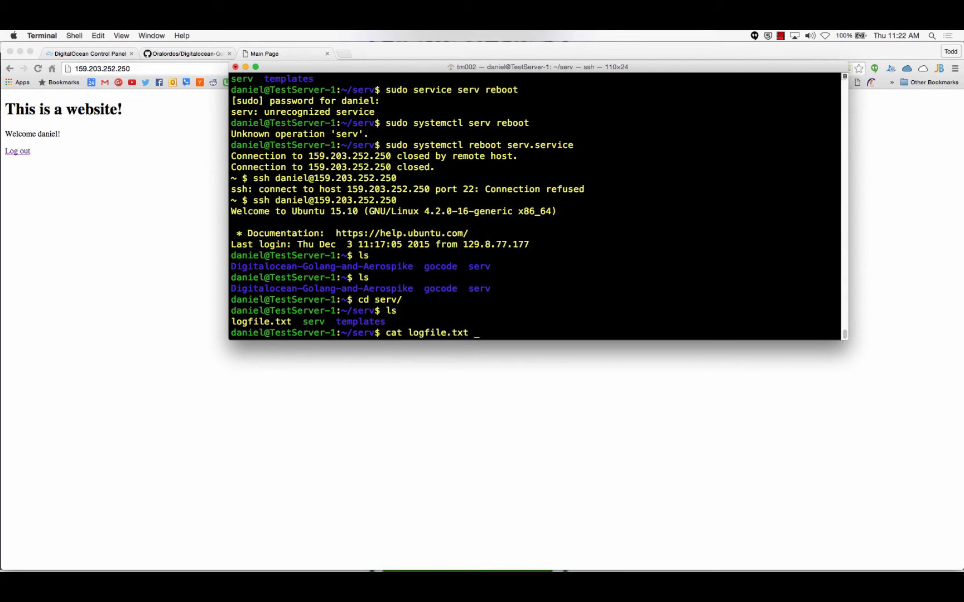
key(enter)
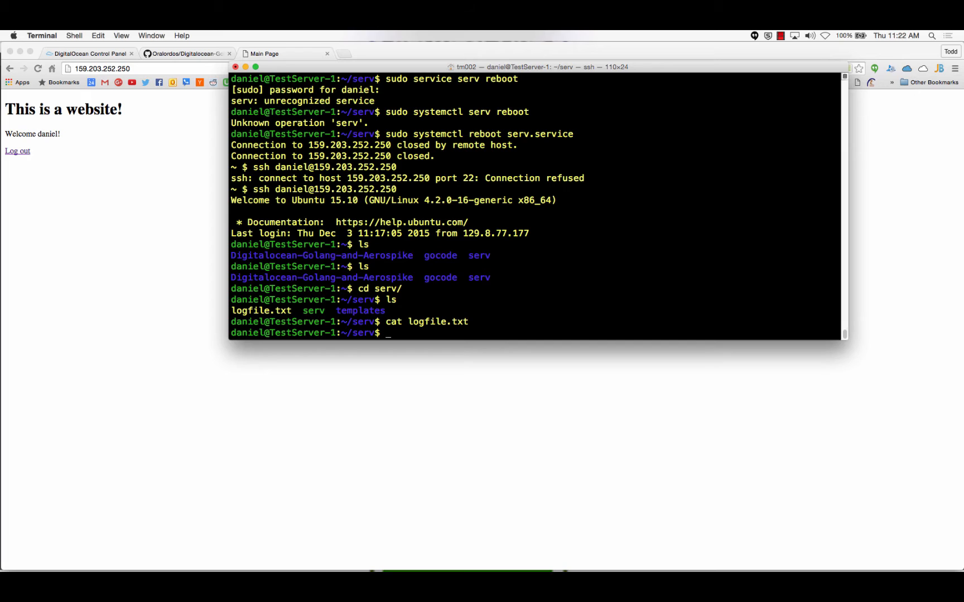
mouse_move(119, 199)
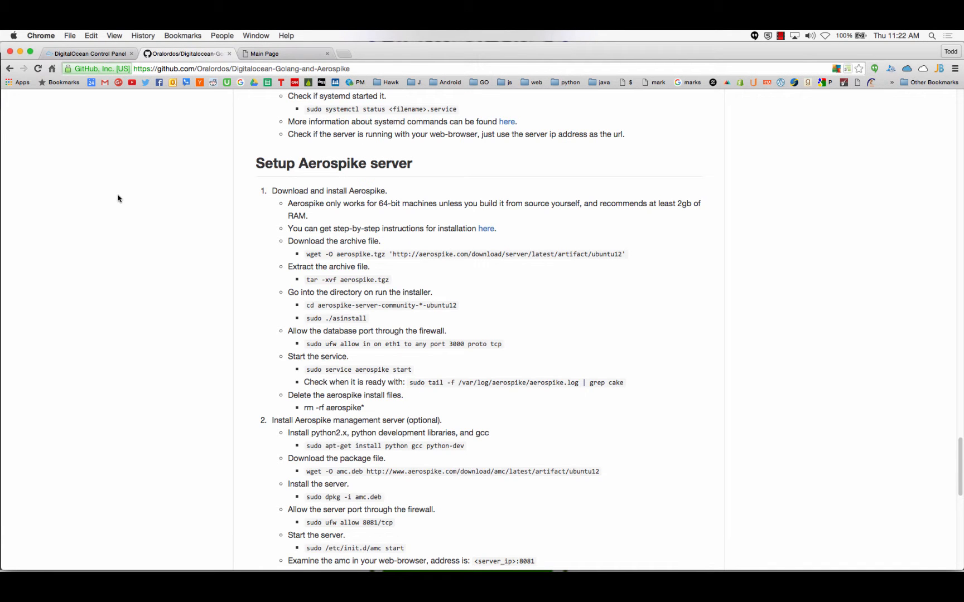
Step: In WebStorm's terminal, cd to 67_digital-ocean_aerospike/02_fullsite and run go run main.go
click(265, 54)
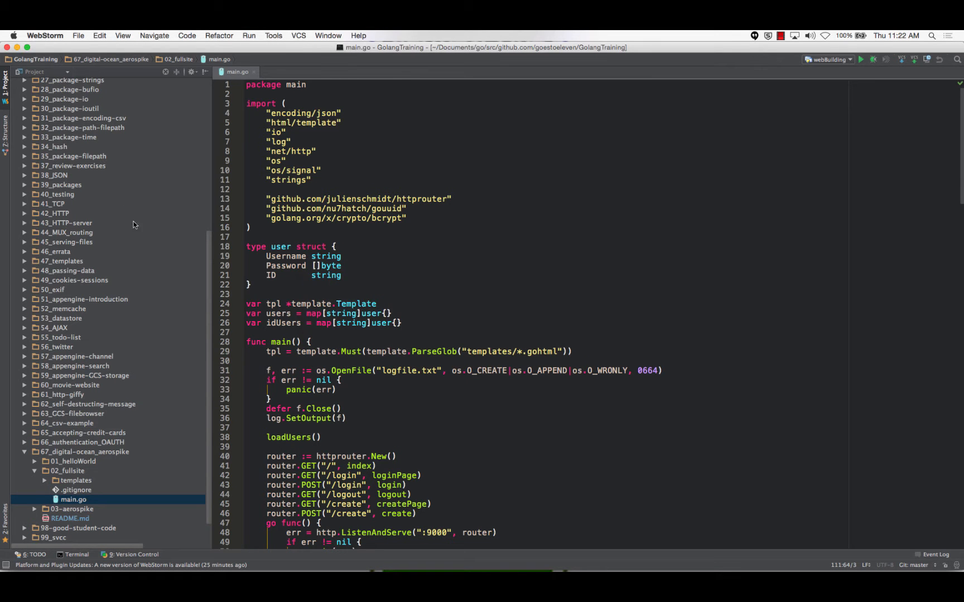
click(76, 555)
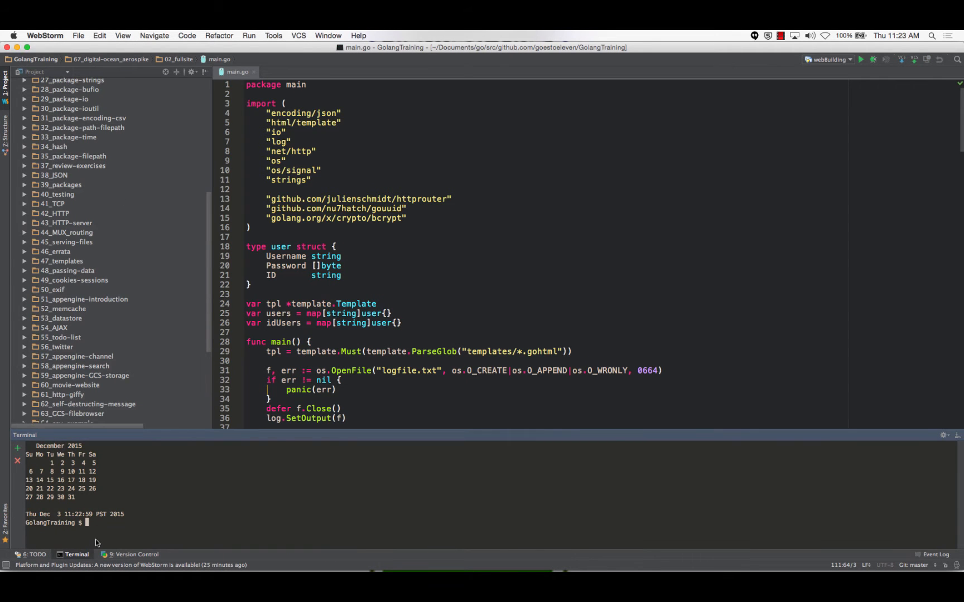
text(cd)
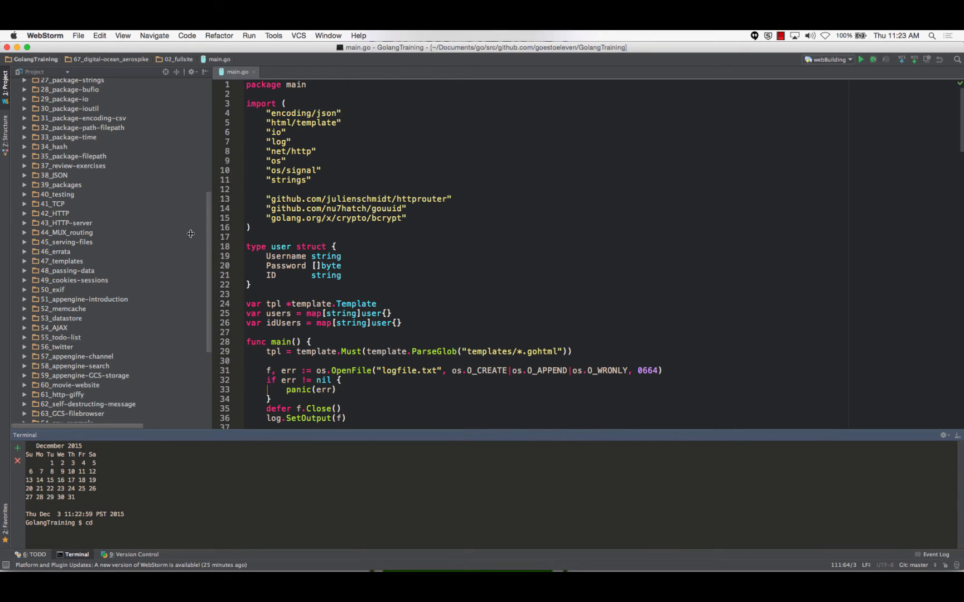
click(72, 350)
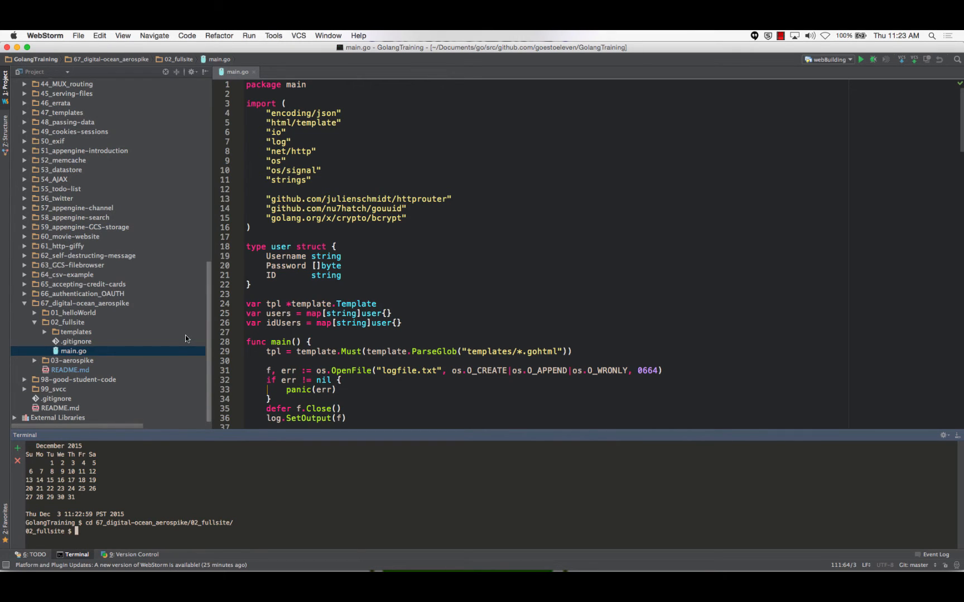
text(go run main.go)
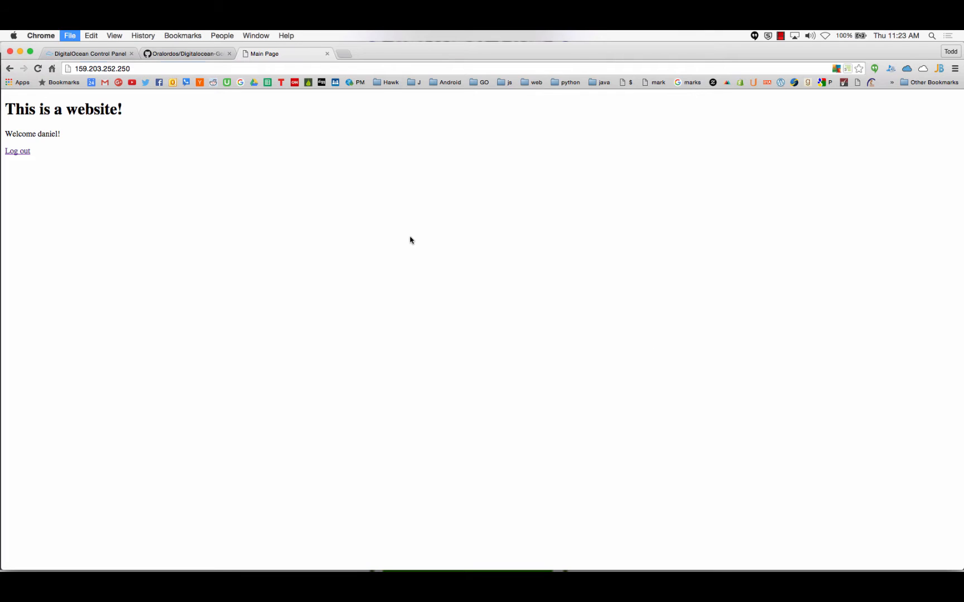
Step: Browse to the local site, log out, and log in as the remembered user, getting No such user
text(localhost:8080)
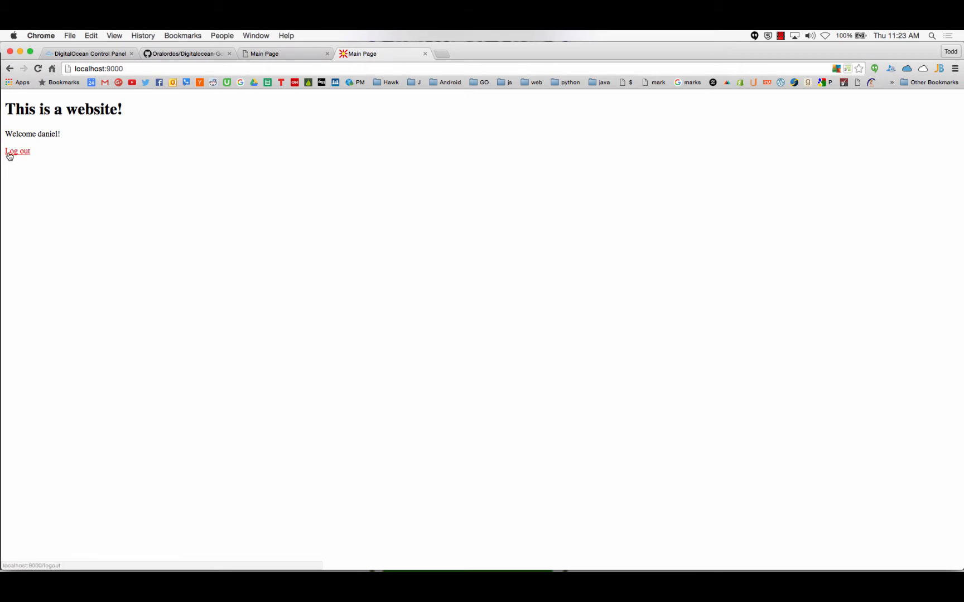
click(16, 152)
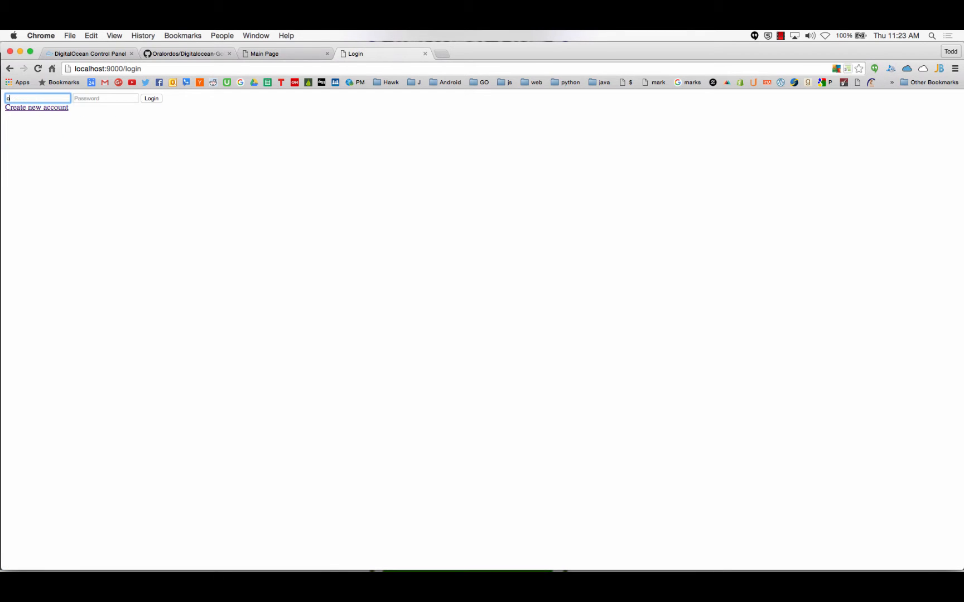
click(151, 98)
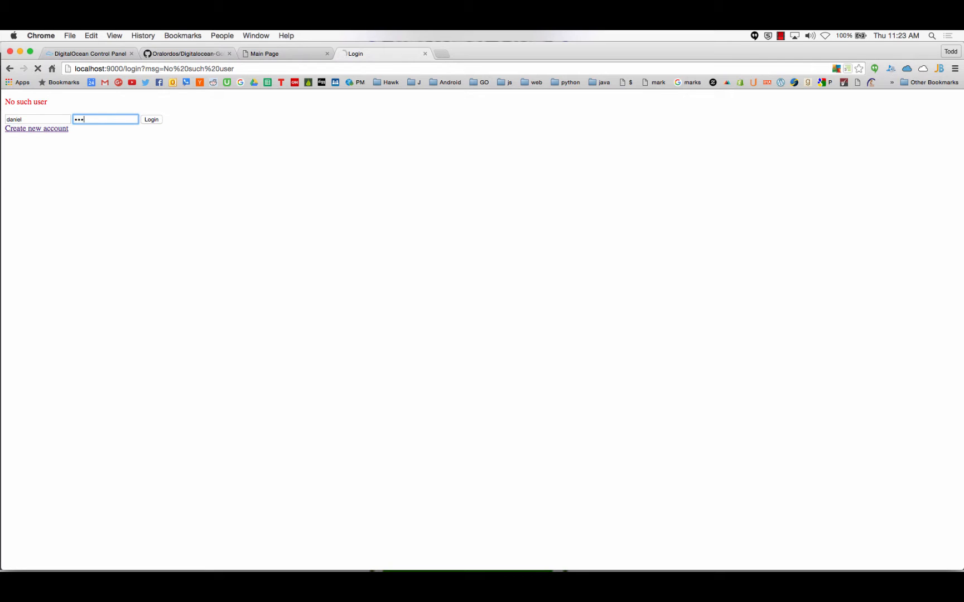
click(152, 119)
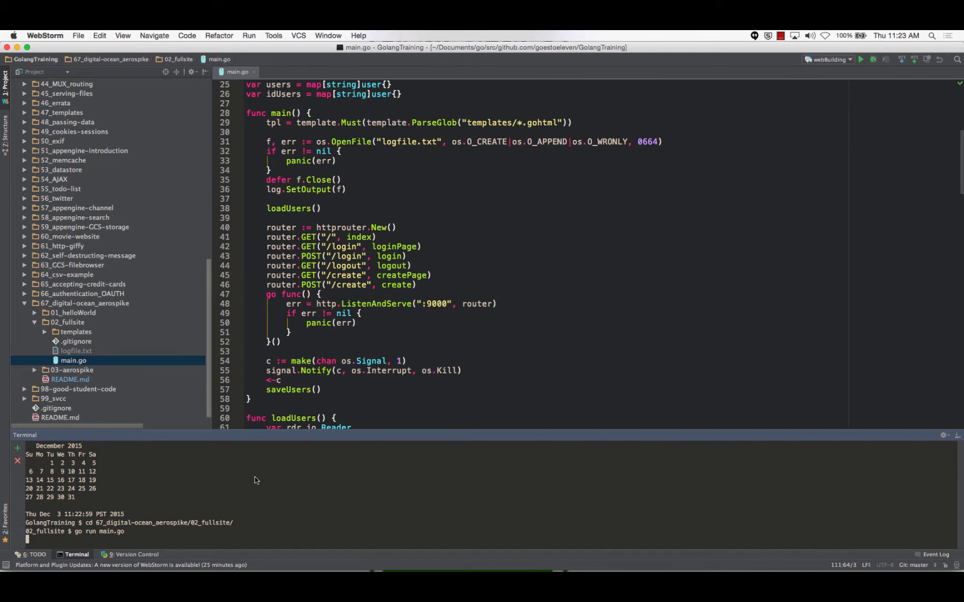
Step: Stop go run main.go in the terminal so users.json is written, then return to main.go
click(73, 360)
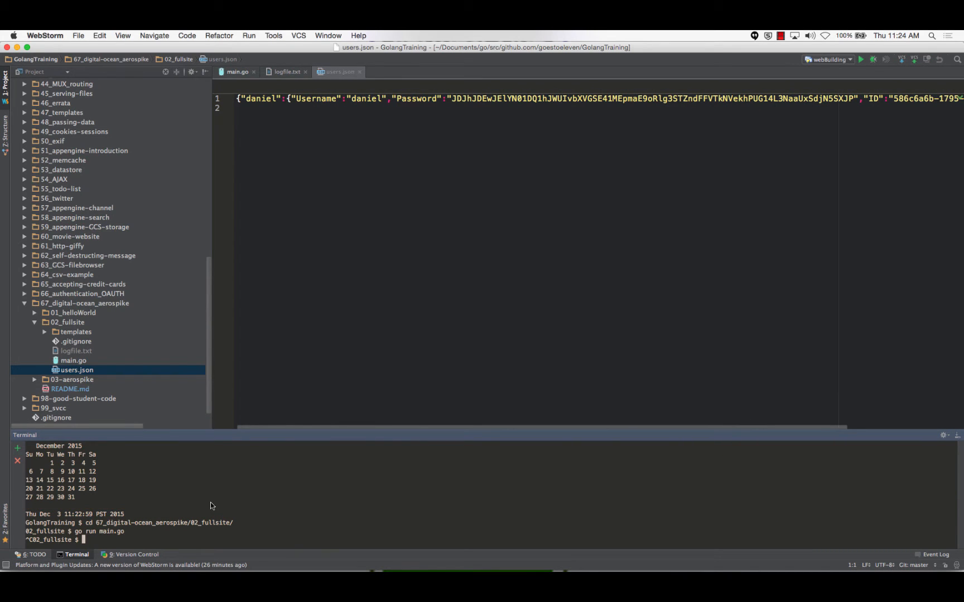
click(74, 360)
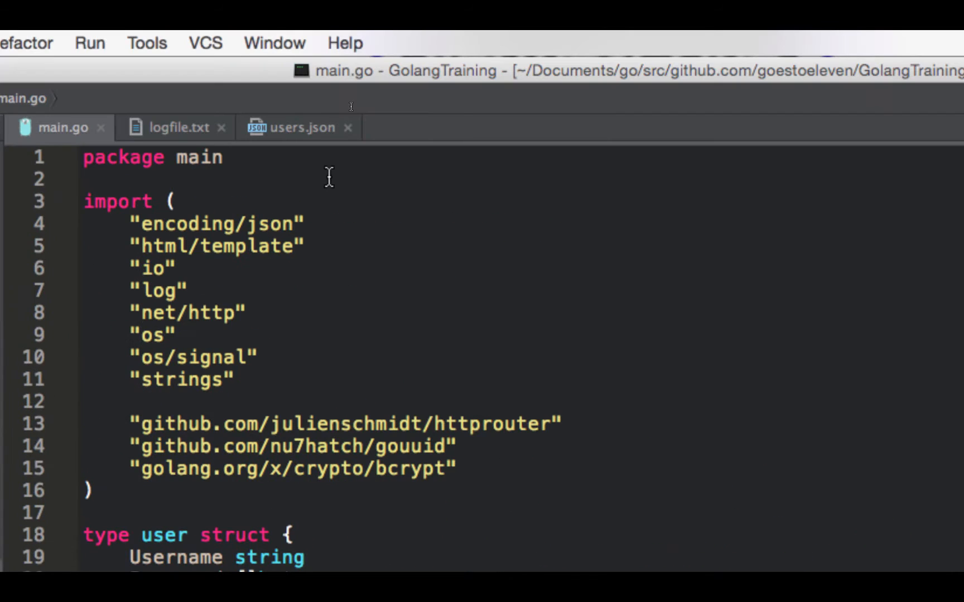
scroll(down, 3)
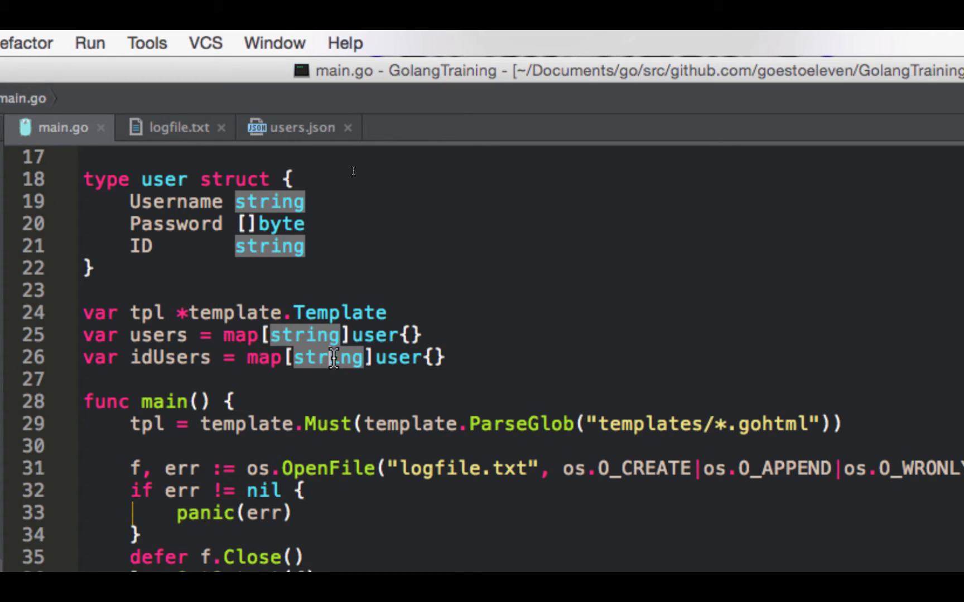
double_click(158, 335)
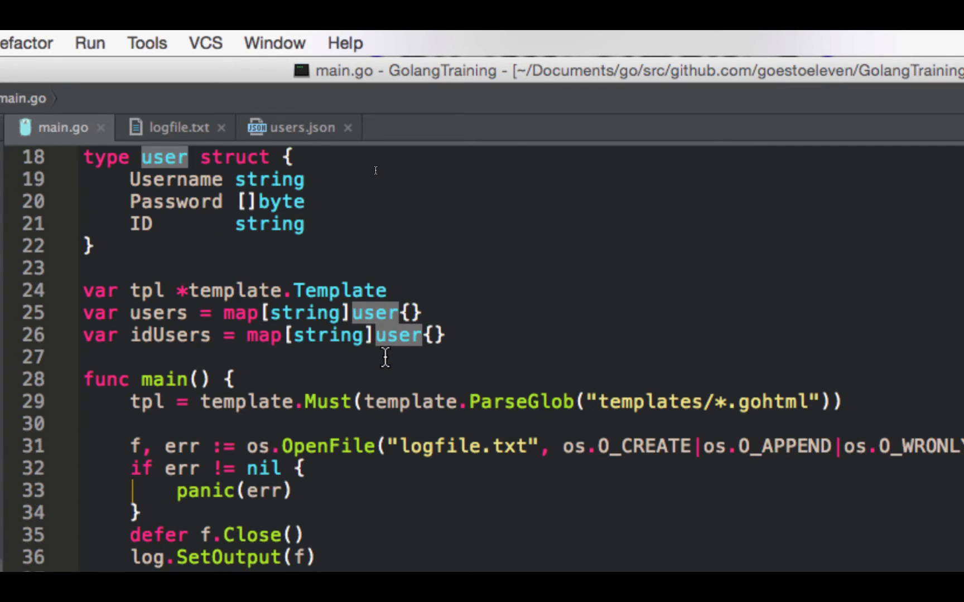
scroll(down, 3)
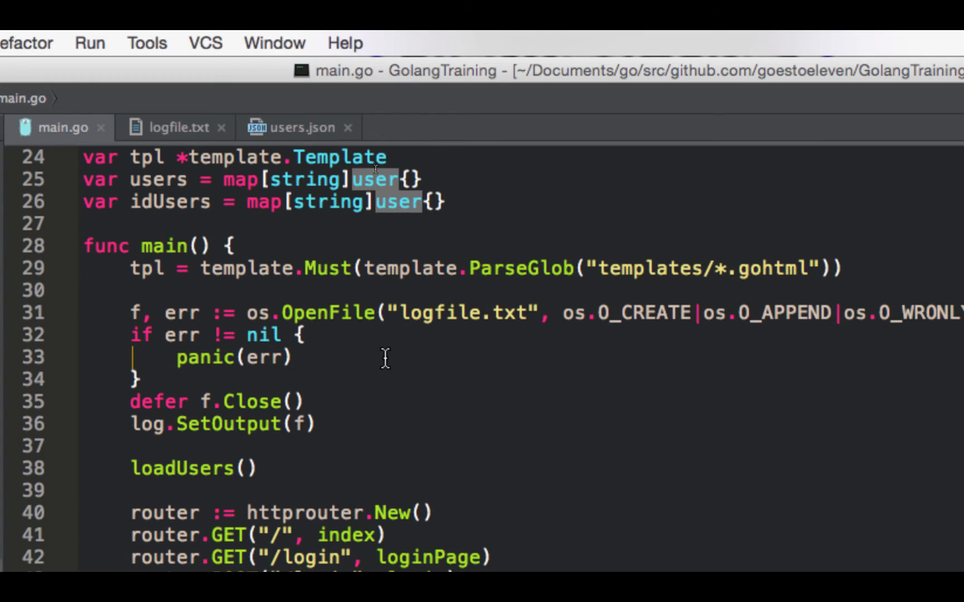
mouse_move(378, 236)
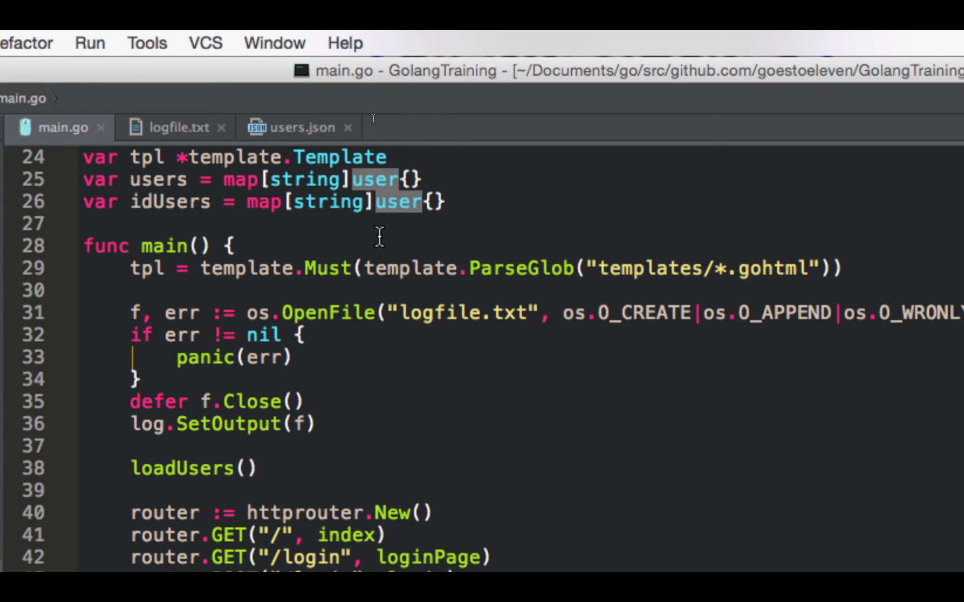
mouse_move(411, 298)
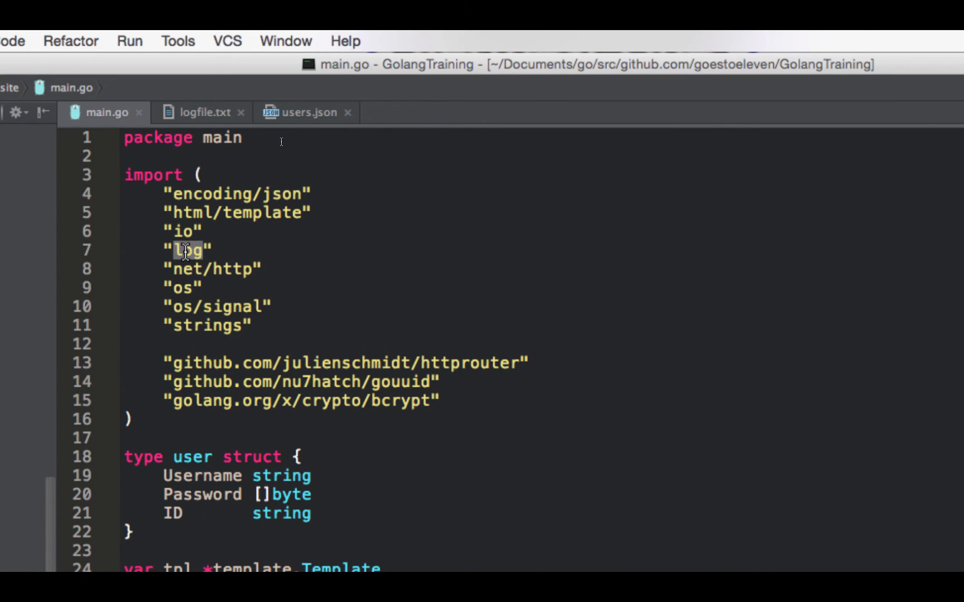
Step: Inspect log.SetOutput and the os.OpenFile logfile.txt call with its 0664 permission value
scroll(down, 3)
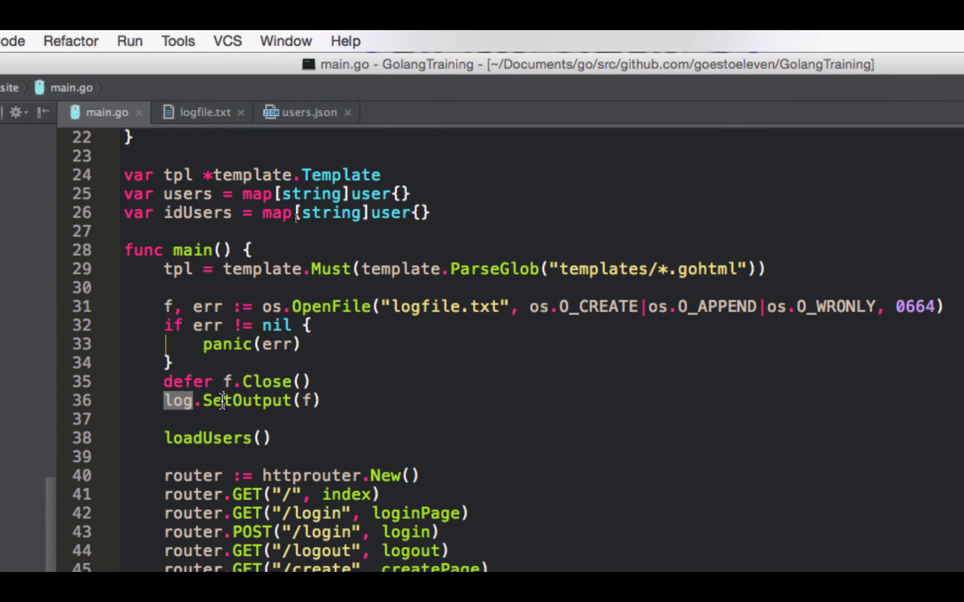
double_click(245, 400)
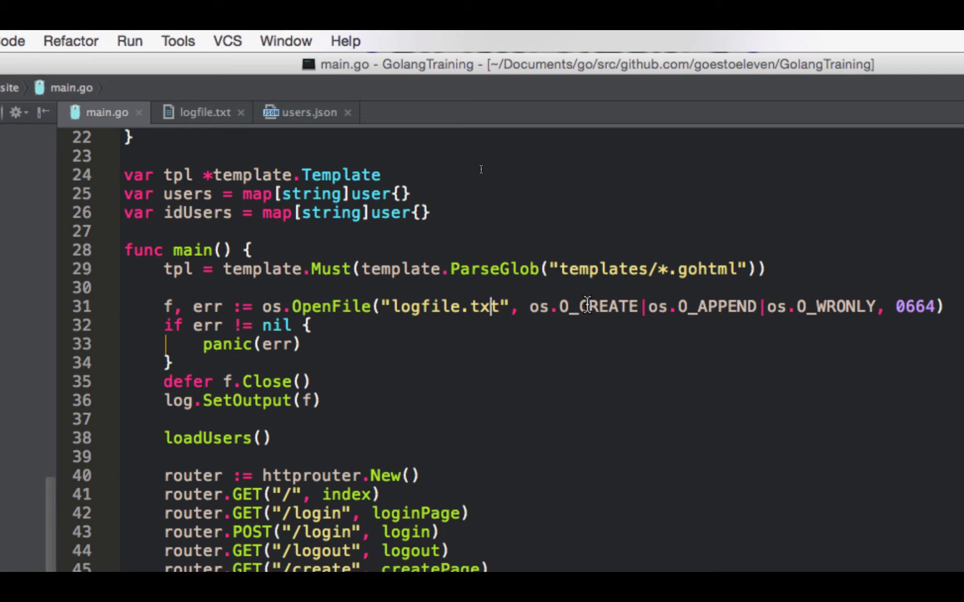
double_click(583, 307)
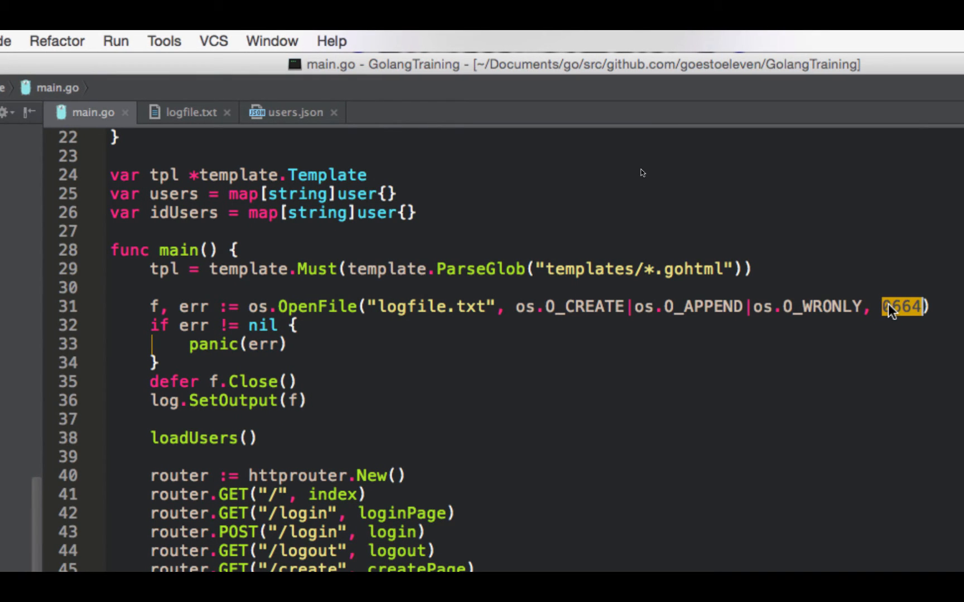
click(891, 306)
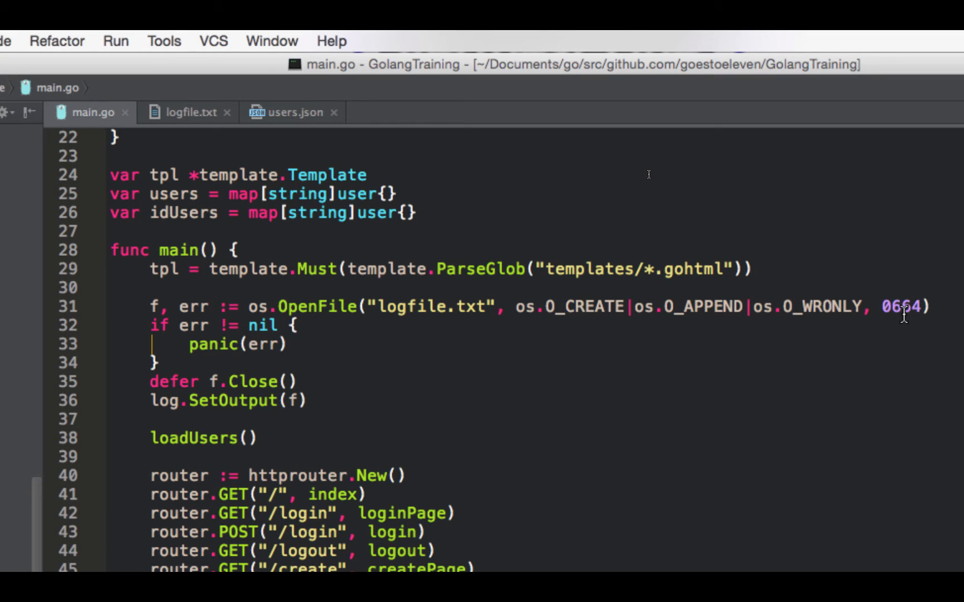
double_click(899, 307)
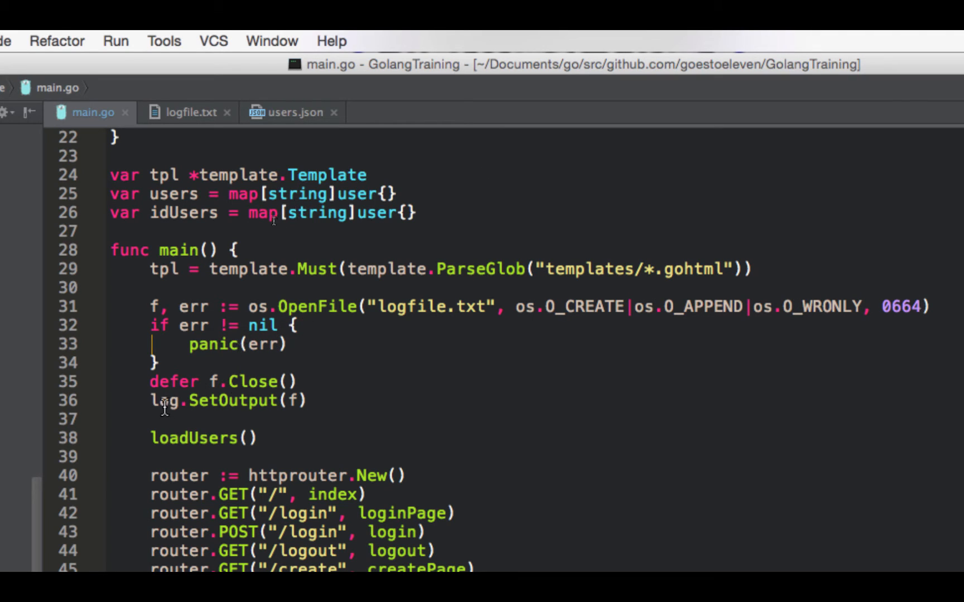
mouse_move(384, 394)
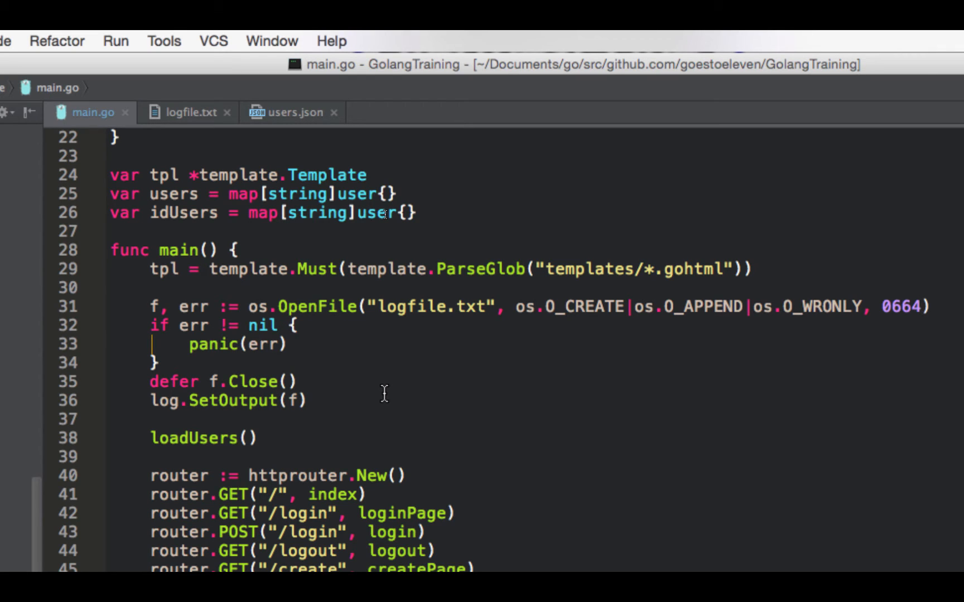
mouse_move(336, 310)
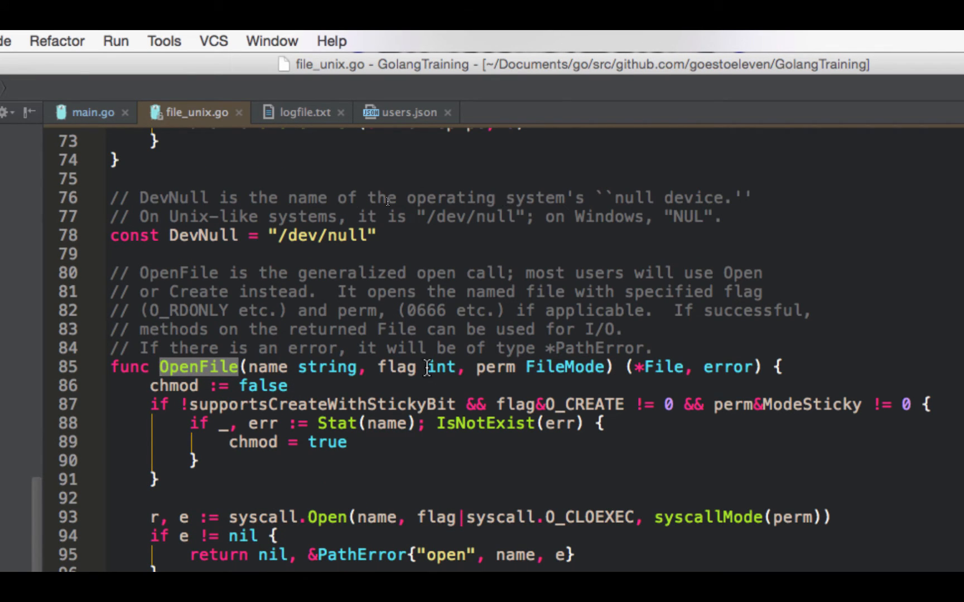
mouse_move(357, 394)
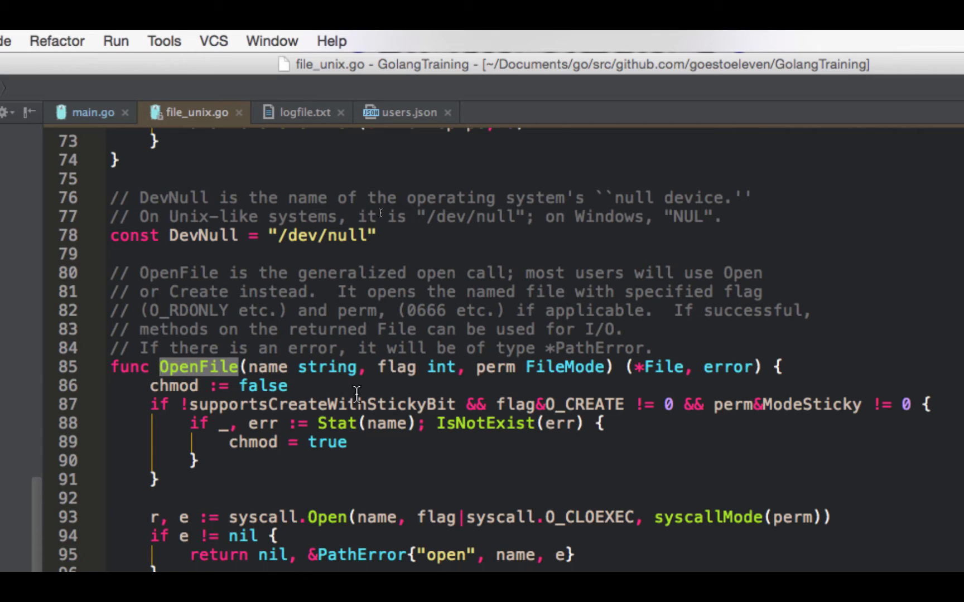
mouse_move(443, 378)
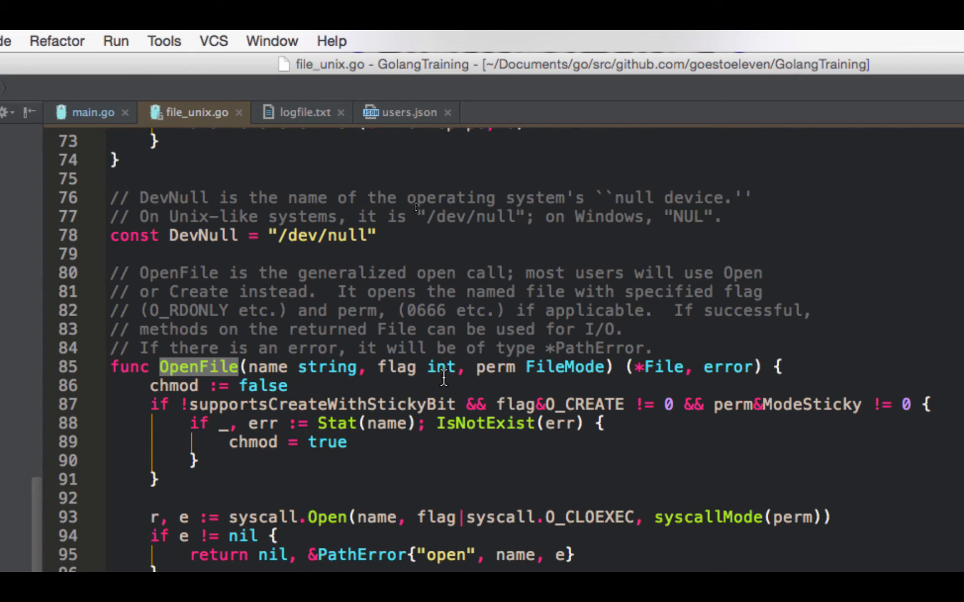
mouse_move(346, 177)
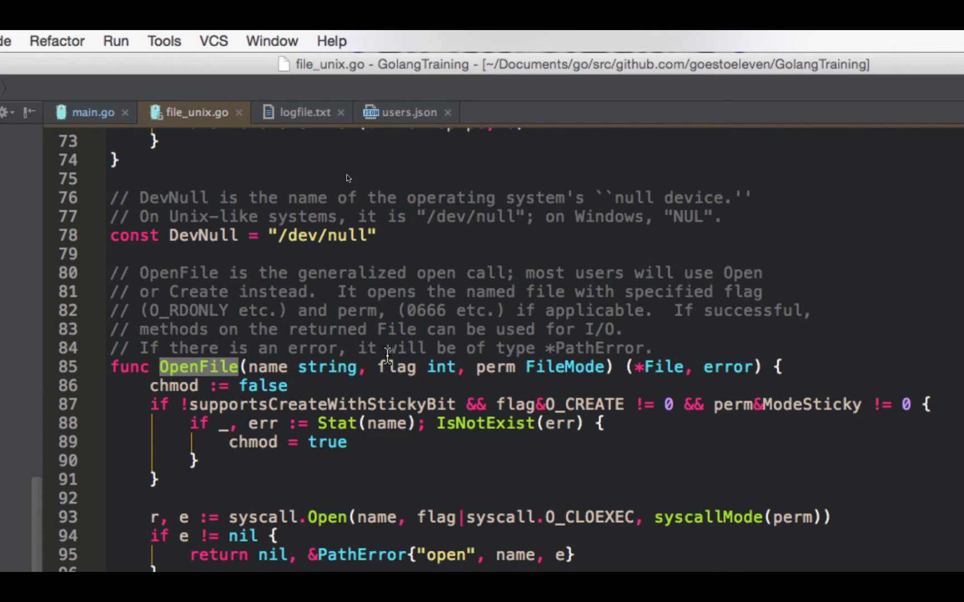
Step: Flip between main.go and the OpenFile definition in file_unix.go, then close file_unix.go
click(93, 112)
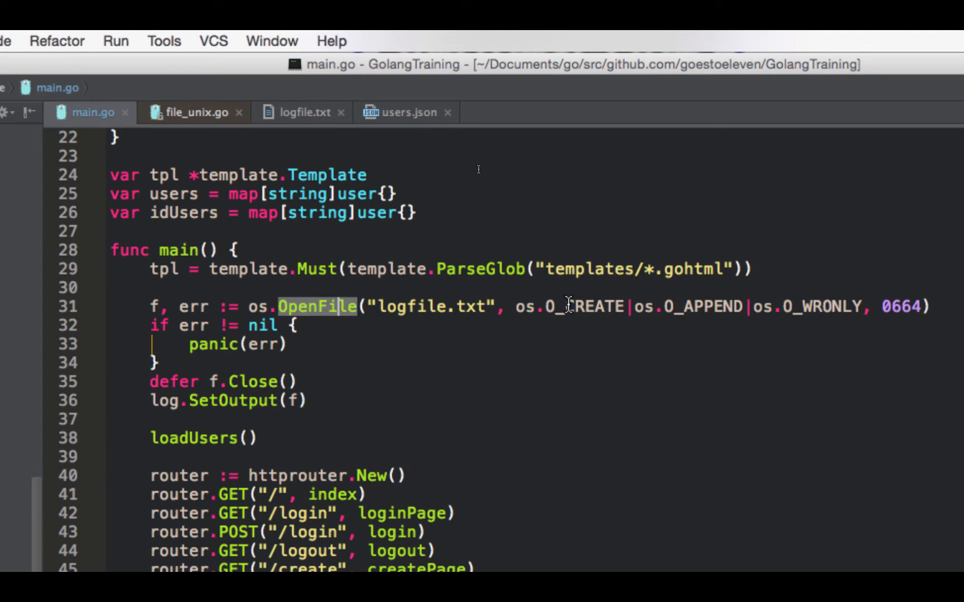
mouse_move(802, 305)
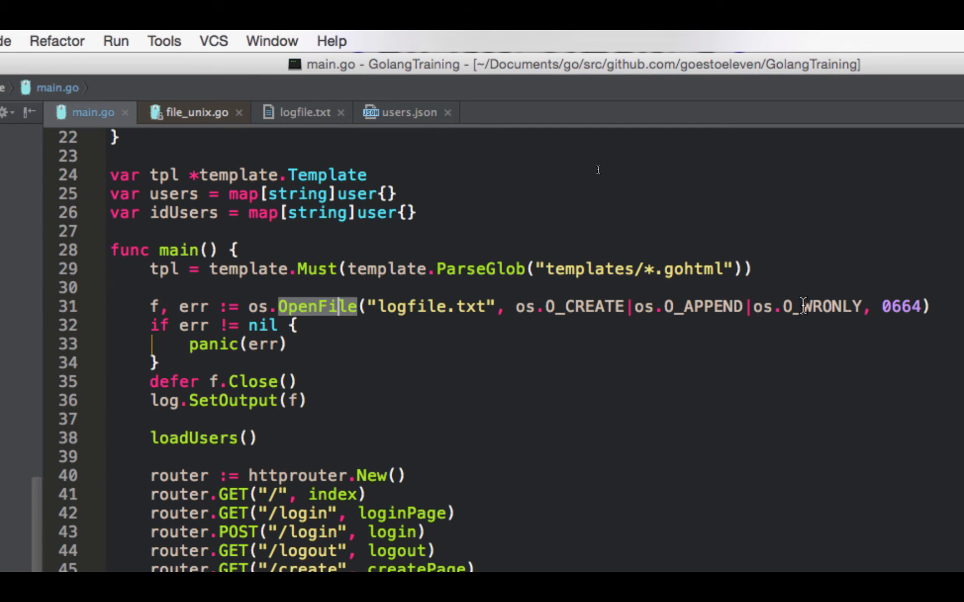
mouse_move(769, 327)
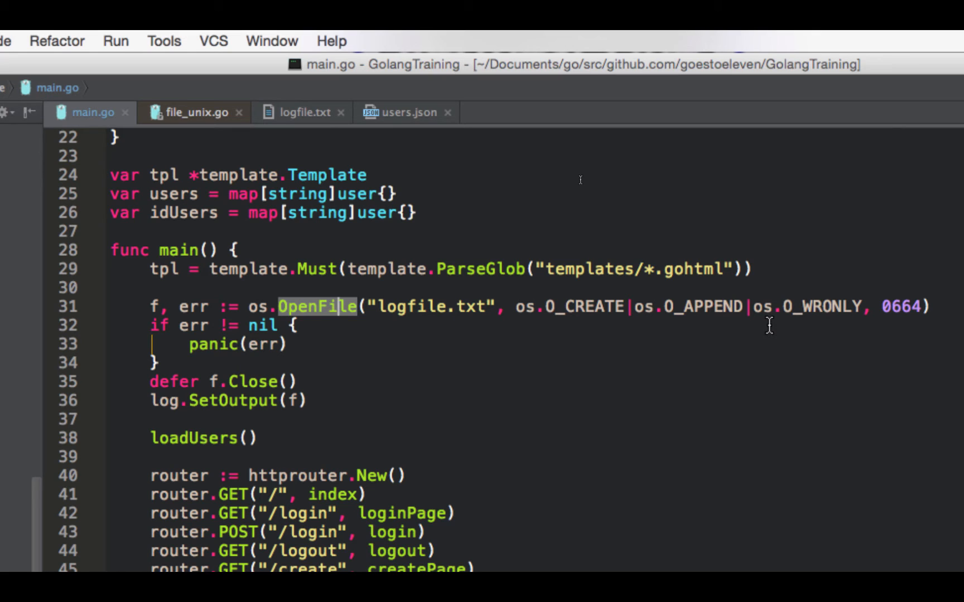
mouse_move(212, 122)
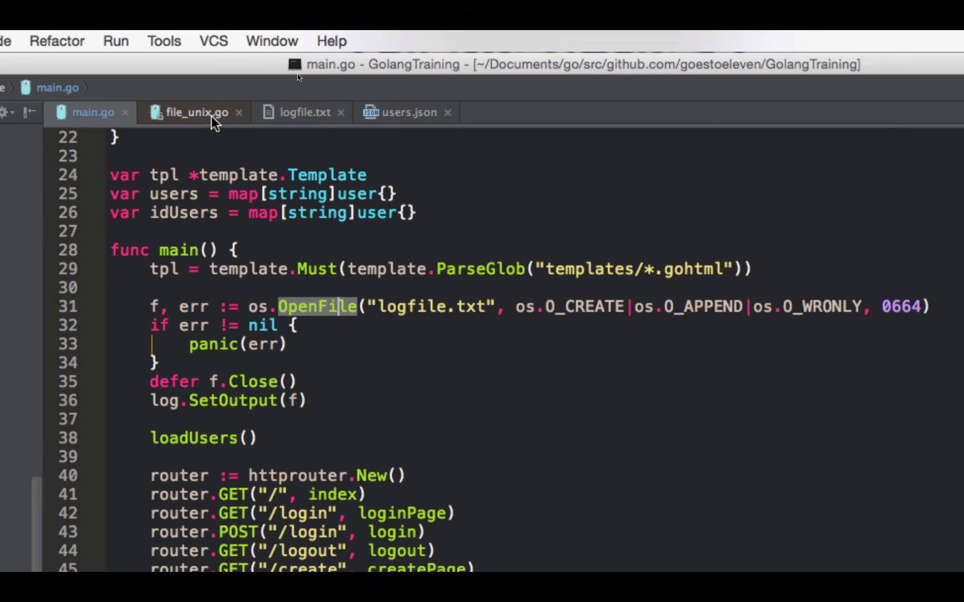
click(194, 112)
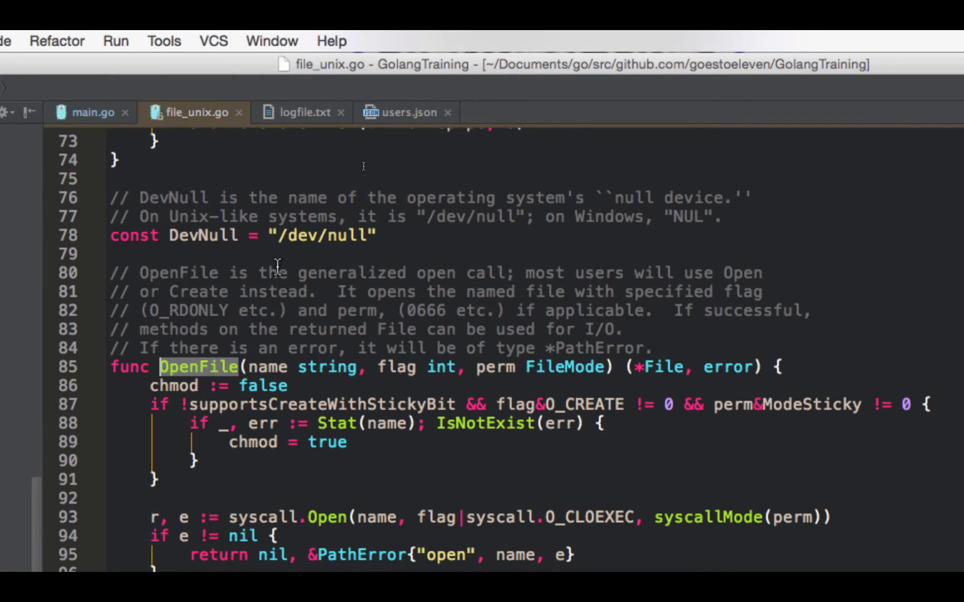
click(93, 112)
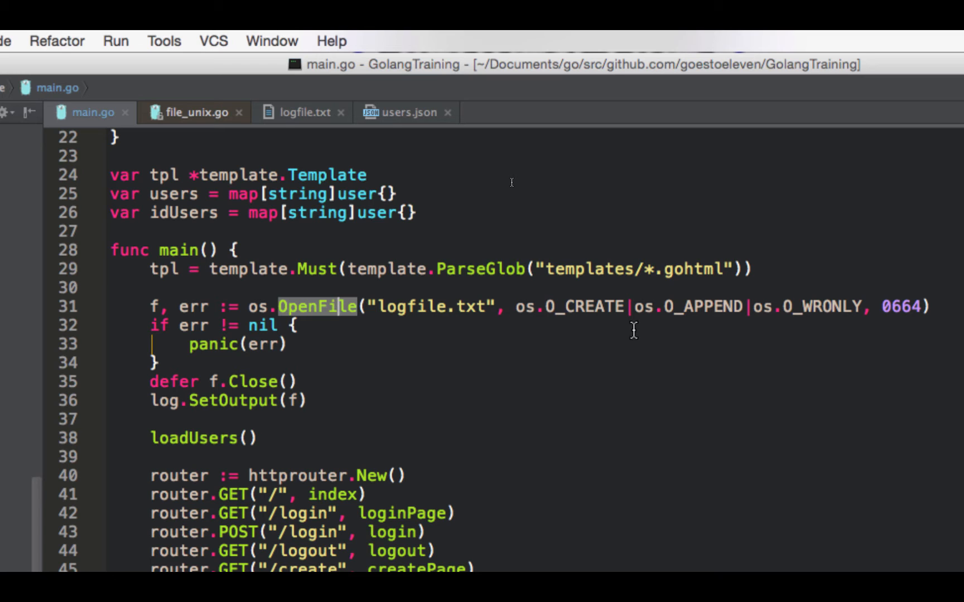
click(194, 113)
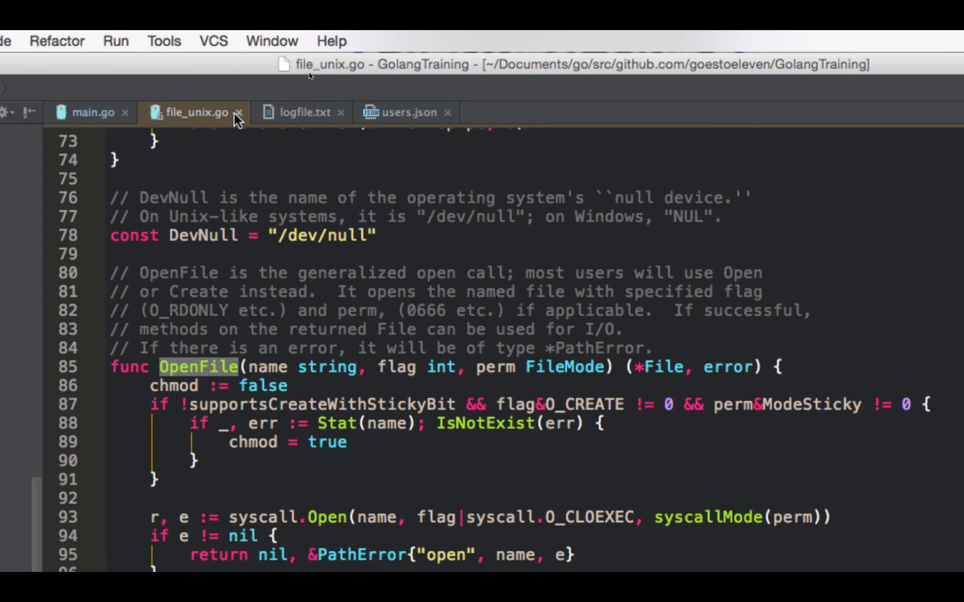
click(239, 112)
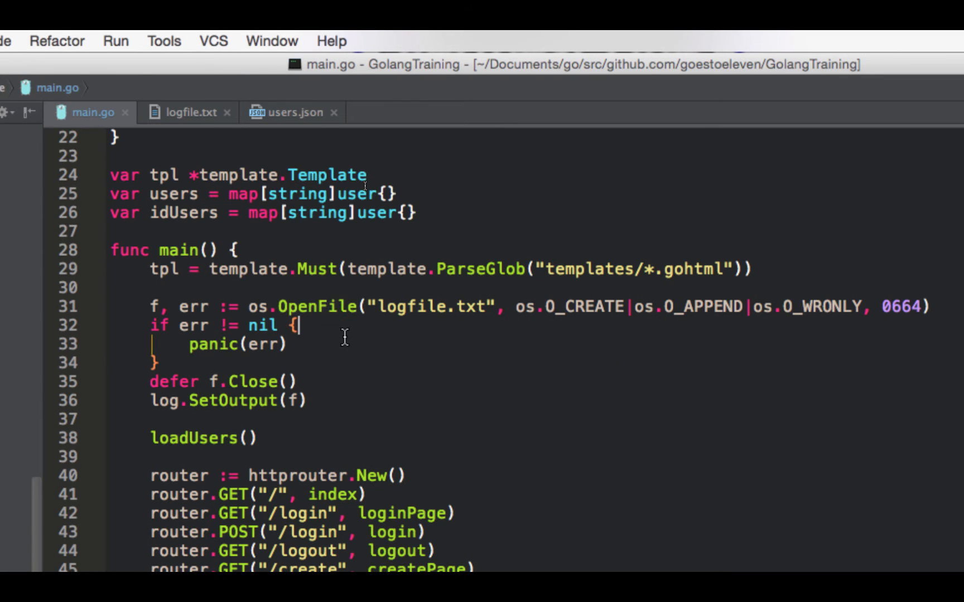
Step: Write a temporary os.Open line inside the OpenFile error check and look at the O_WRONLY flag
text(os.Open)
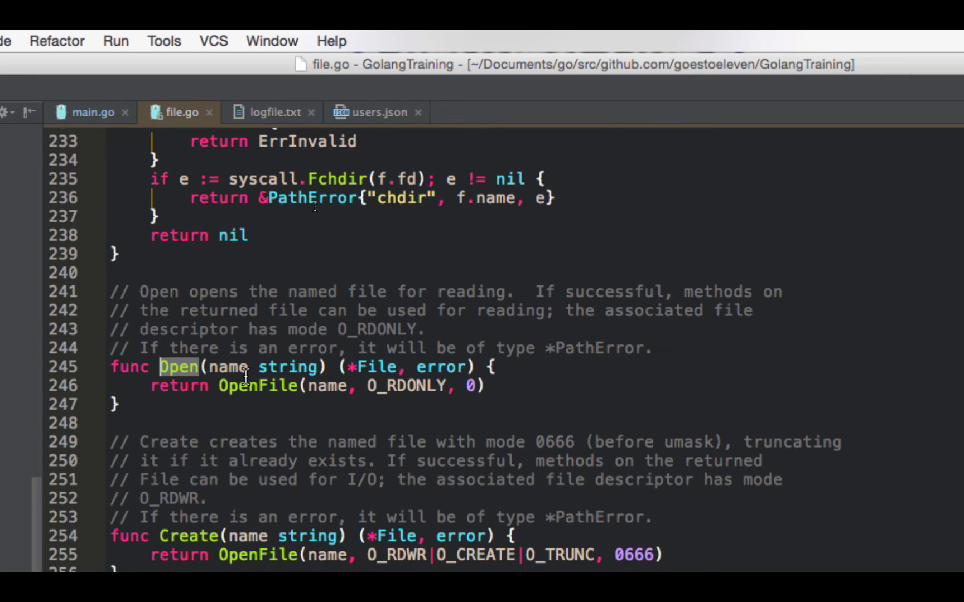
mouse_move(410, 390)
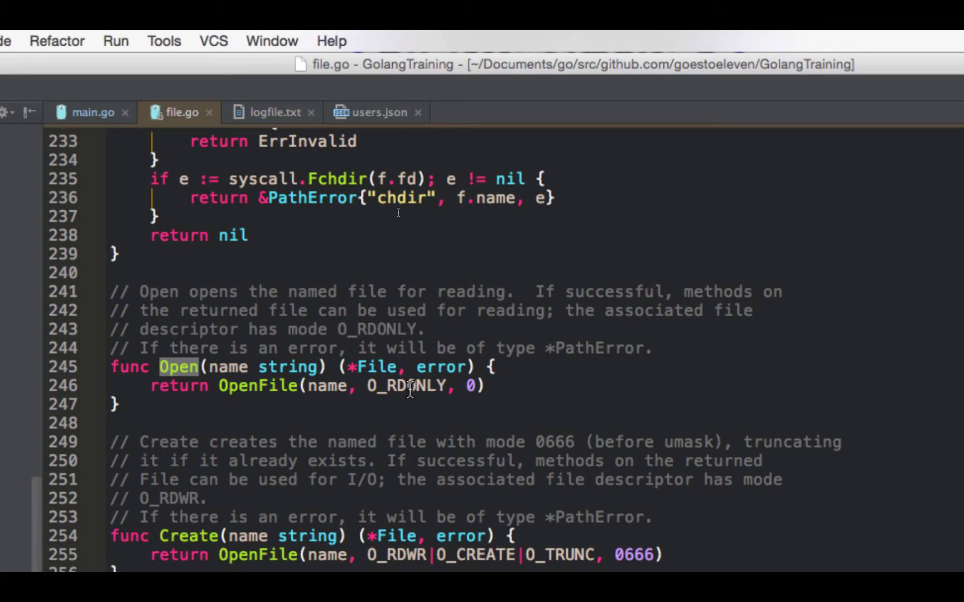
scroll(down, 3)
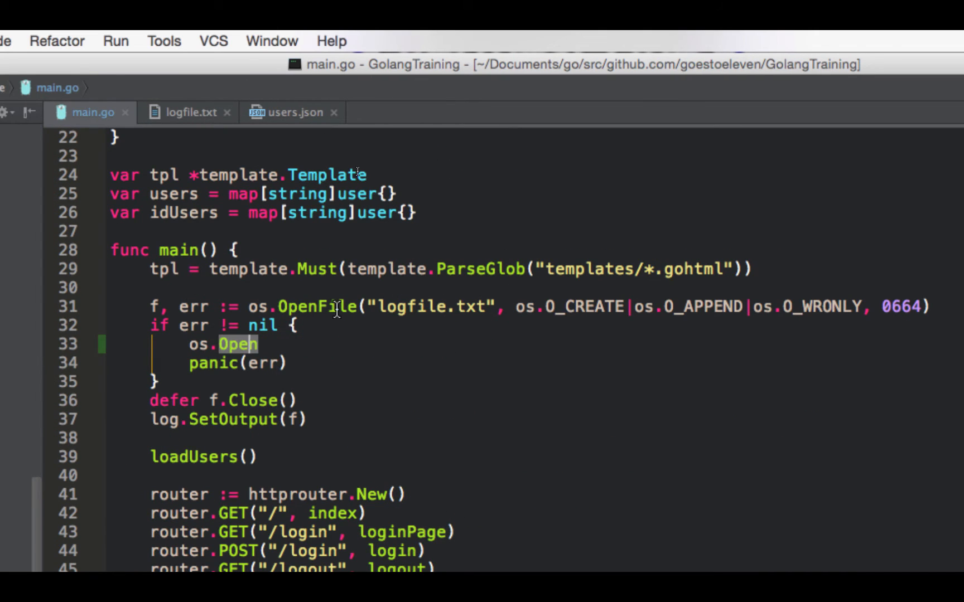
double_click(583, 306)
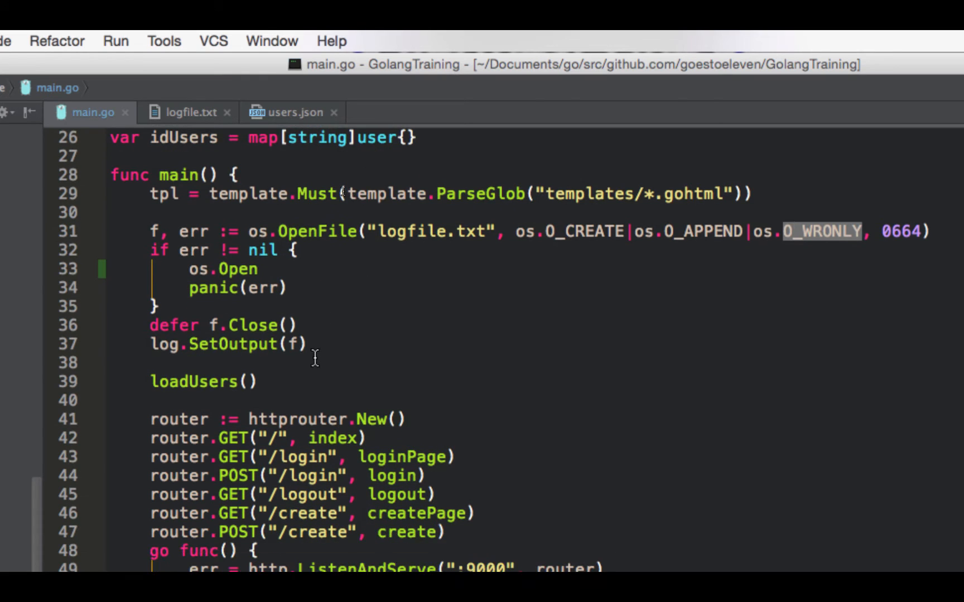
Step: Jump from the loadUsers call in main down to loadUsers and its NewReader empty-braces string
double_click(194, 381)
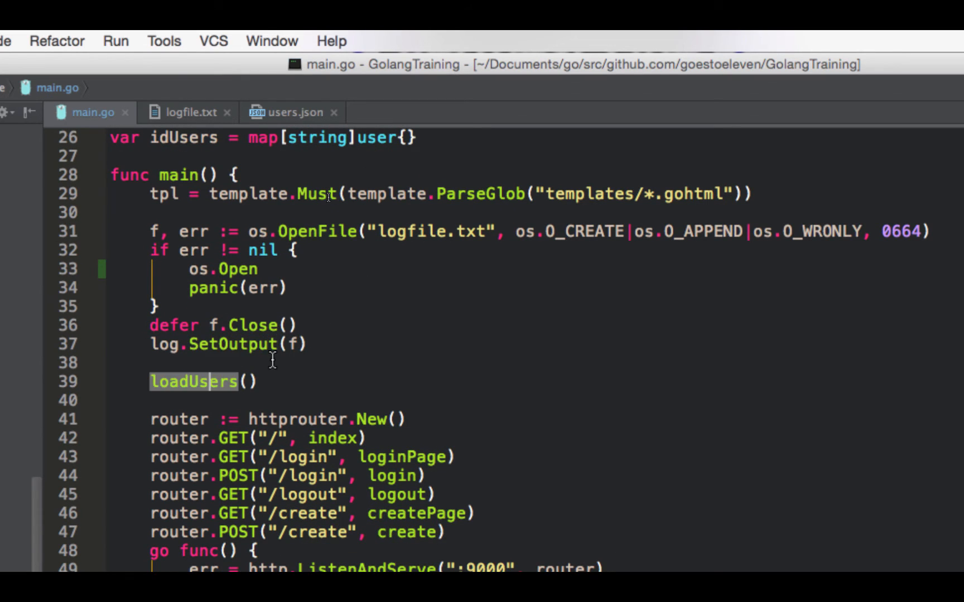
scroll(down, 3)
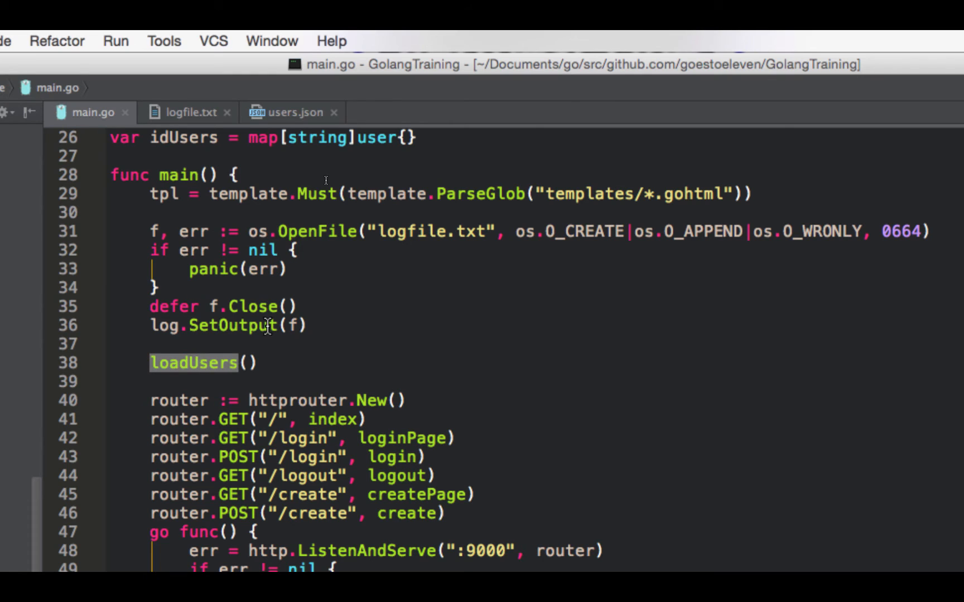
scroll(down, 3)
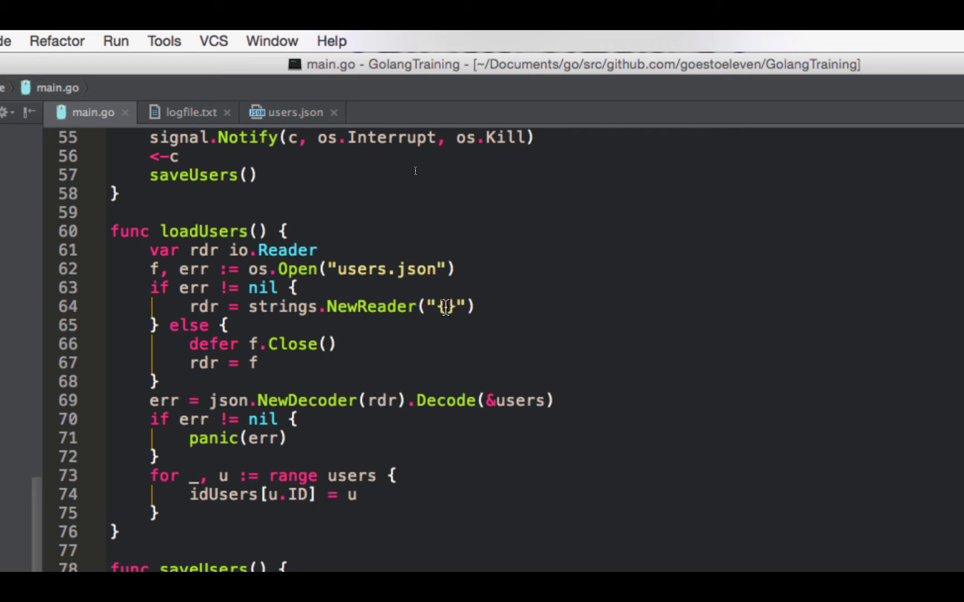
double_click(444, 306)
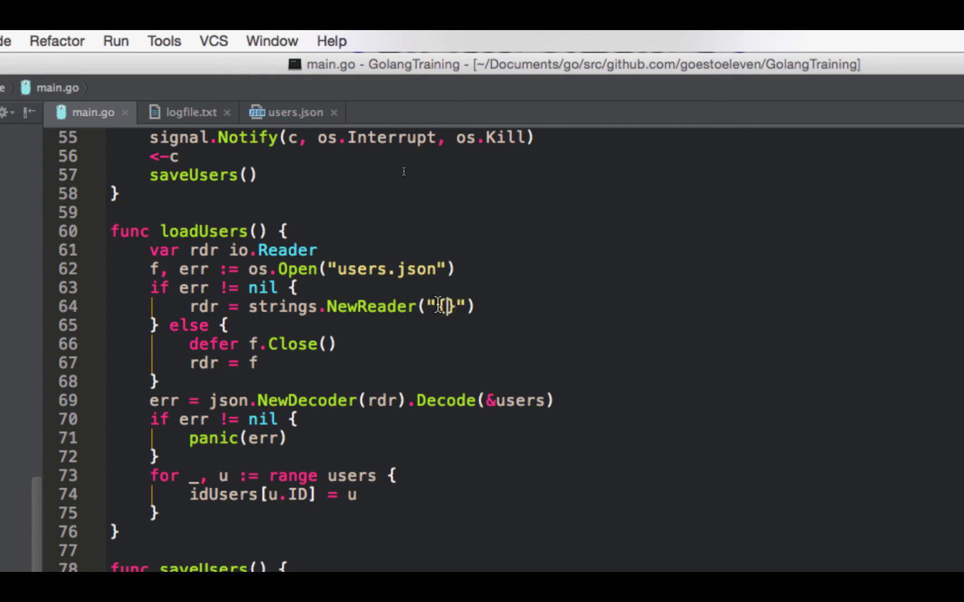
Step: Review the json.NewDecoder line that decodes users.json in loadUsers
double_click(306, 400)
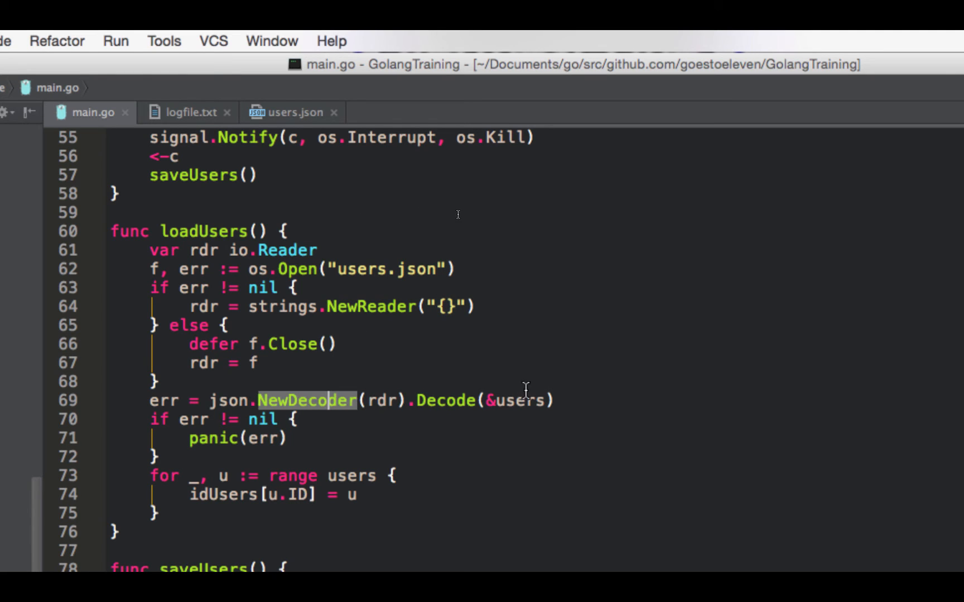
double_click(521, 401)
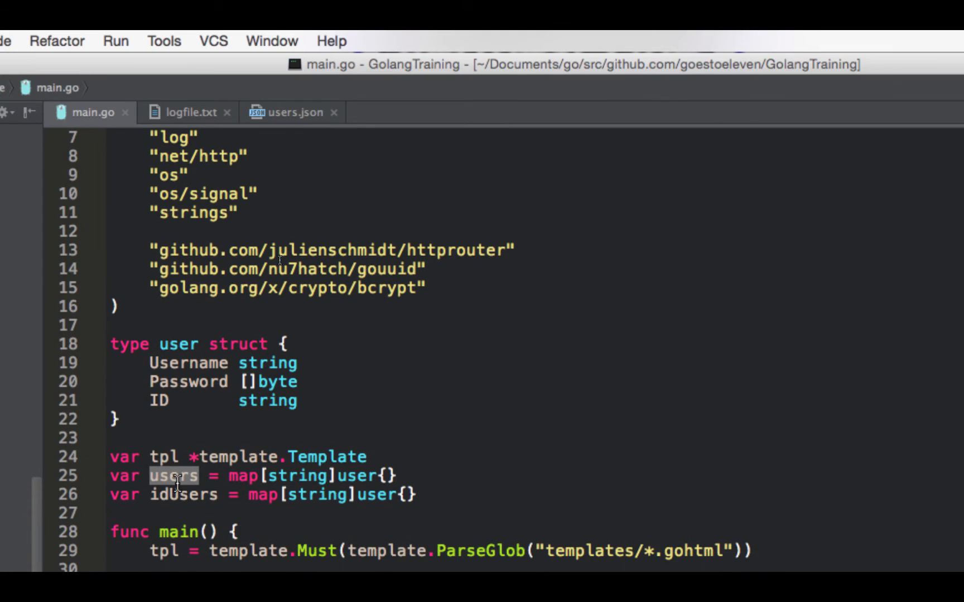
scroll(down, 3)
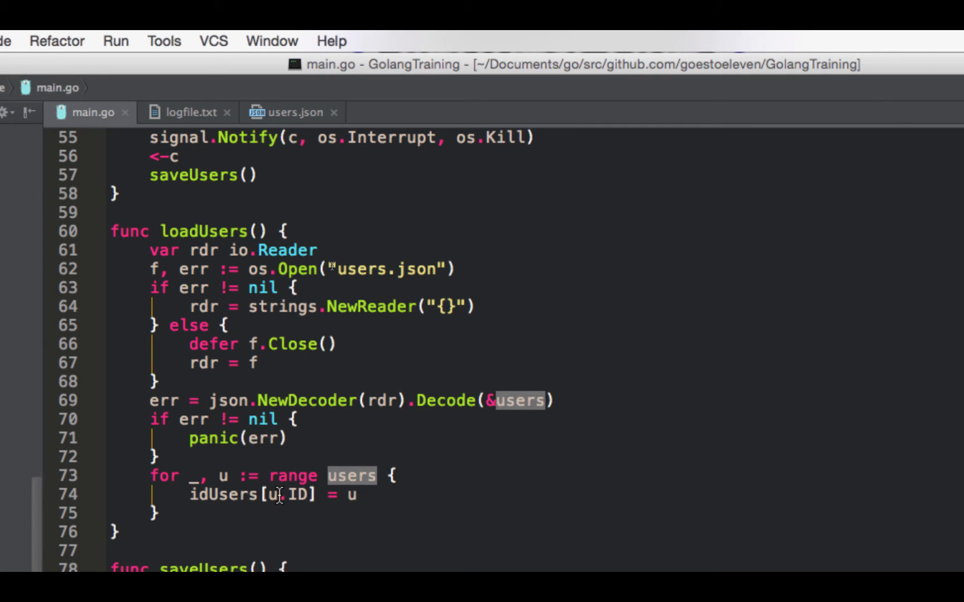
mouse_move(333, 260)
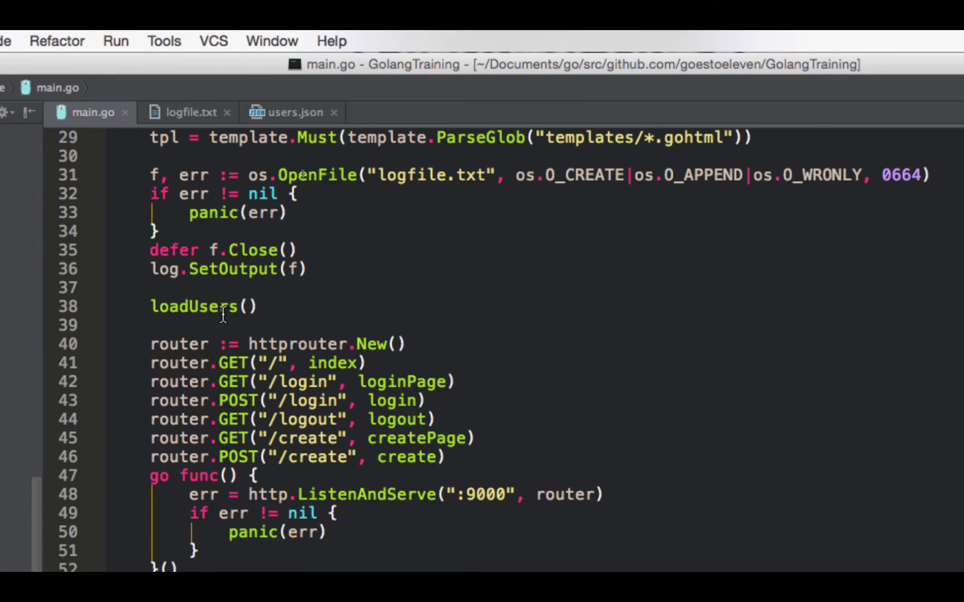
drag(152, 344, 382, 437)
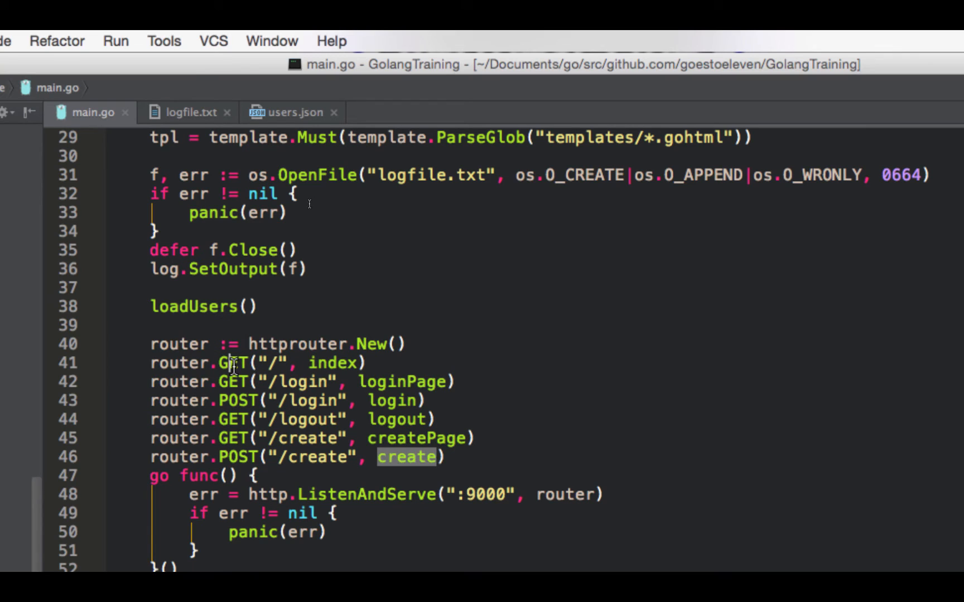
click(239, 400)
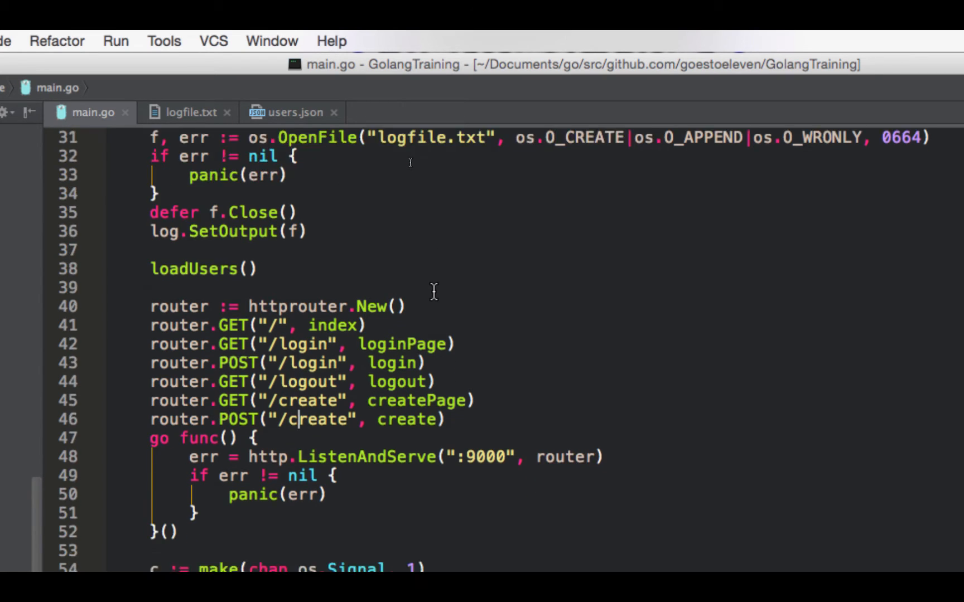
scroll(down, 3)
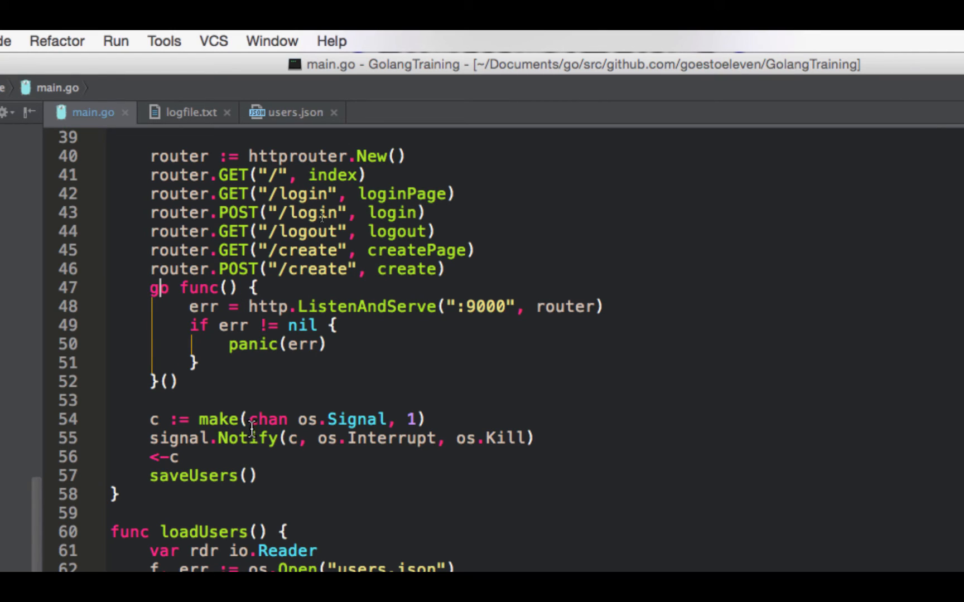
double_click(366, 307)
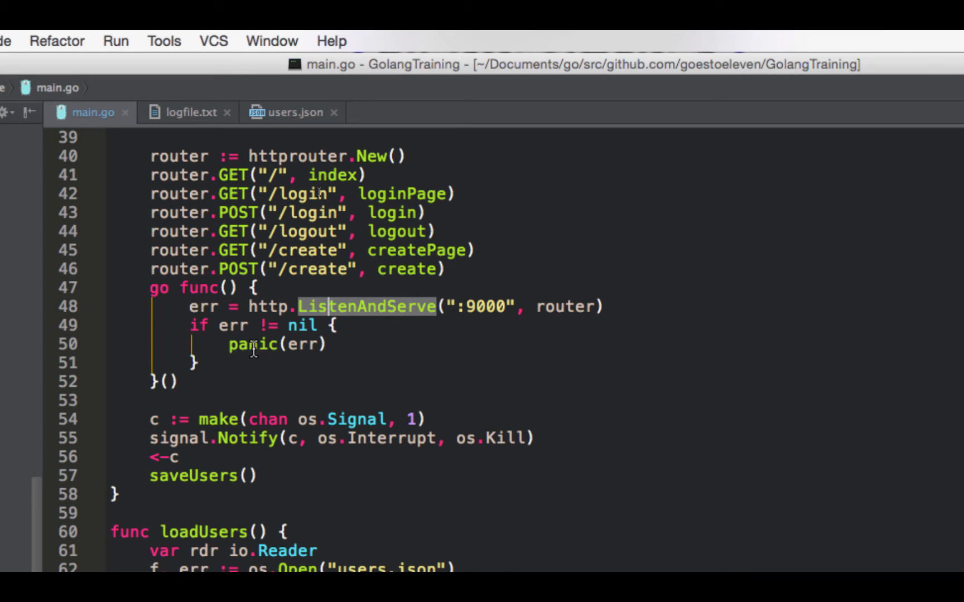
mouse_move(332, 307)
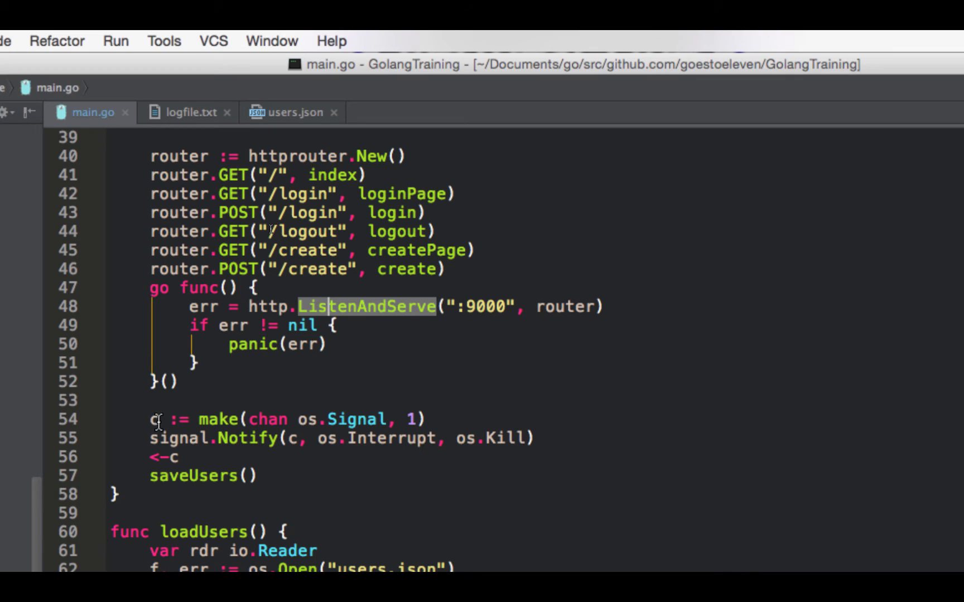
Step: Pick out the signal package and the saveUsers call, then look over the saveUsers function
drag(150, 419, 260, 475)
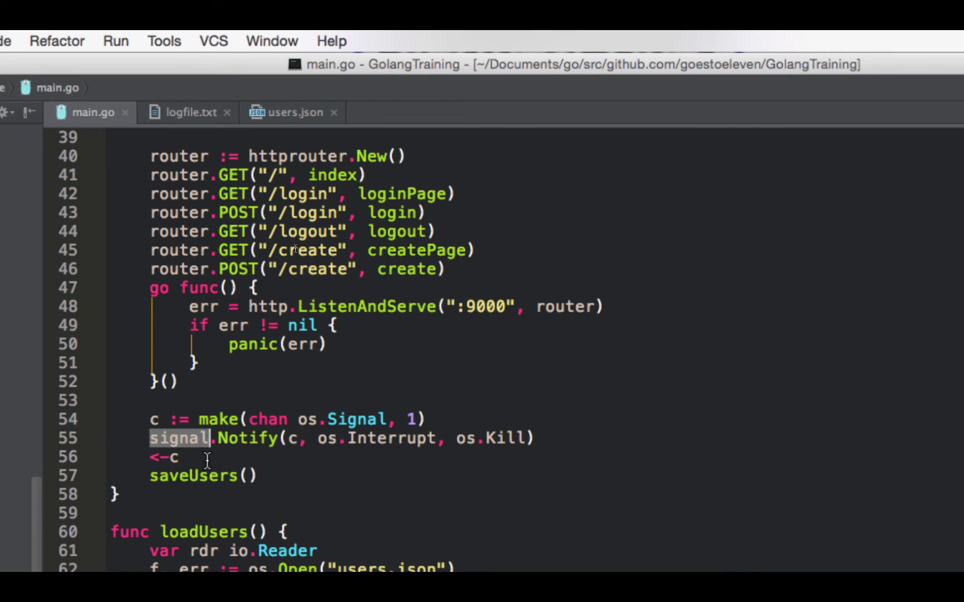
double_click(193, 475)
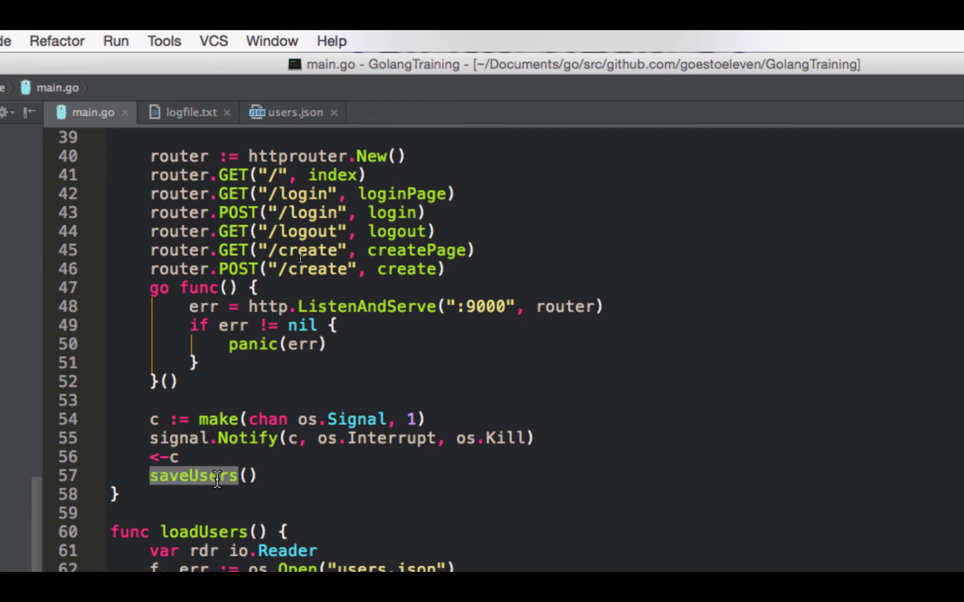
scroll(down, 3)
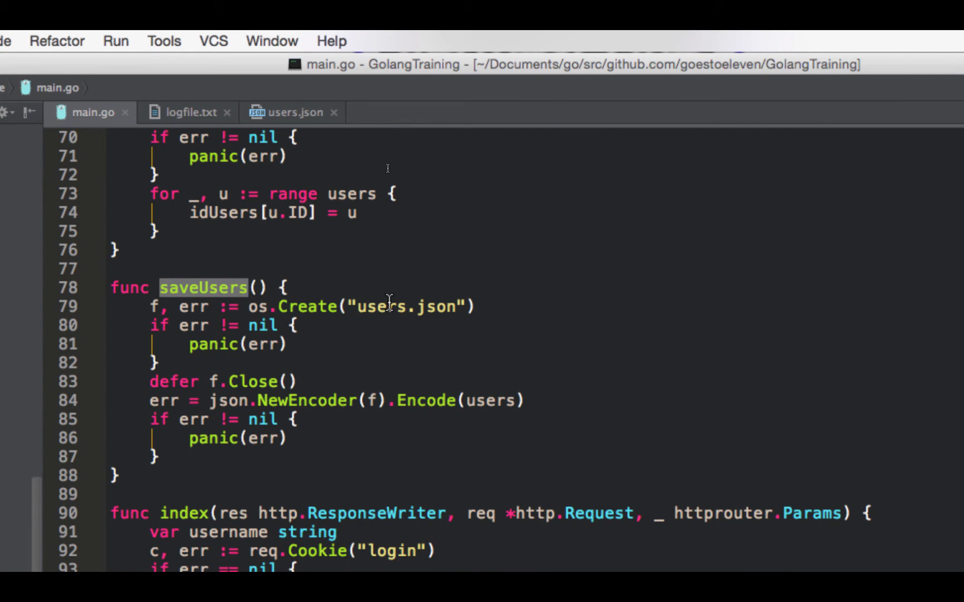
mouse_move(322, 400)
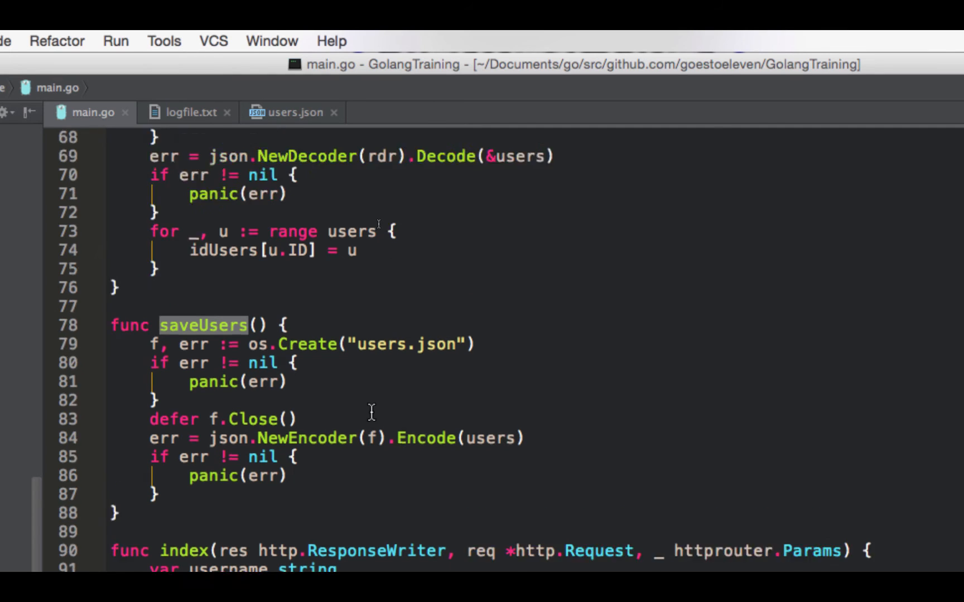
Step: Return to main's signal channel c and its uses near the os/signal import
scroll(up, 3)
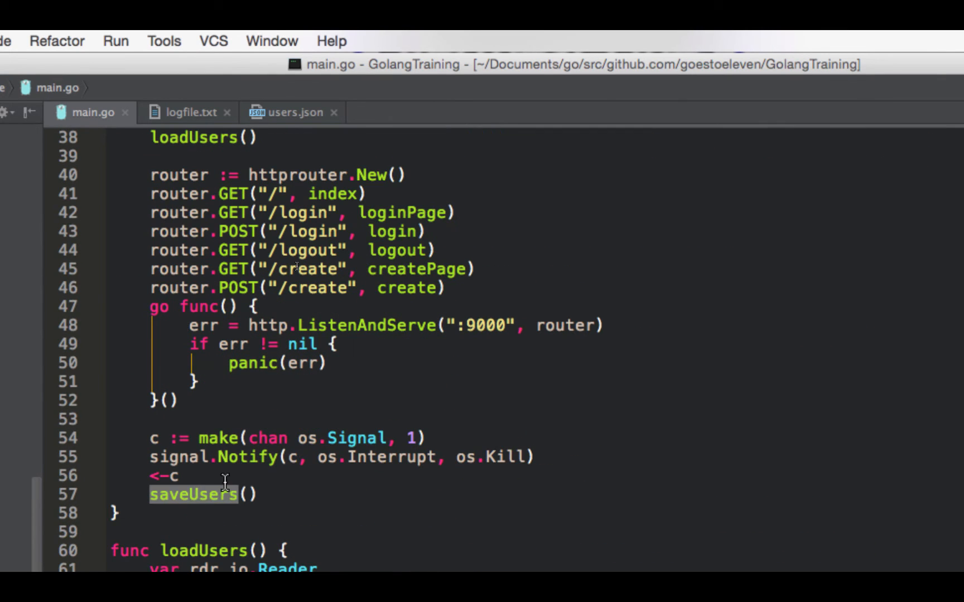
drag(149, 438, 181, 475)
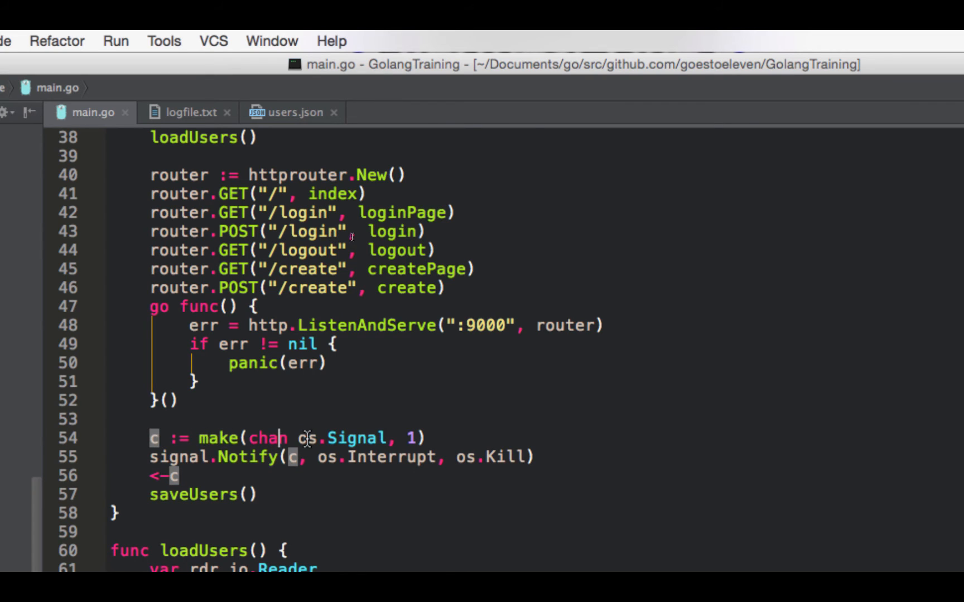
double_click(355, 437)
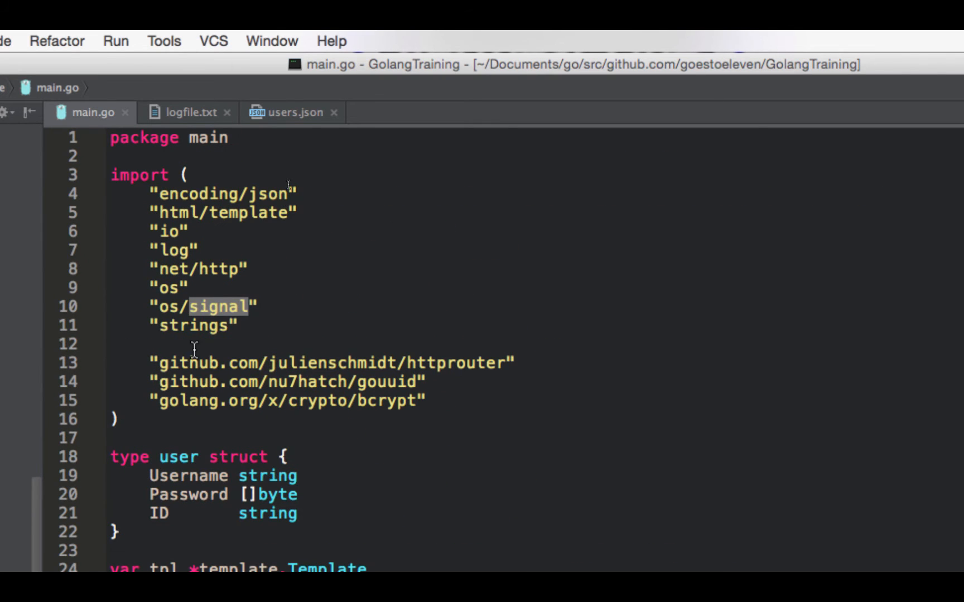
Step: Examine signal.Notify with os.Interrupt and os.Kill, viewing its signal.go source and returning to main
scroll(down, 3)
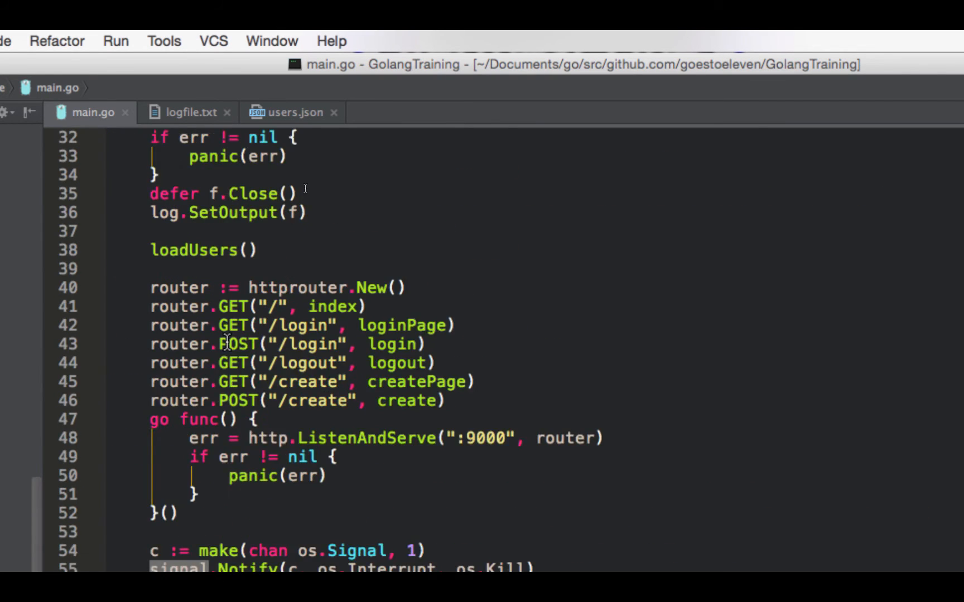
scroll(down, 3)
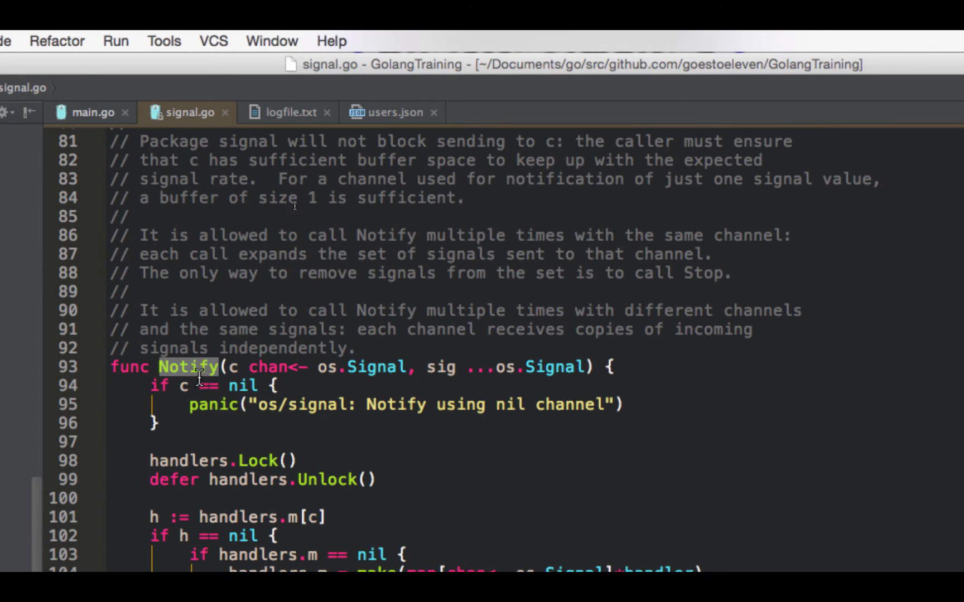
mouse_move(485, 372)
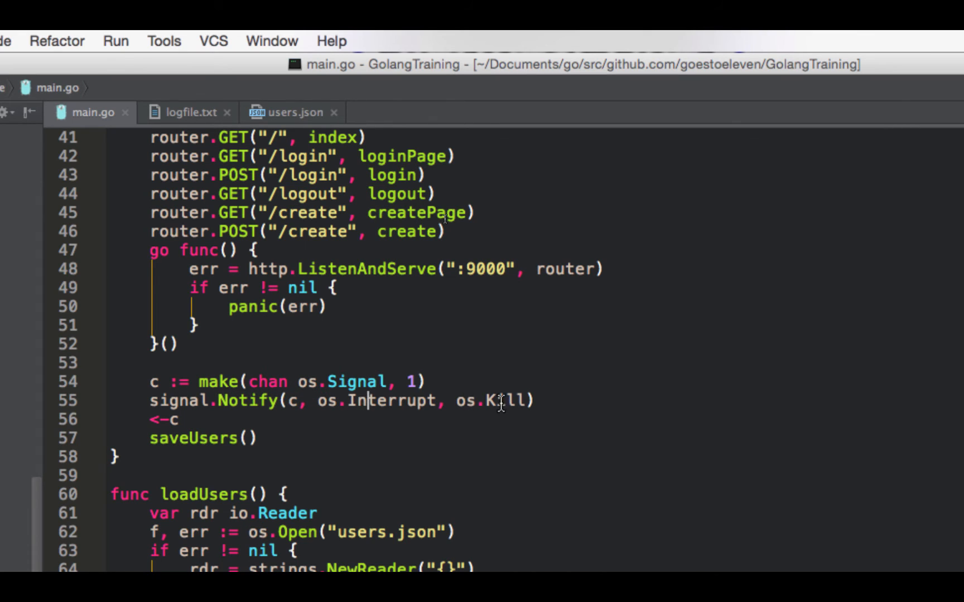
double_click(499, 400)
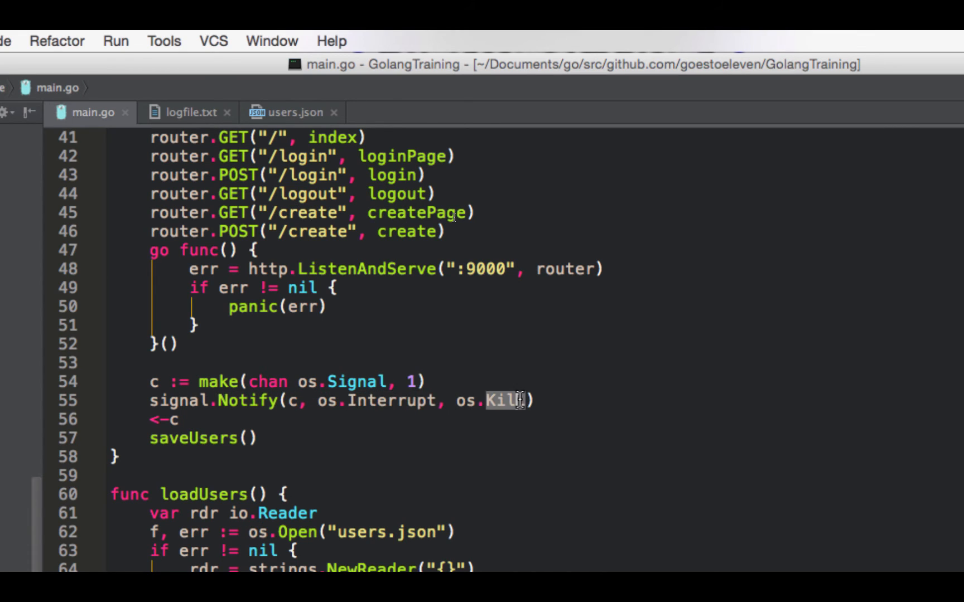
mouse_move(455, 401)
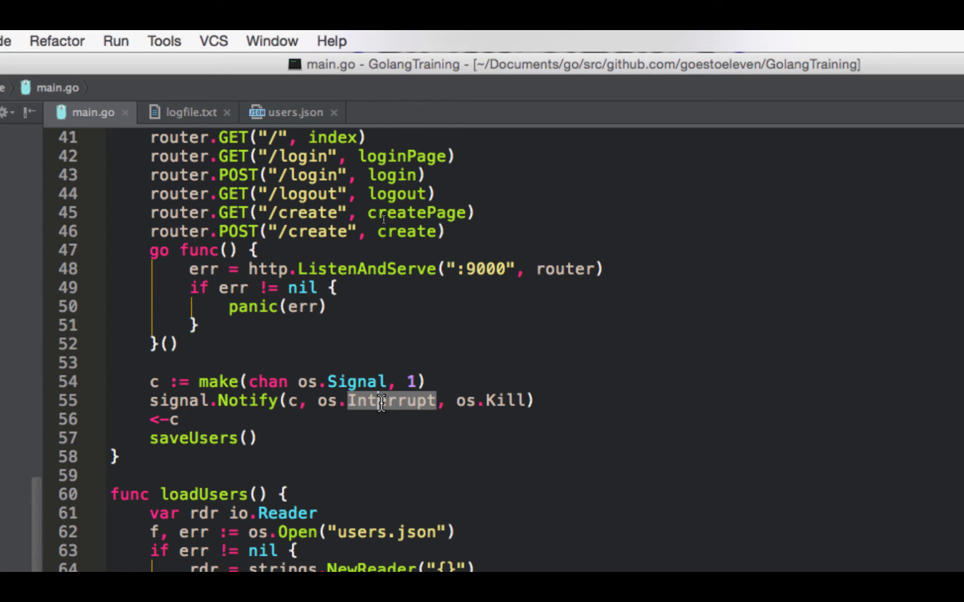
double_click(503, 400)
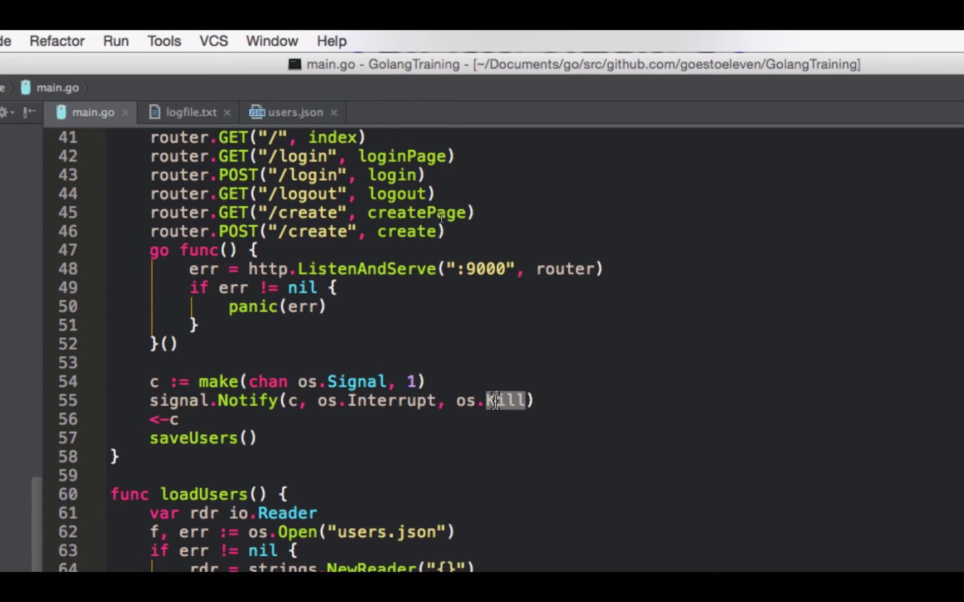
mouse_move(399, 396)
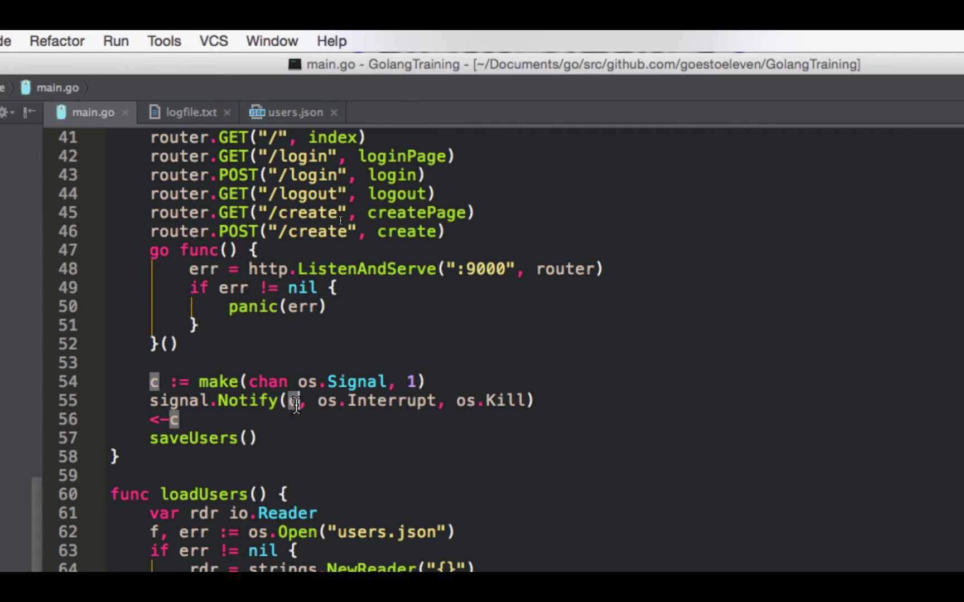
double_click(164, 419)
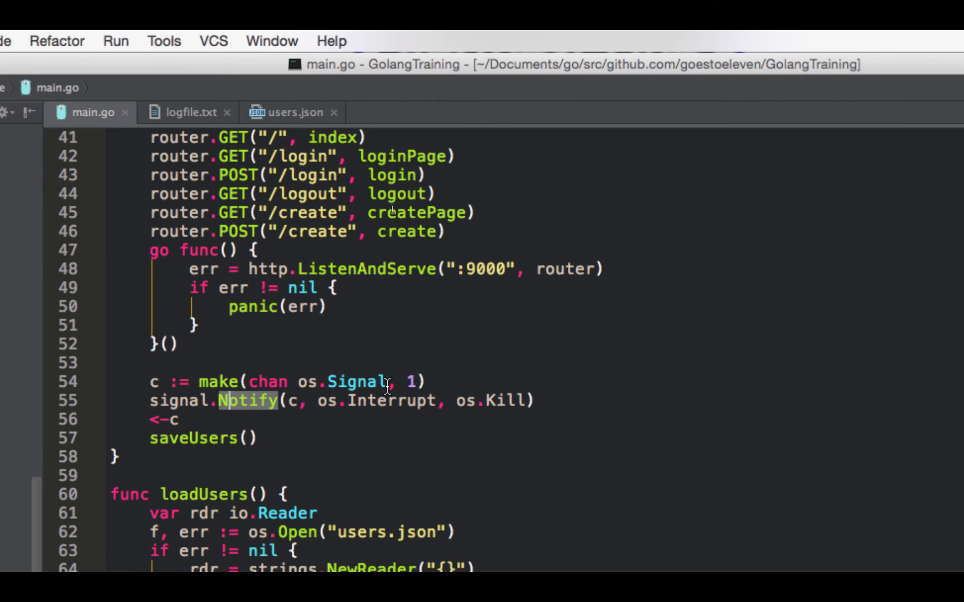
click(427, 381)
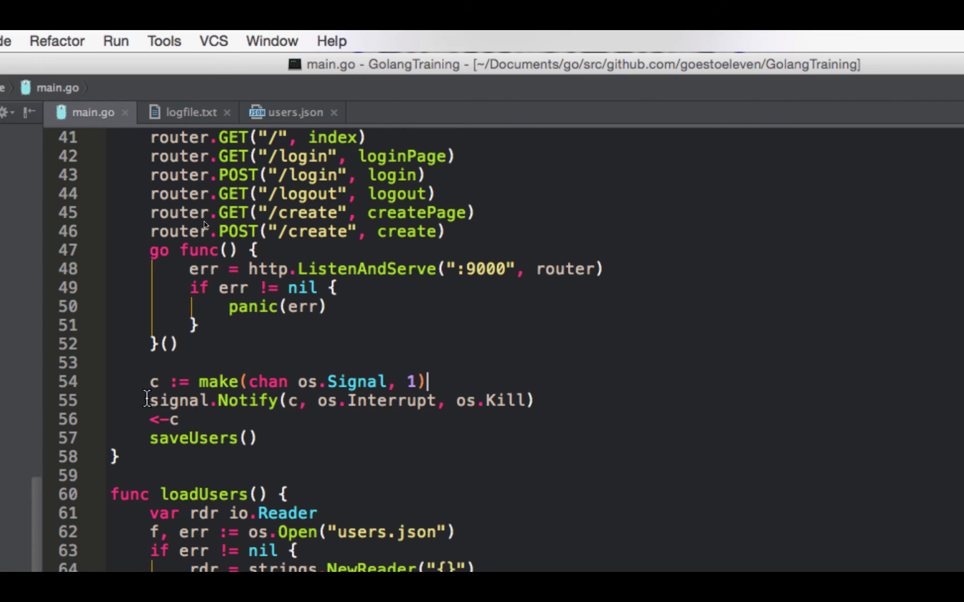
mouse_move(255, 419)
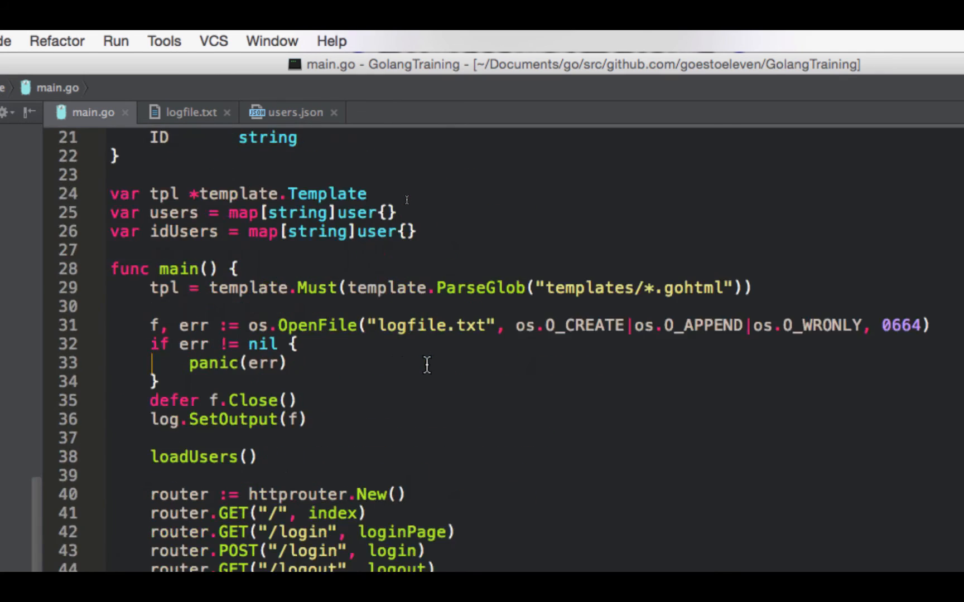
Step: Scroll main.go down to the index route handler
scroll(down, 3)
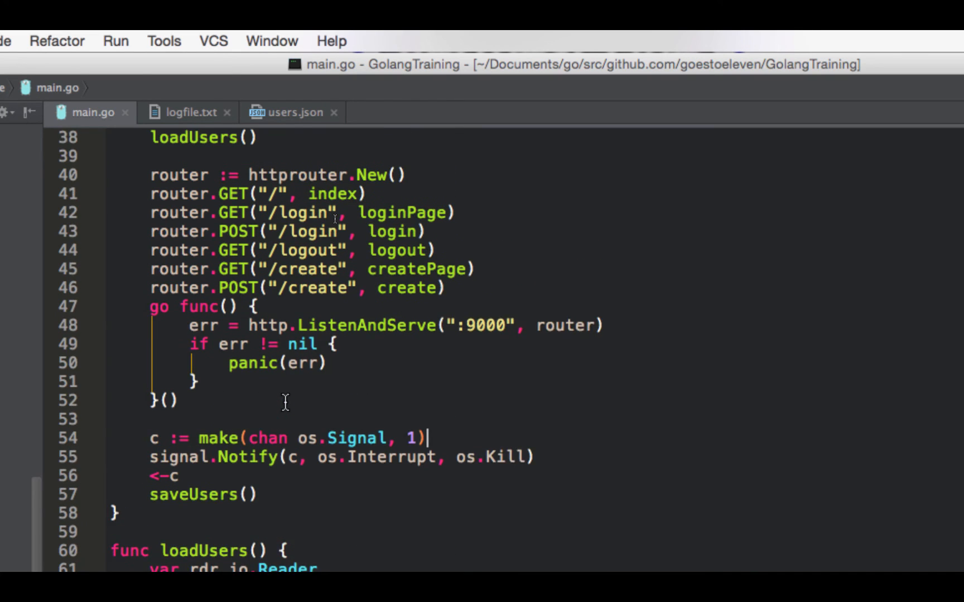
scroll(down, 3)
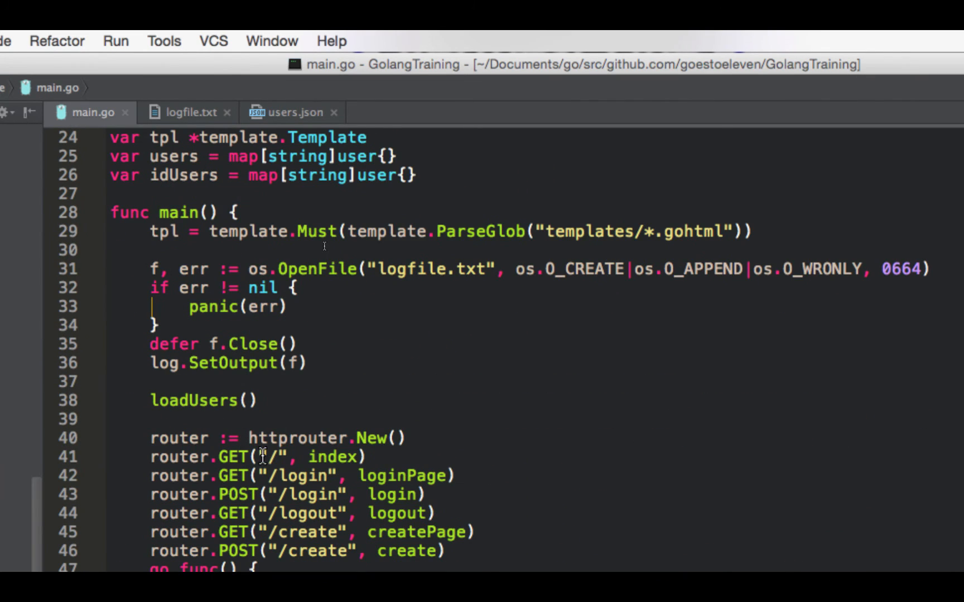
scroll(down, 3)
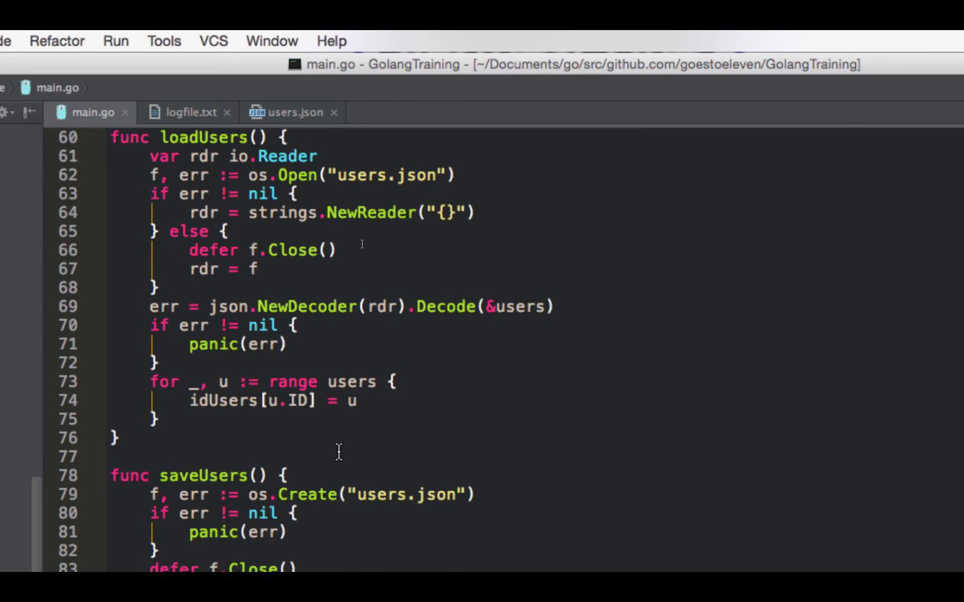
scroll(down, 3)
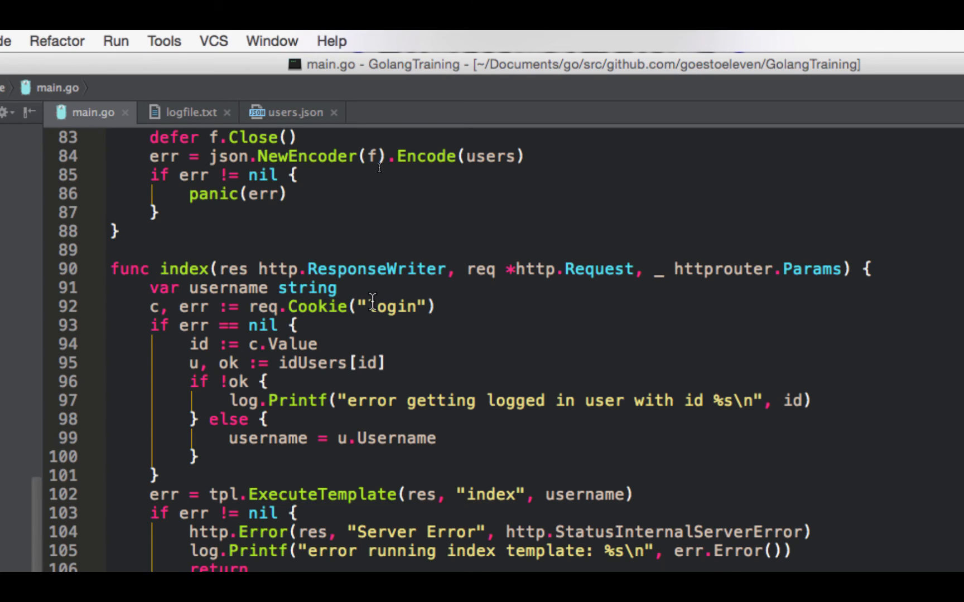
Step: Read the index handler's cookie ok lookup, ExecuteTemplate call and log.Printf error branches
double_click(316, 306)
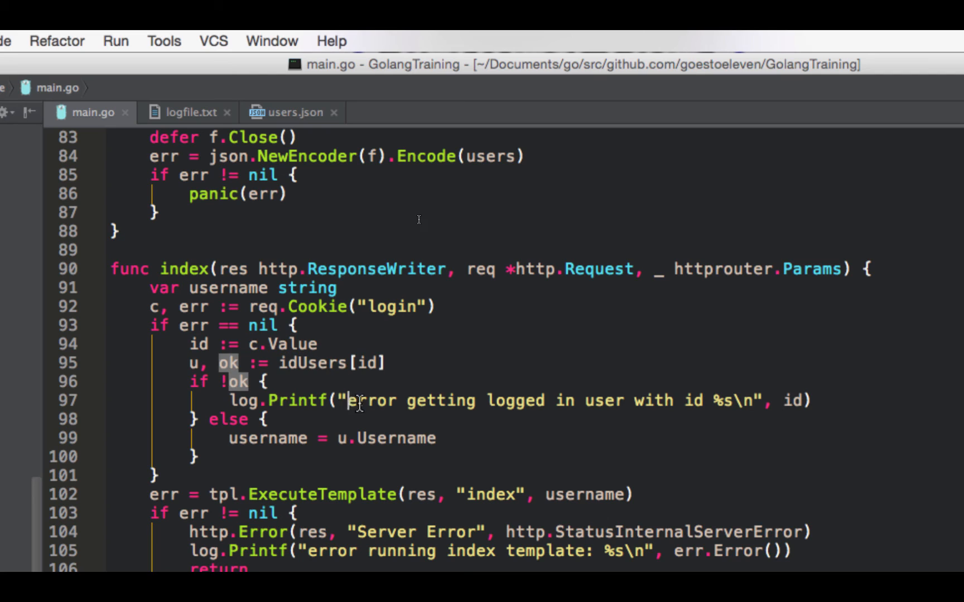
drag(347, 400, 762, 400)
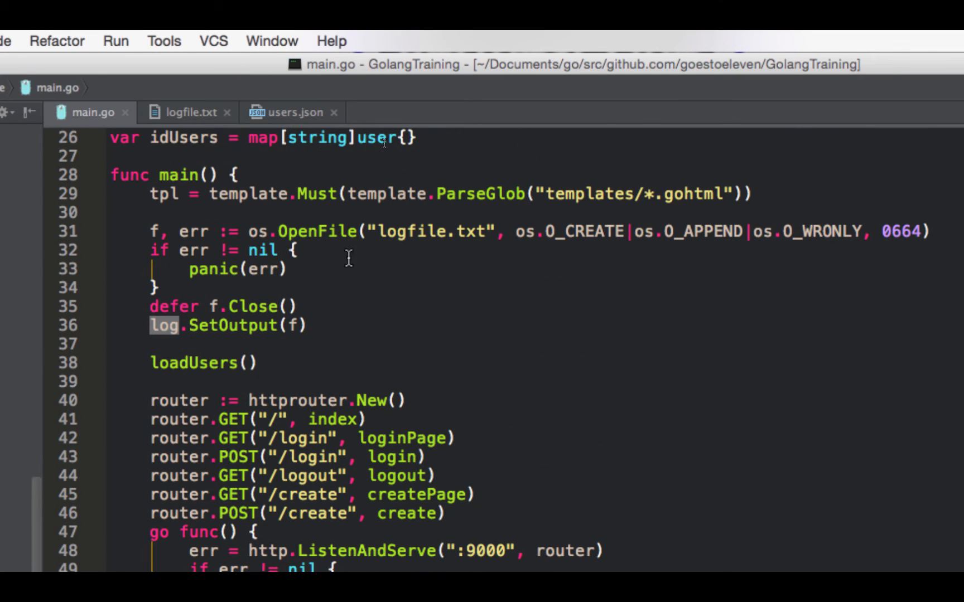
scroll(down, 3)
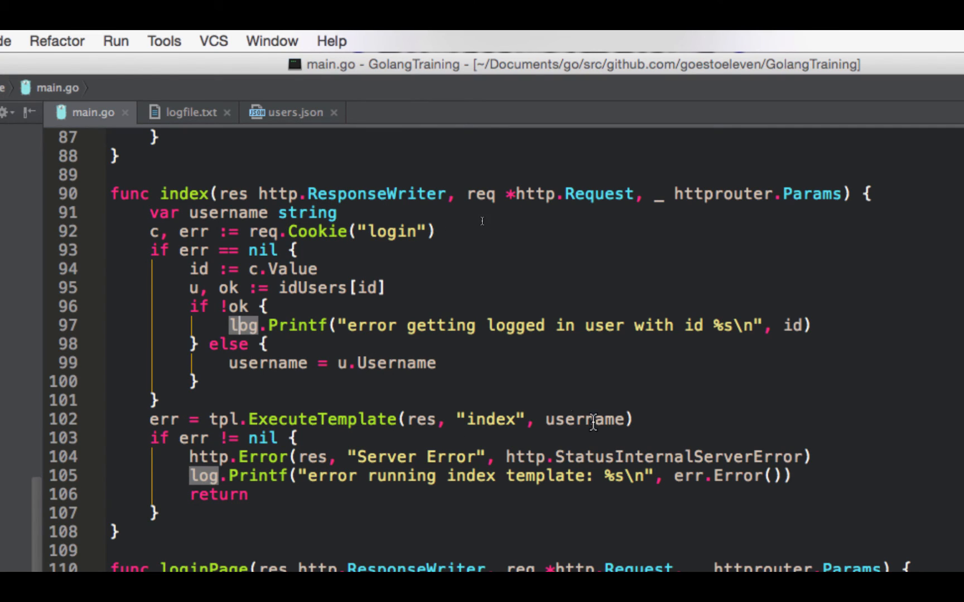
mouse_move(344, 382)
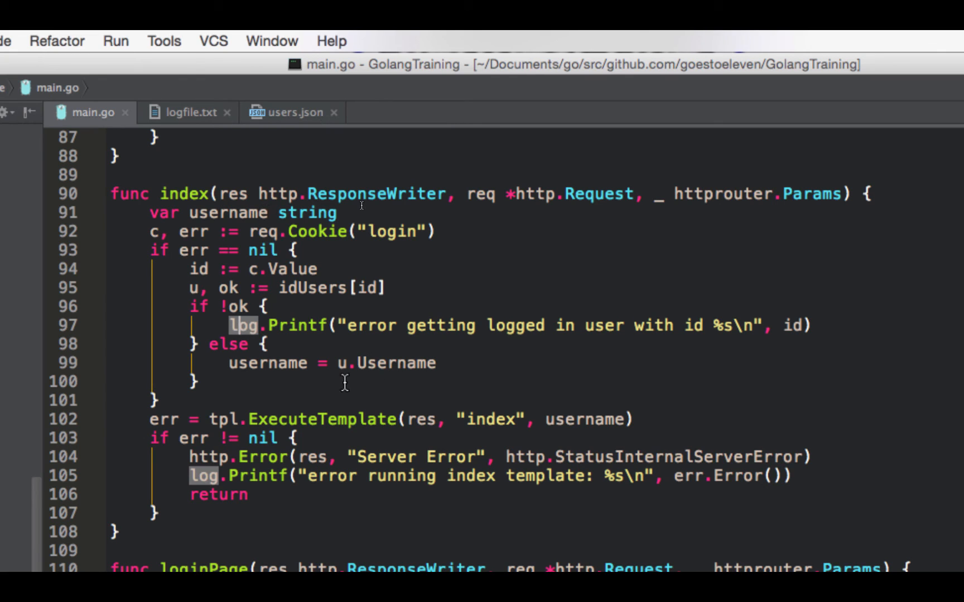
mouse_move(382, 369)
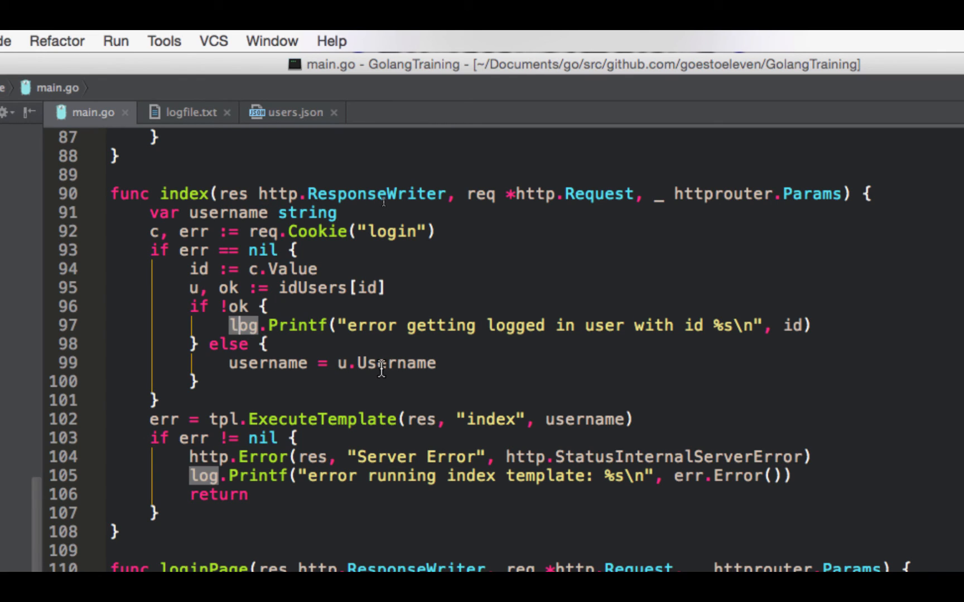
mouse_move(547, 456)
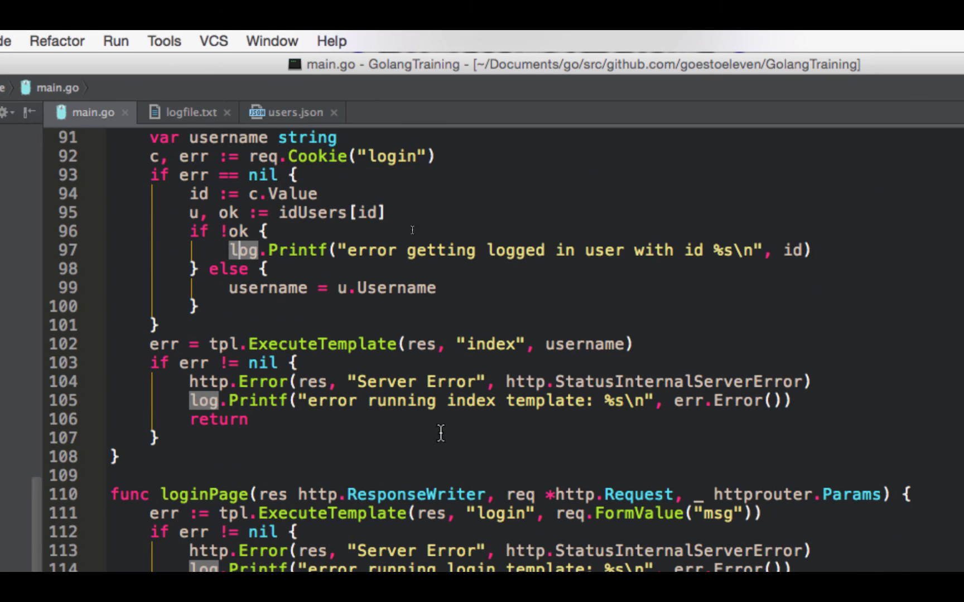
Step: Scroll through the loginPage, logout and createPage handlers to the login handler's No such user log call
scroll(down, 3)
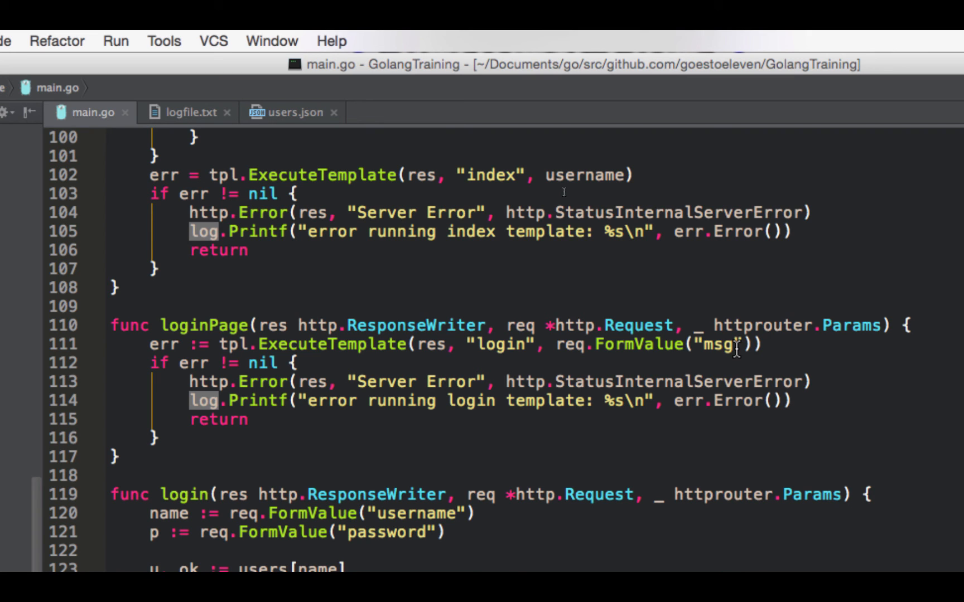
scroll(down, 3)
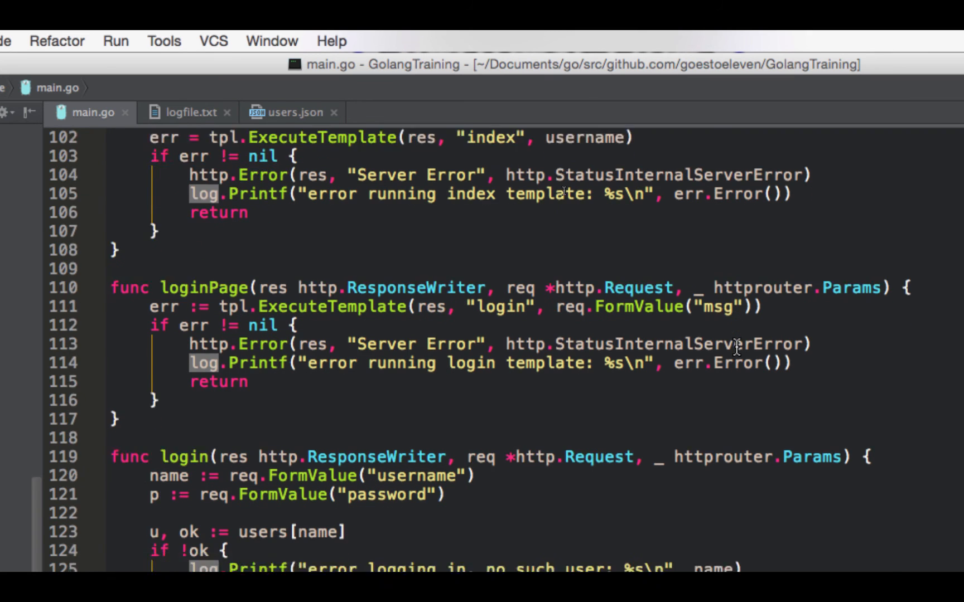
scroll(down, 3)
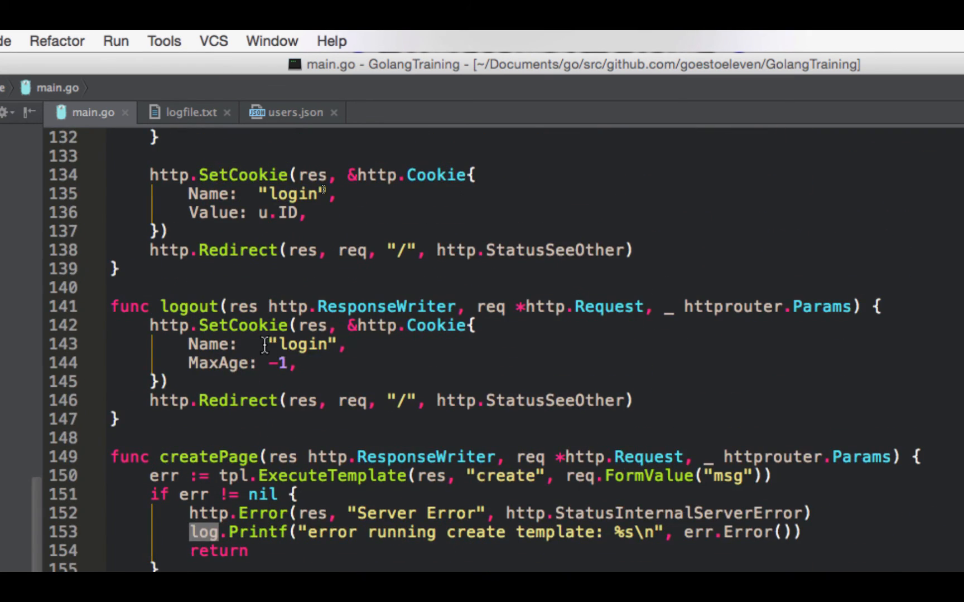
scroll(down, 3)
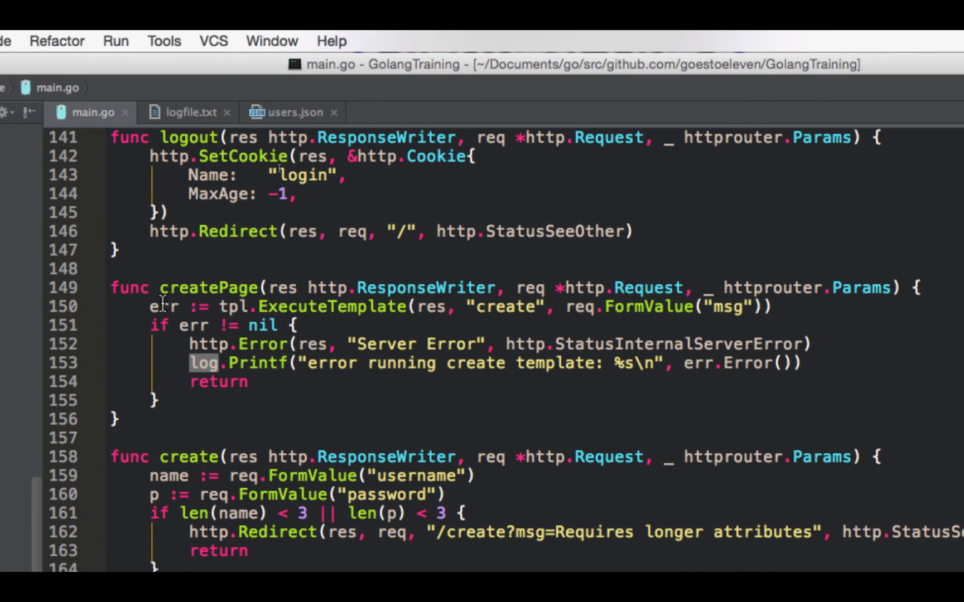
mouse_move(623, 307)
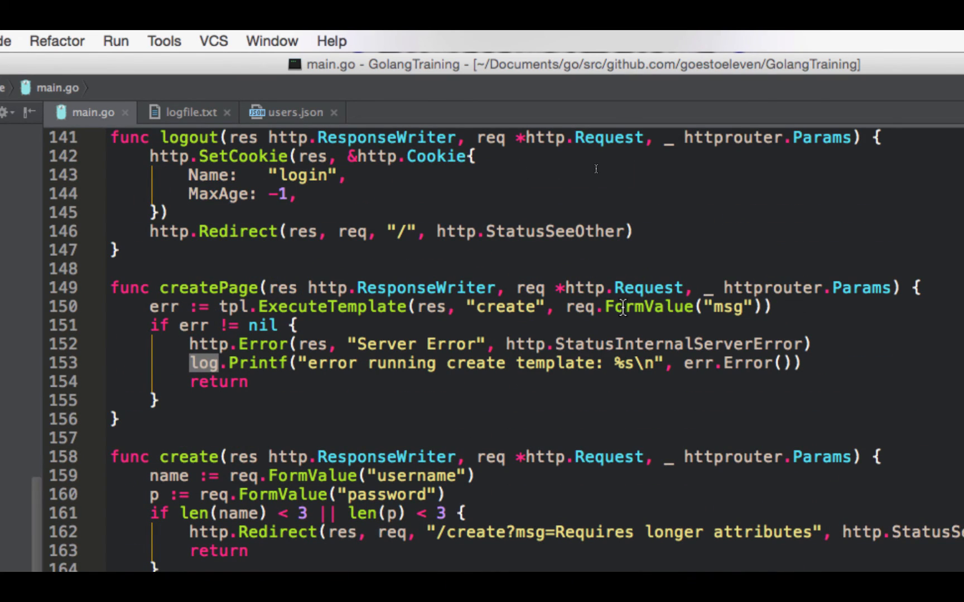
scroll(down, 3)
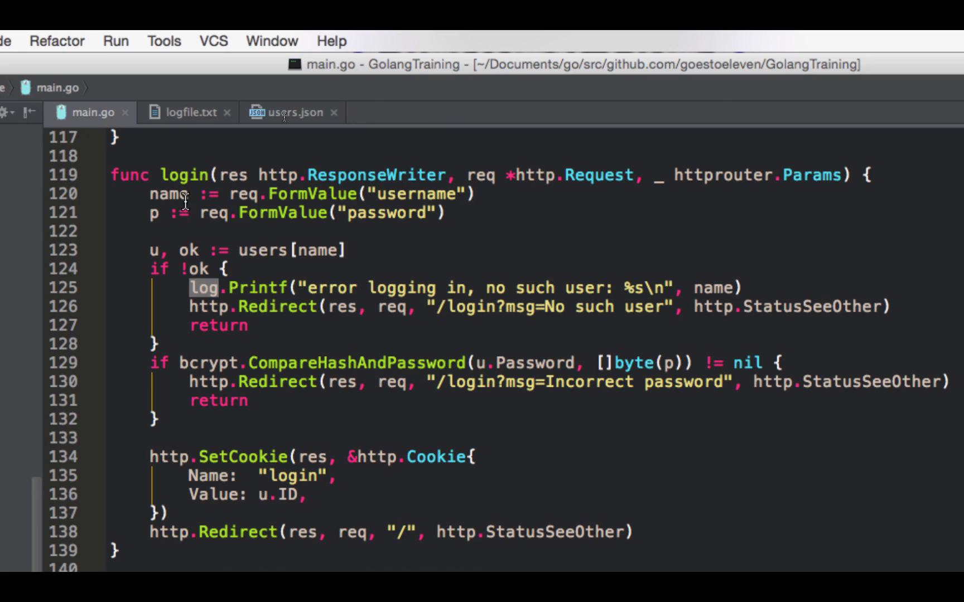
mouse_move(217, 206)
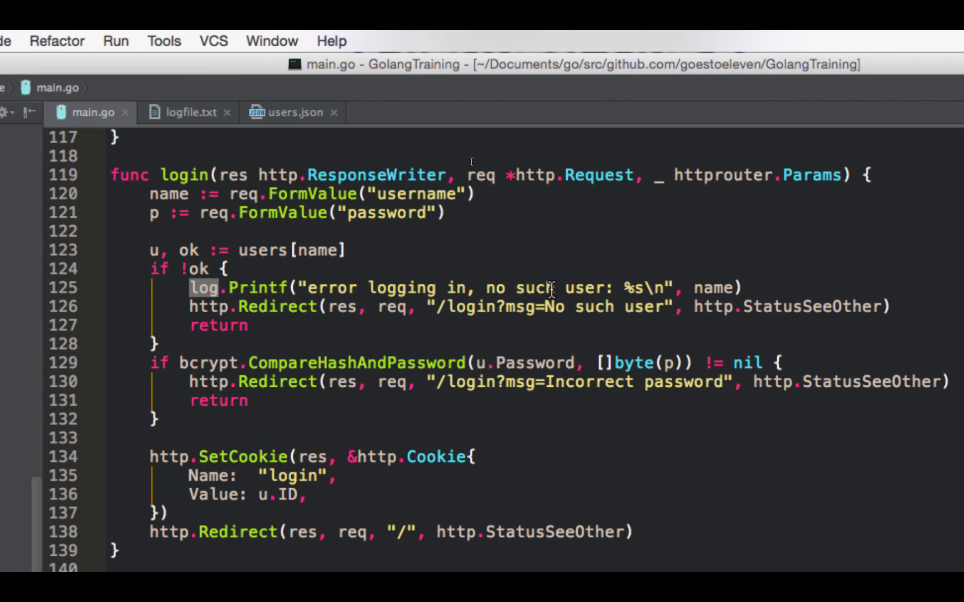
mouse_move(252, 287)
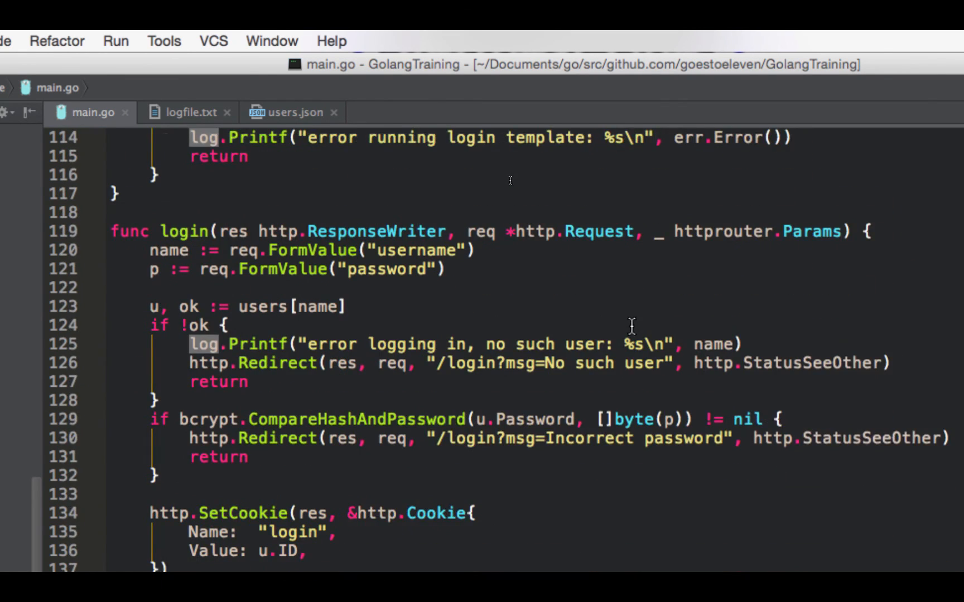
Step: Review login's password check and cookie setting, then scroll to the create handler's length check
scroll(down, 3)
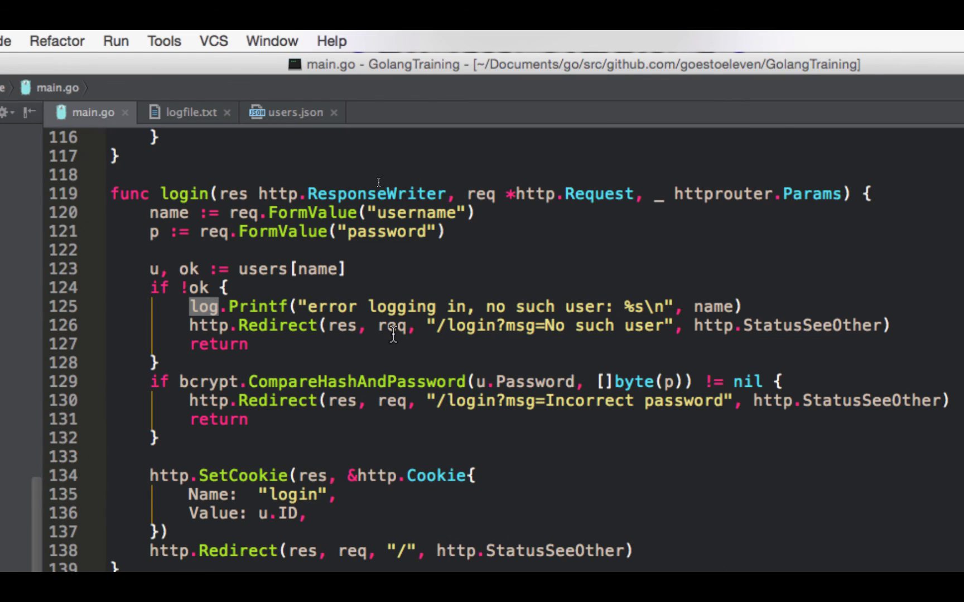
mouse_move(182, 289)
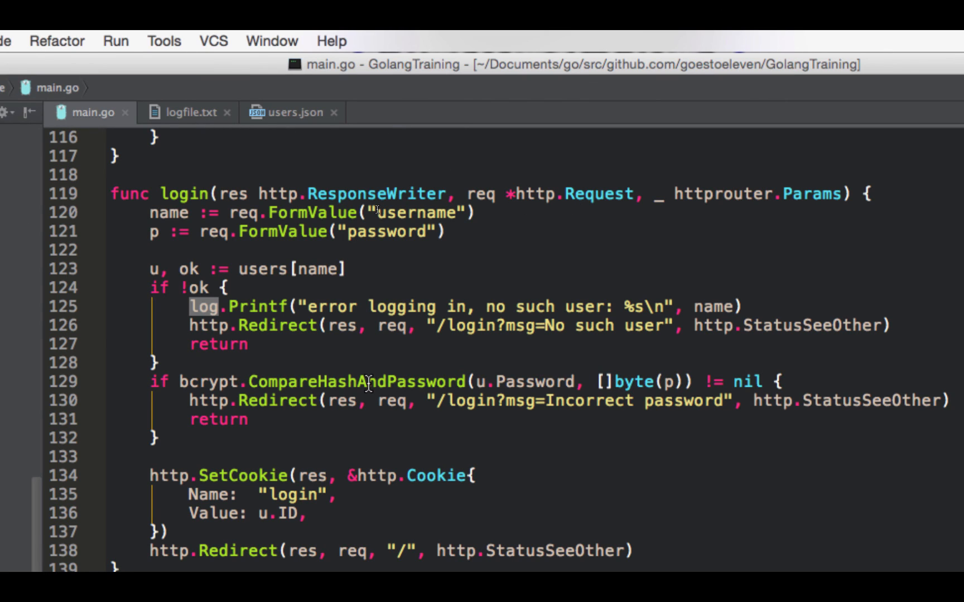
mouse_move(512, 420)
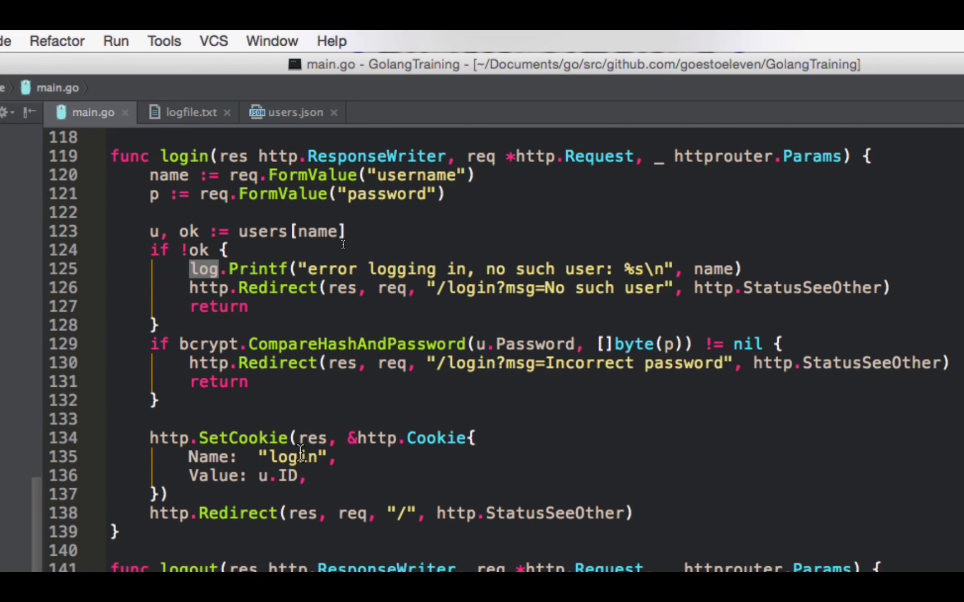
scroll(down, 3)
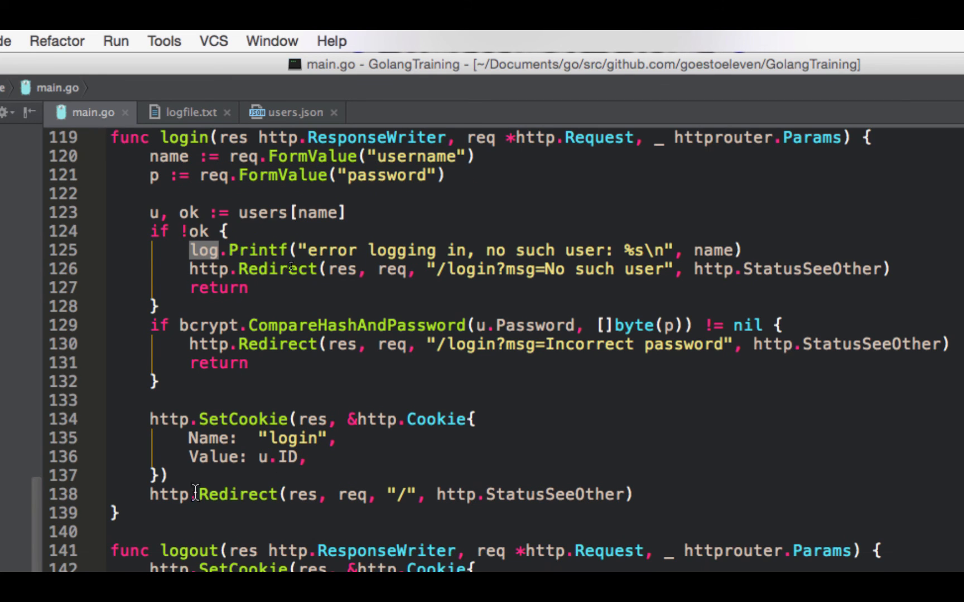
mouse_move(406, 445)
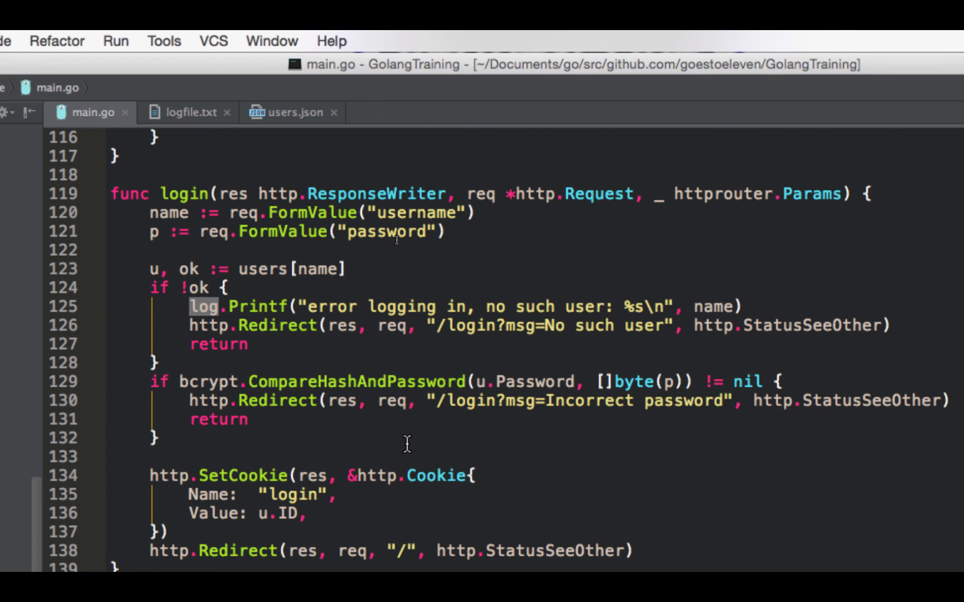
scroll(down, 3)
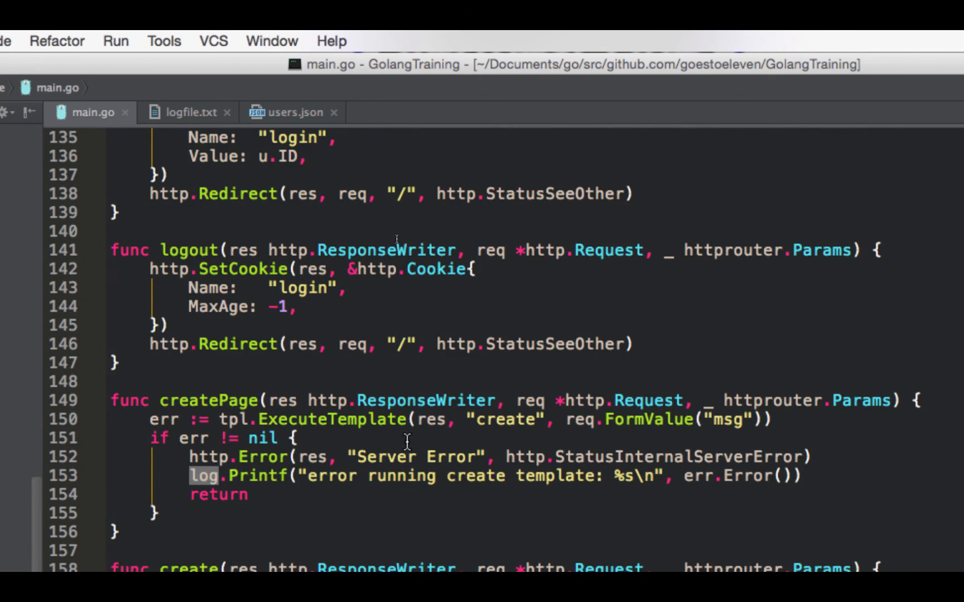
scroll(down, 3)
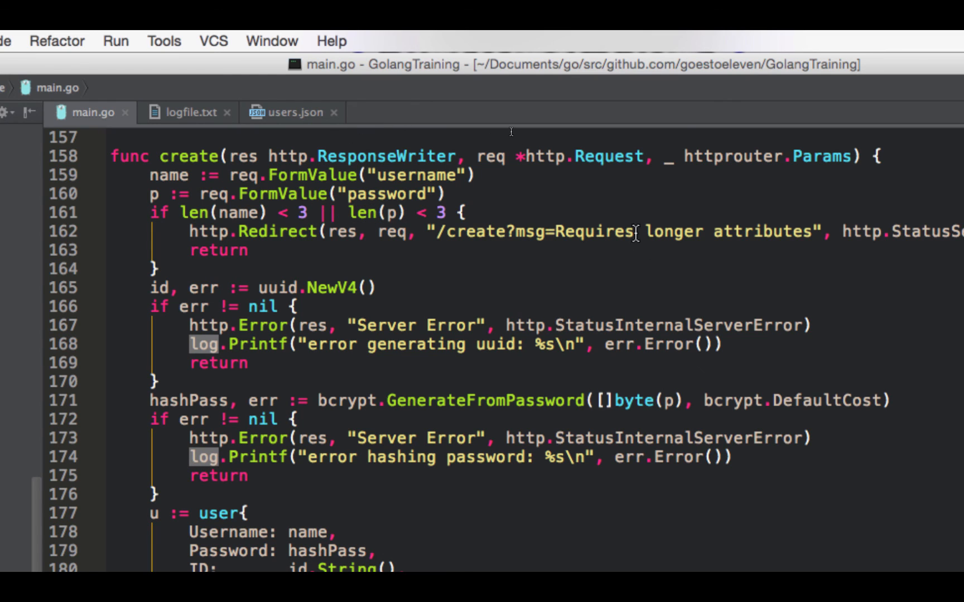
Step: Scroll through create's uuid generation and bcrypt password hashing log calls
scroll(down, 3)
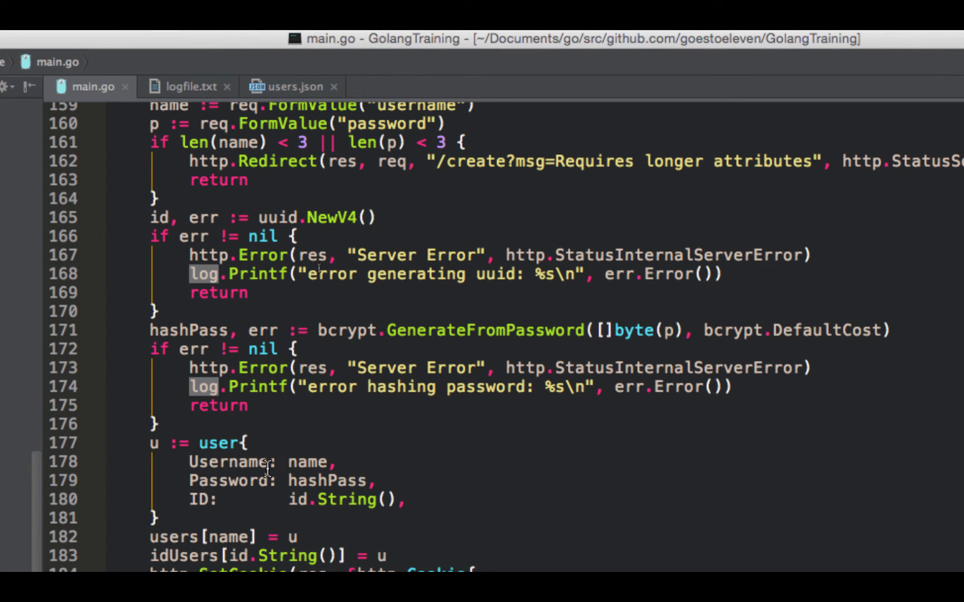
mouse_move(455, 330)
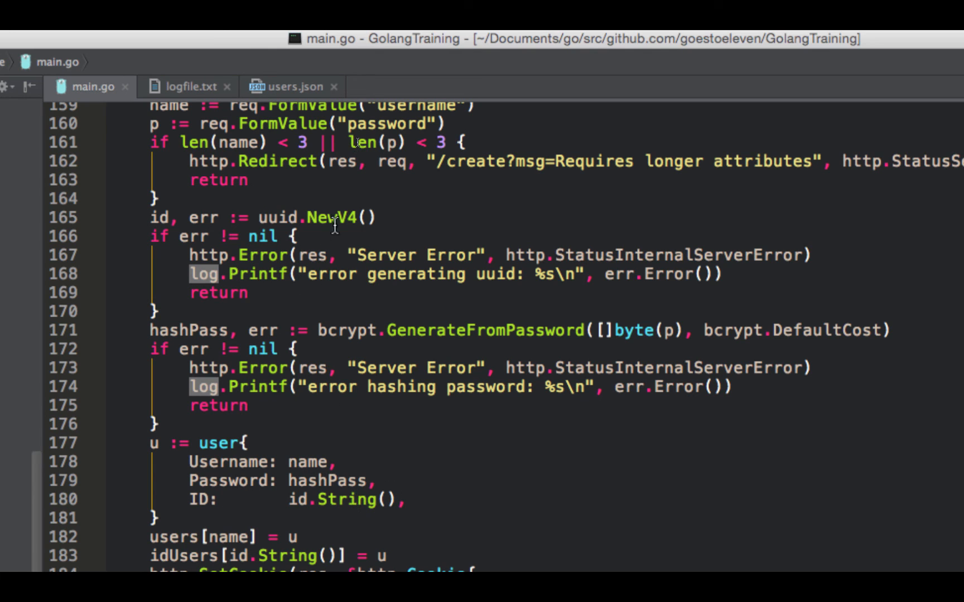
scroll(down, 3)
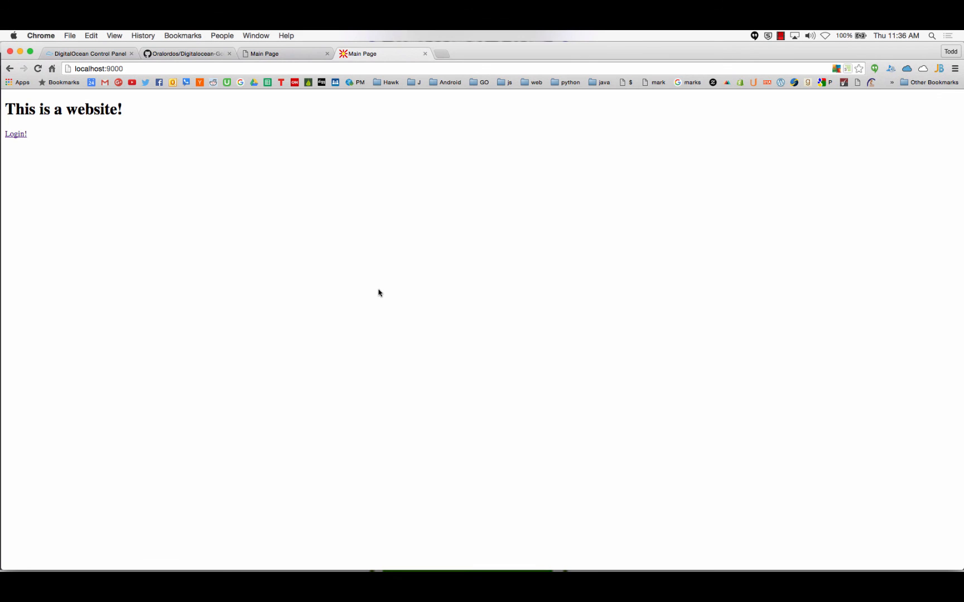
Step: Switch to the Terminal SSH session and start typing 'rm ser' in the server shell
key(cmd+tab)
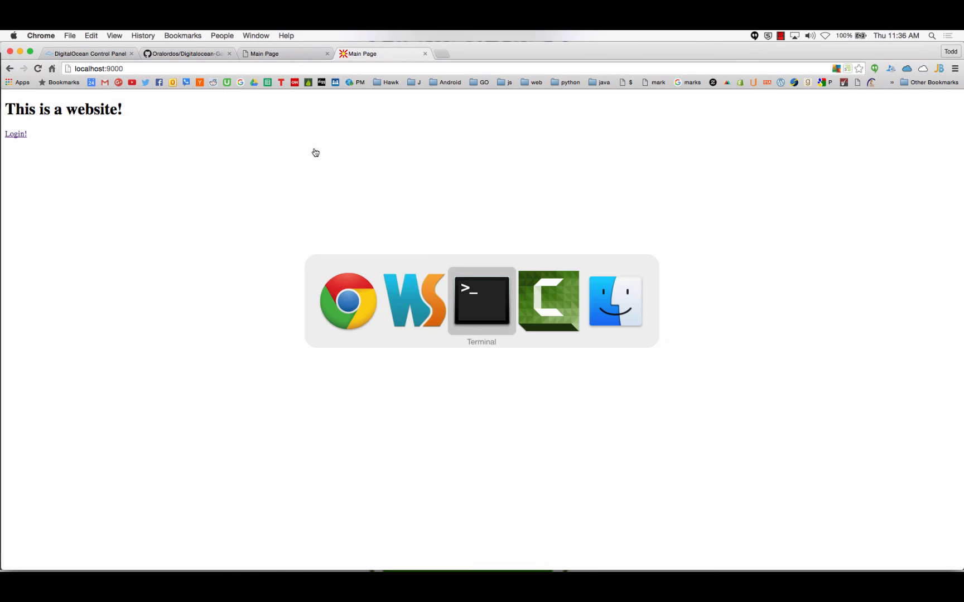
click(480, 301)
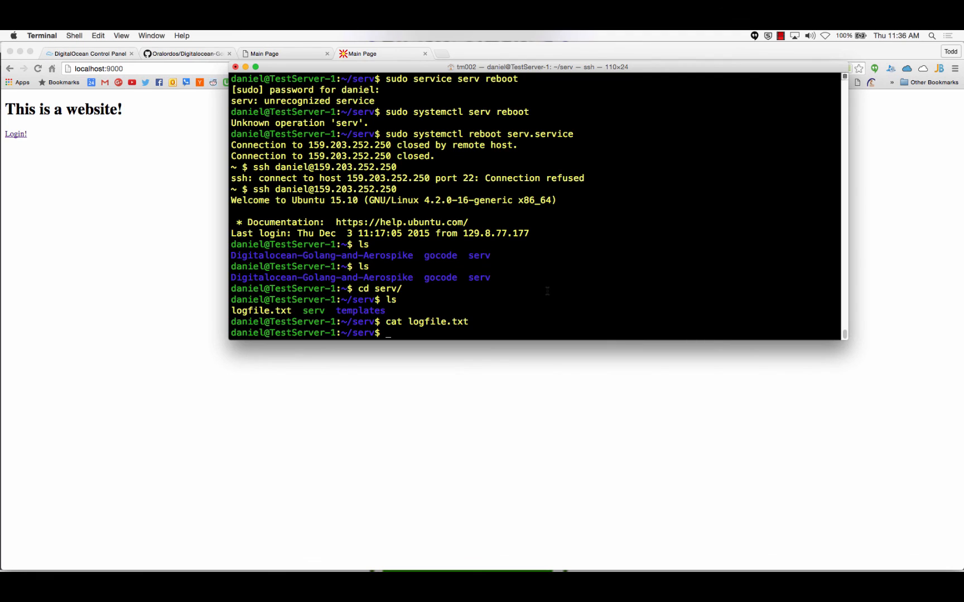
text(rm ser)
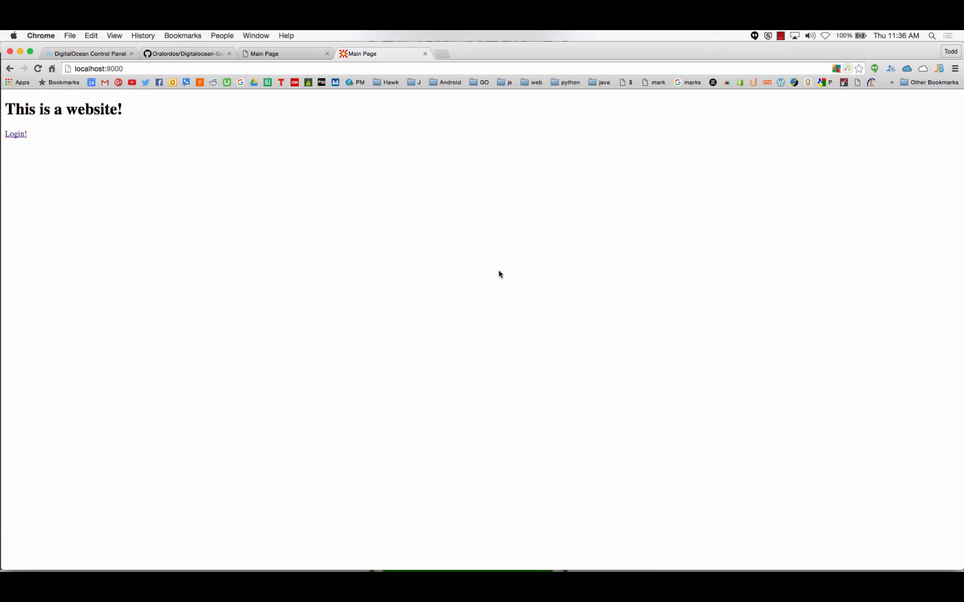
Step: Bring up the GitHub README and scroll to its Setup Aerospike server section
click(184, 54)
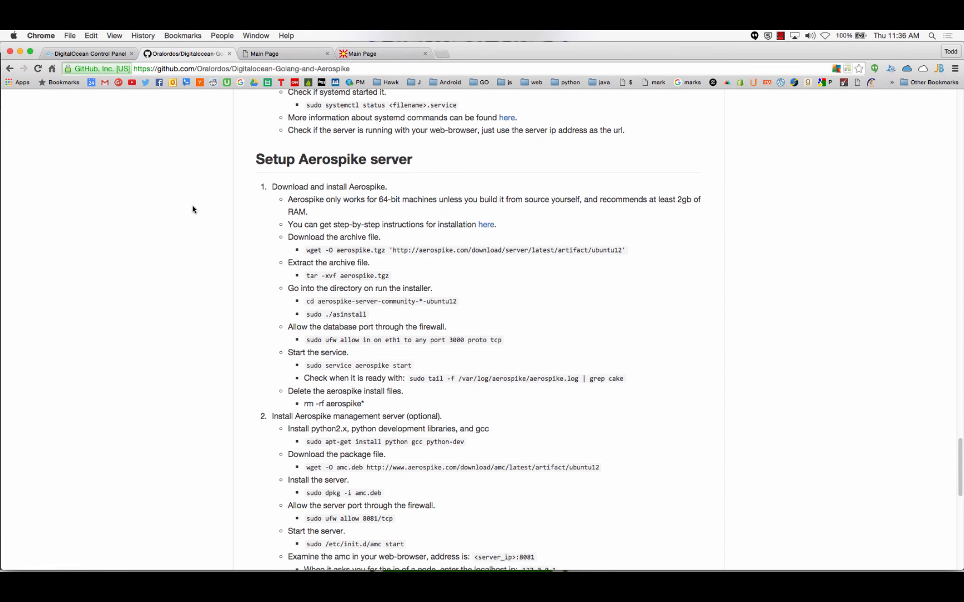
scroll(down, 3)
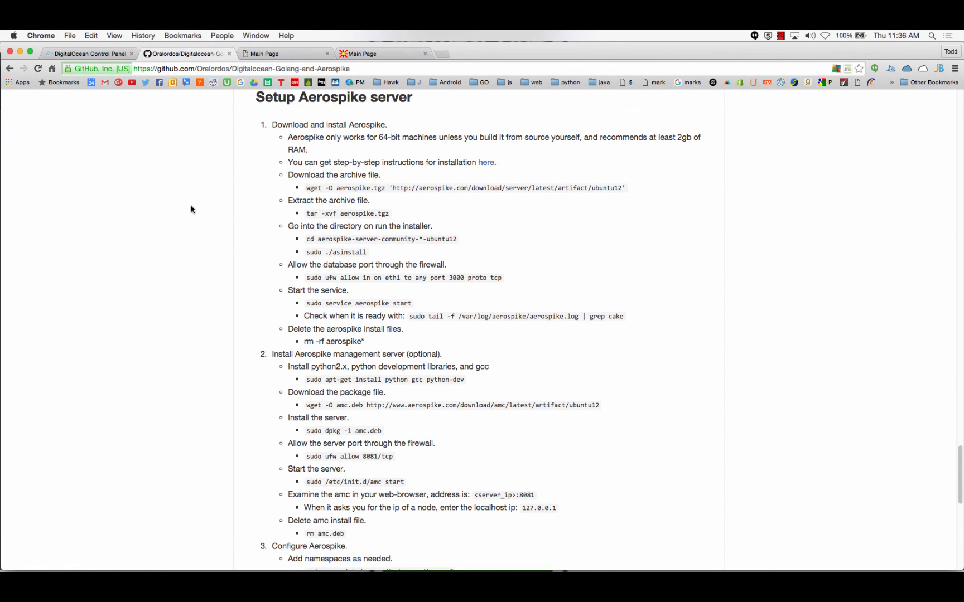